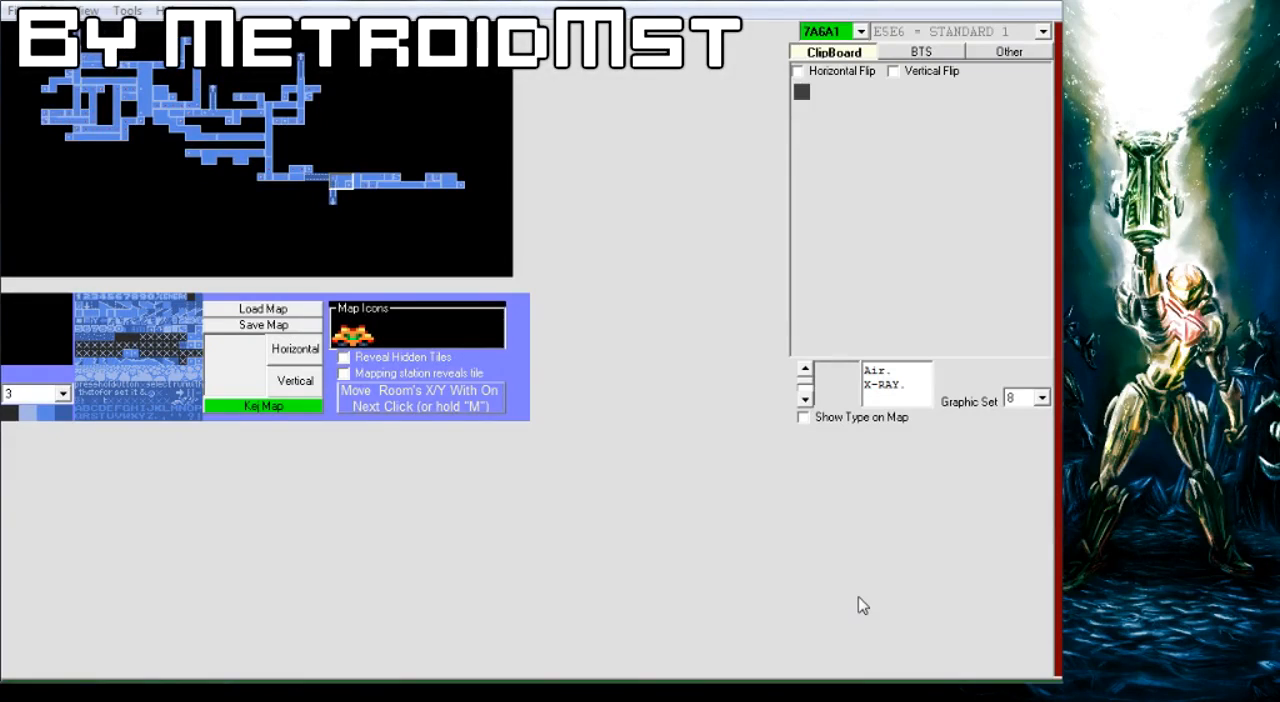
mouse_move(816, 588)
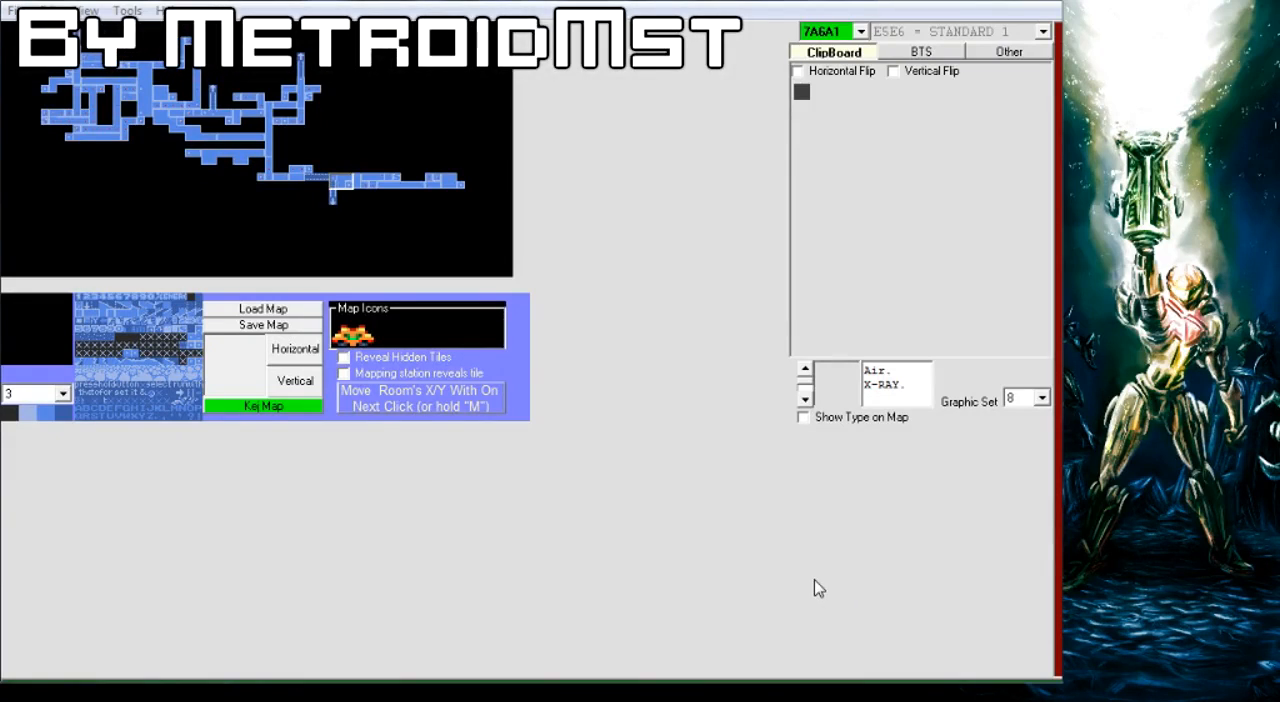
mouse_move(134, 198)
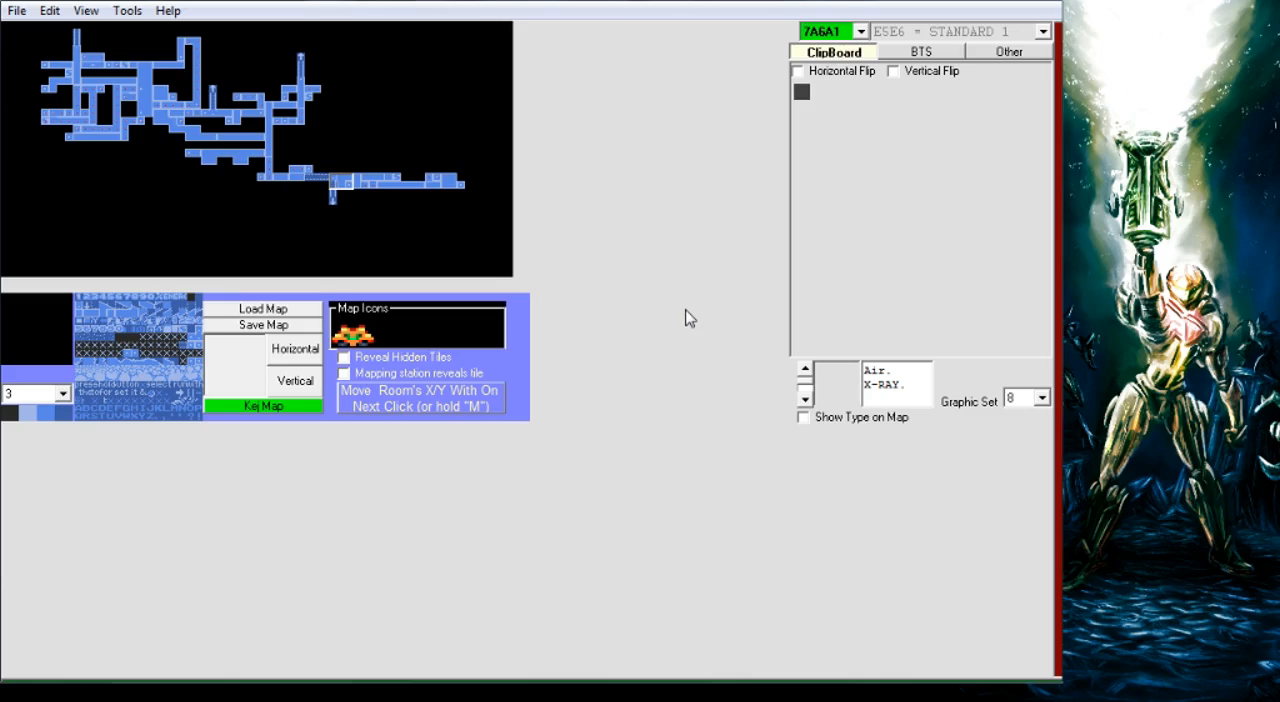
mouse_move(700, 276)
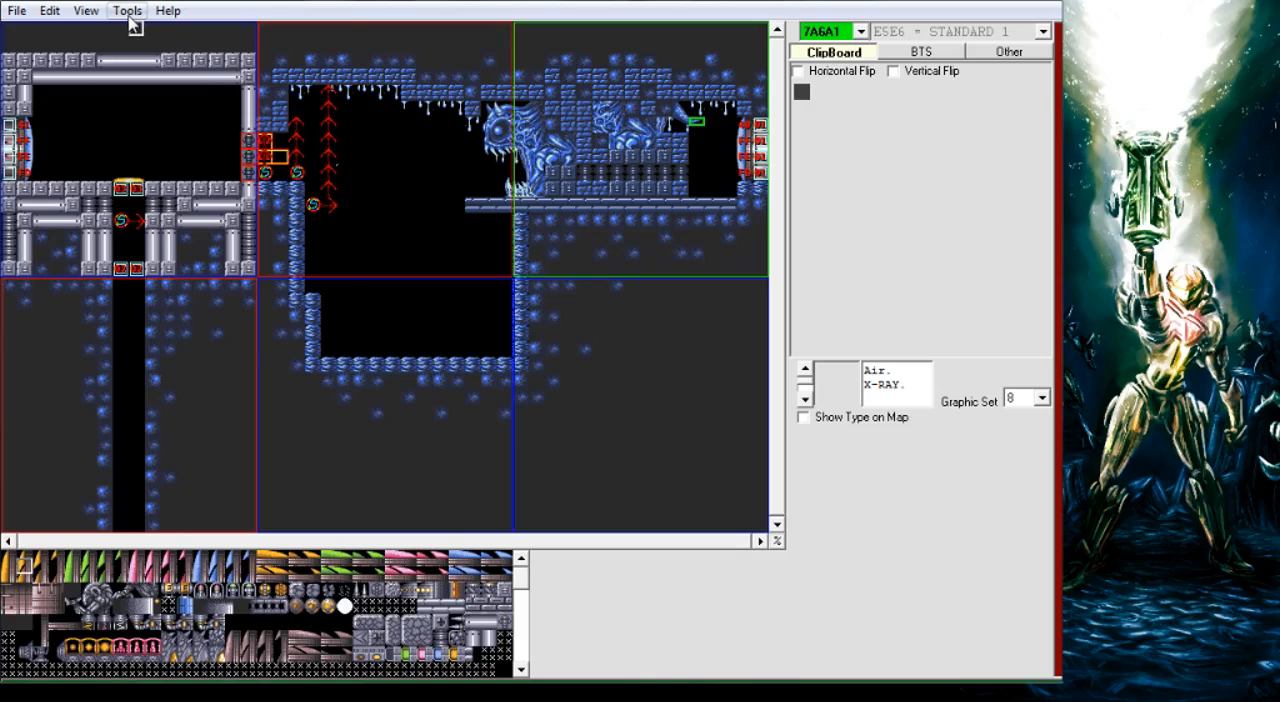
Open the Map Editor from the Tools menu to show the area map.
click(120, 12)
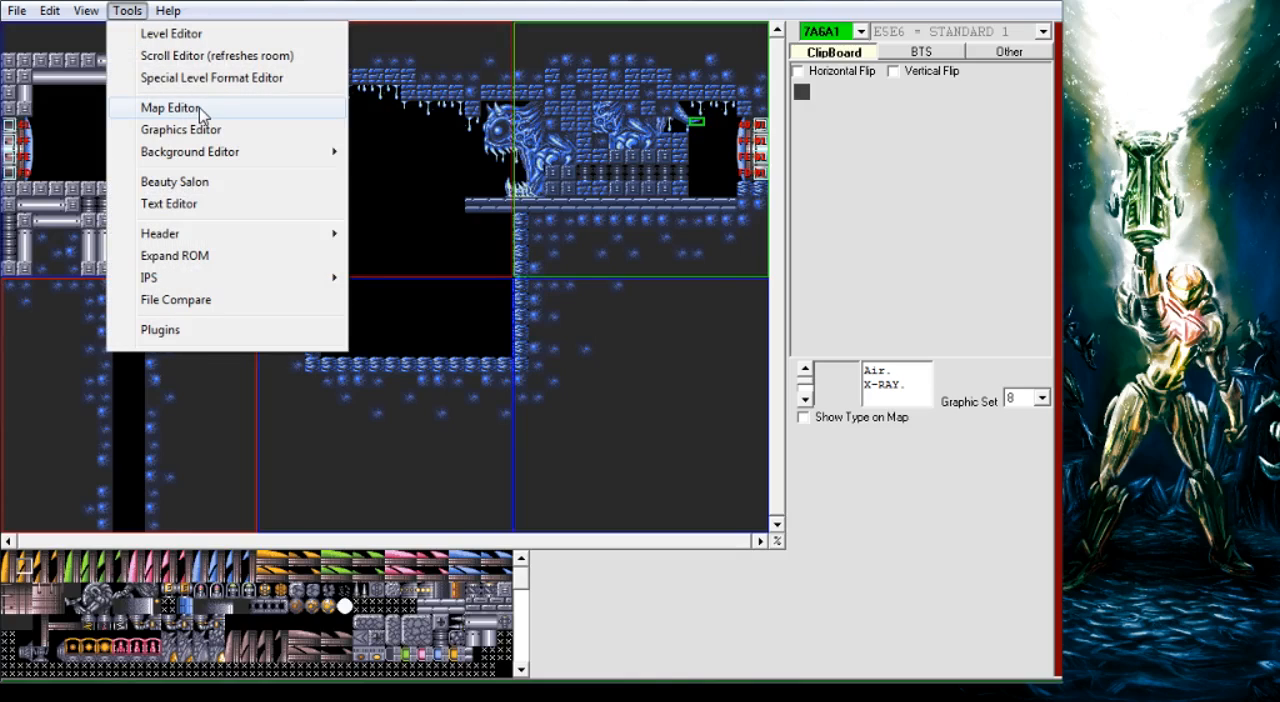
click(170, 108)
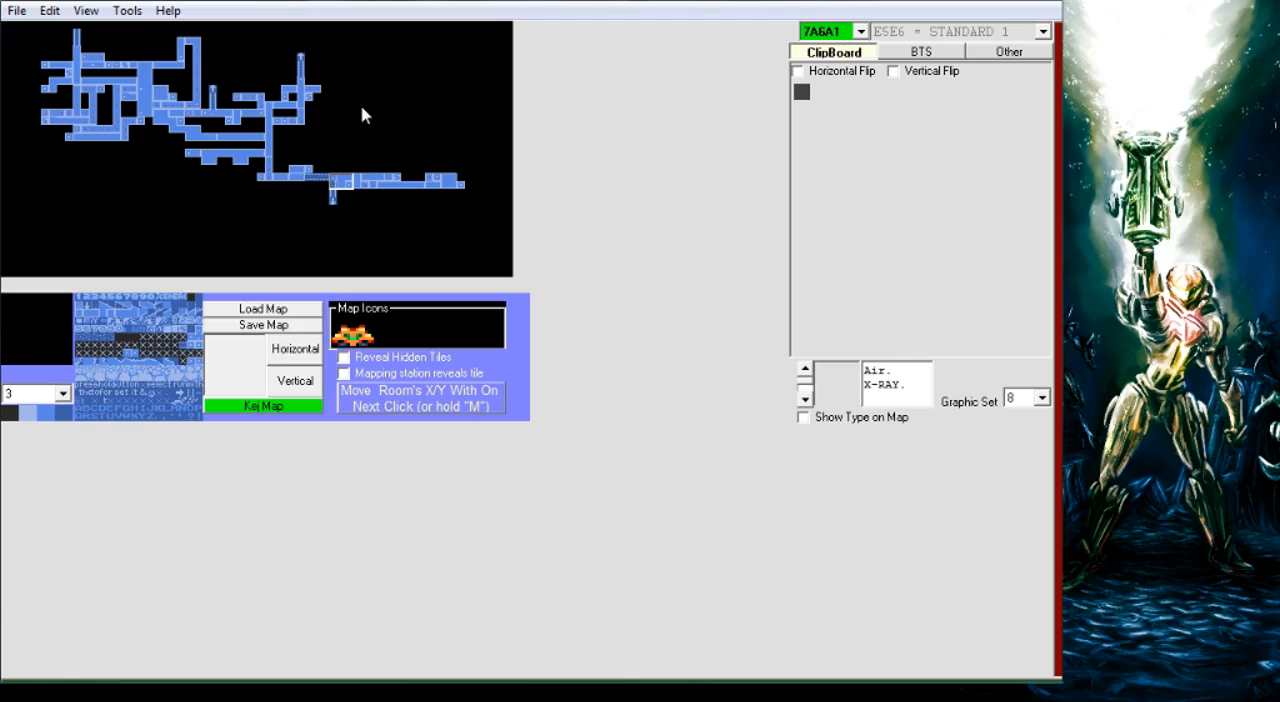
mouse_move(326, 158)
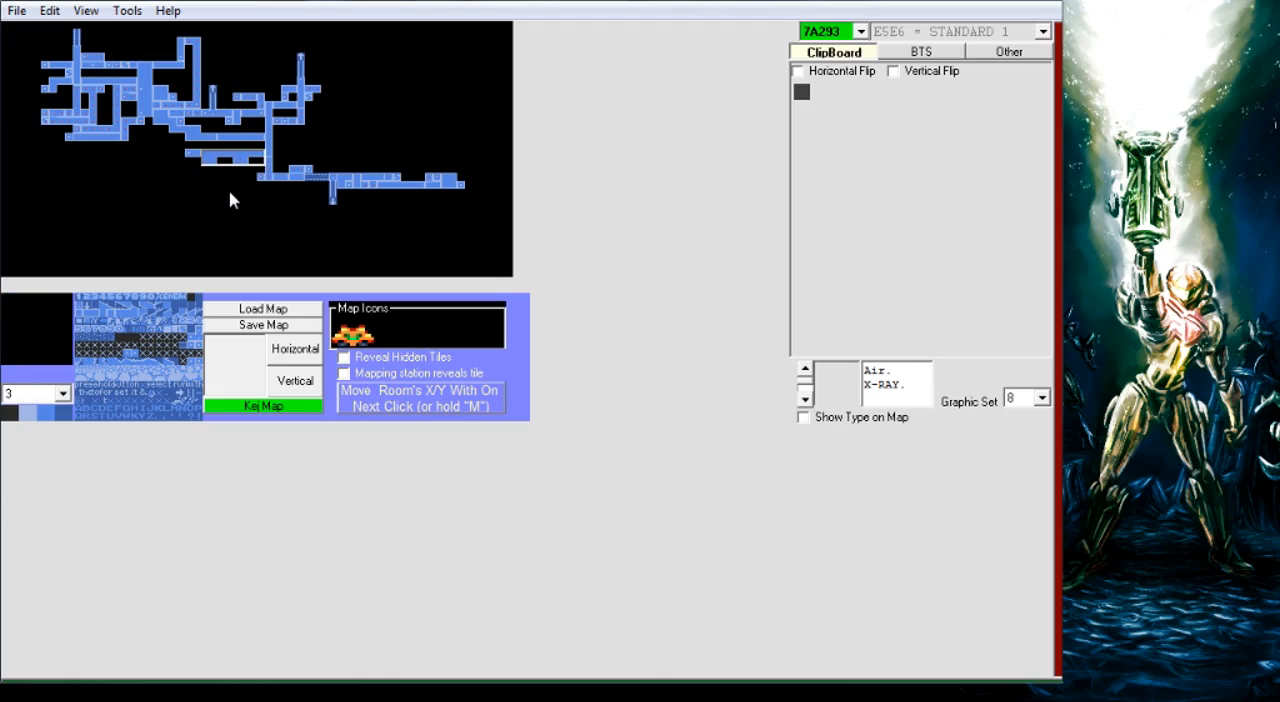
mouse_move(314, 238)
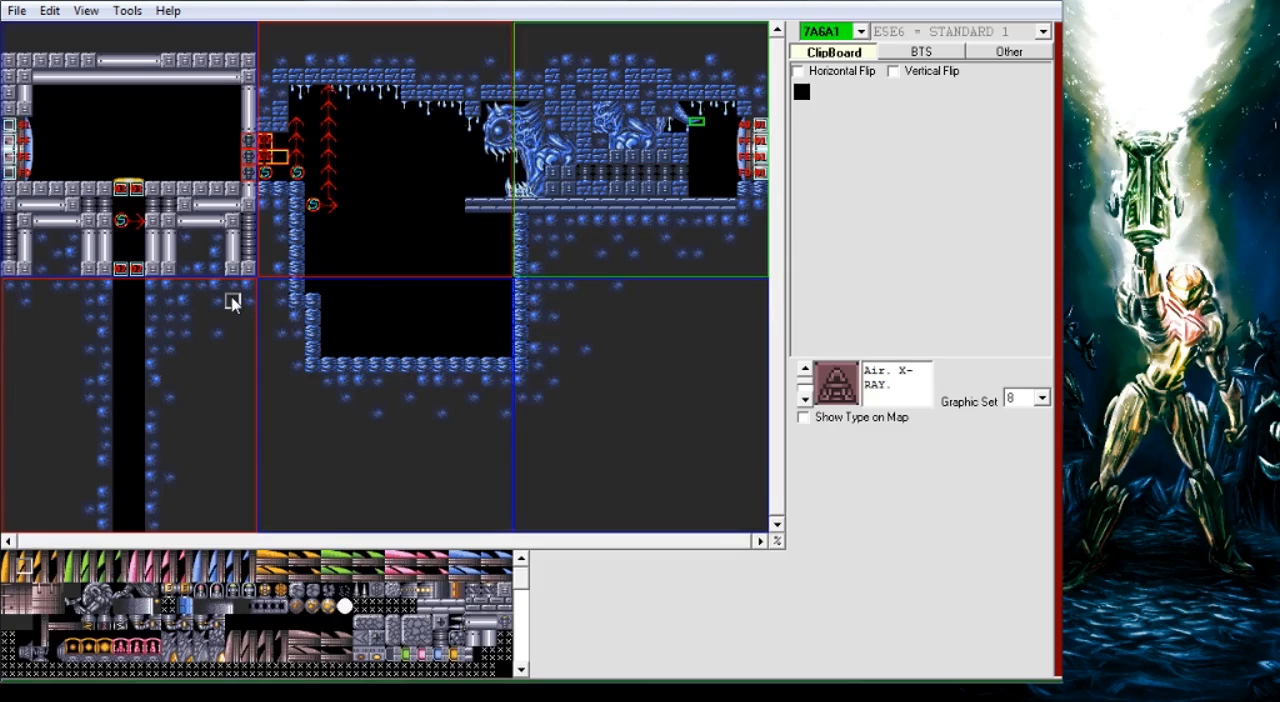
mouse_move(388, 240)
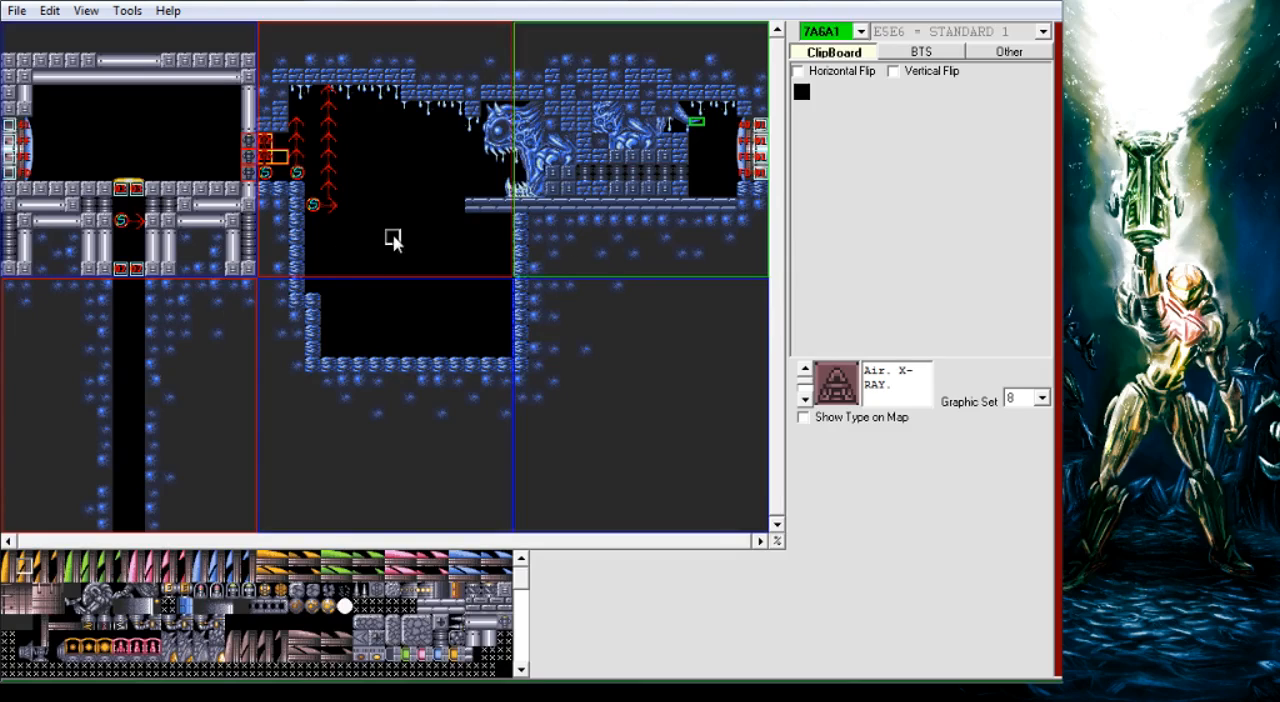
mouse_move(410, 184)
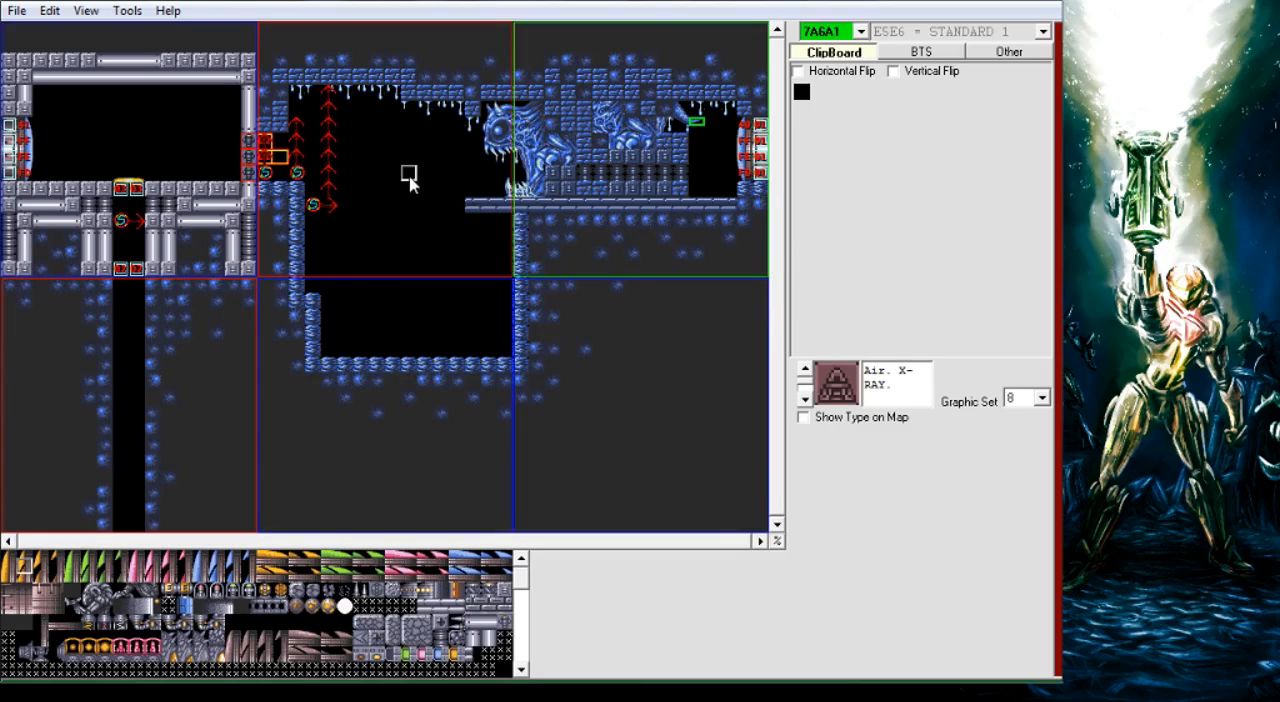
mouse_move(116, 36)
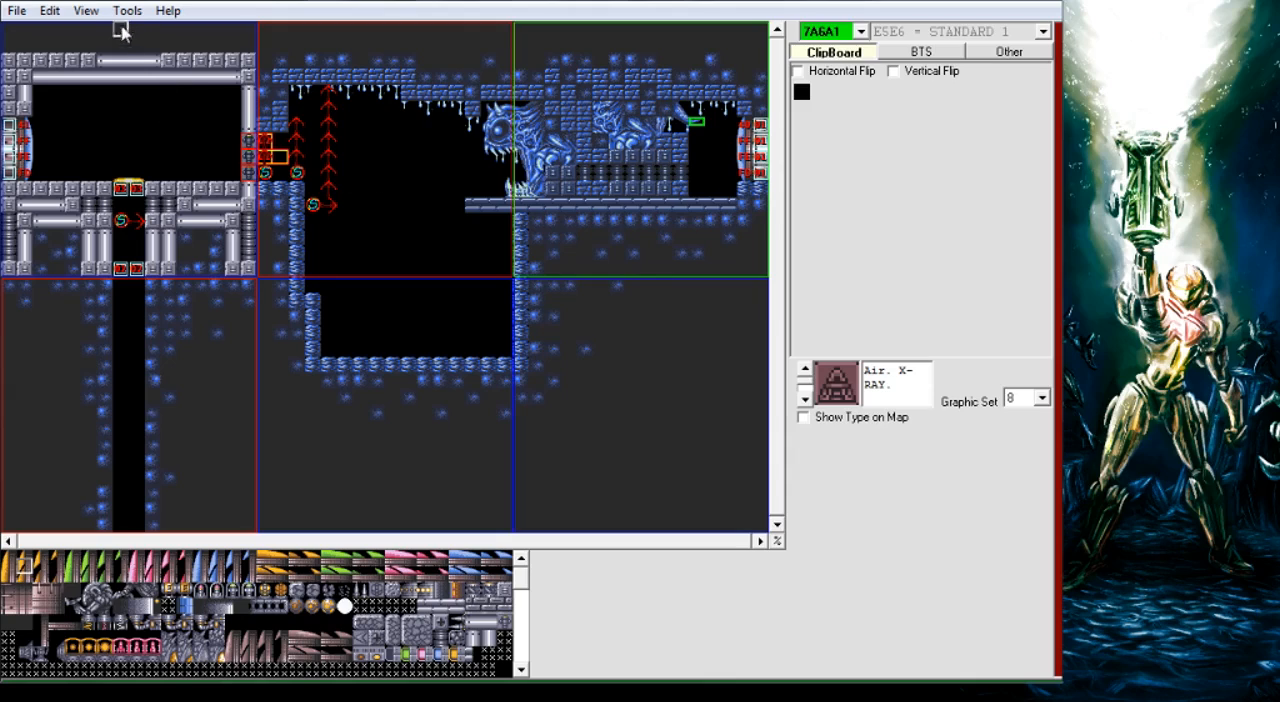
Reopen the Map Editor from Tools after returning to the room's tiles.
click(116, 12)
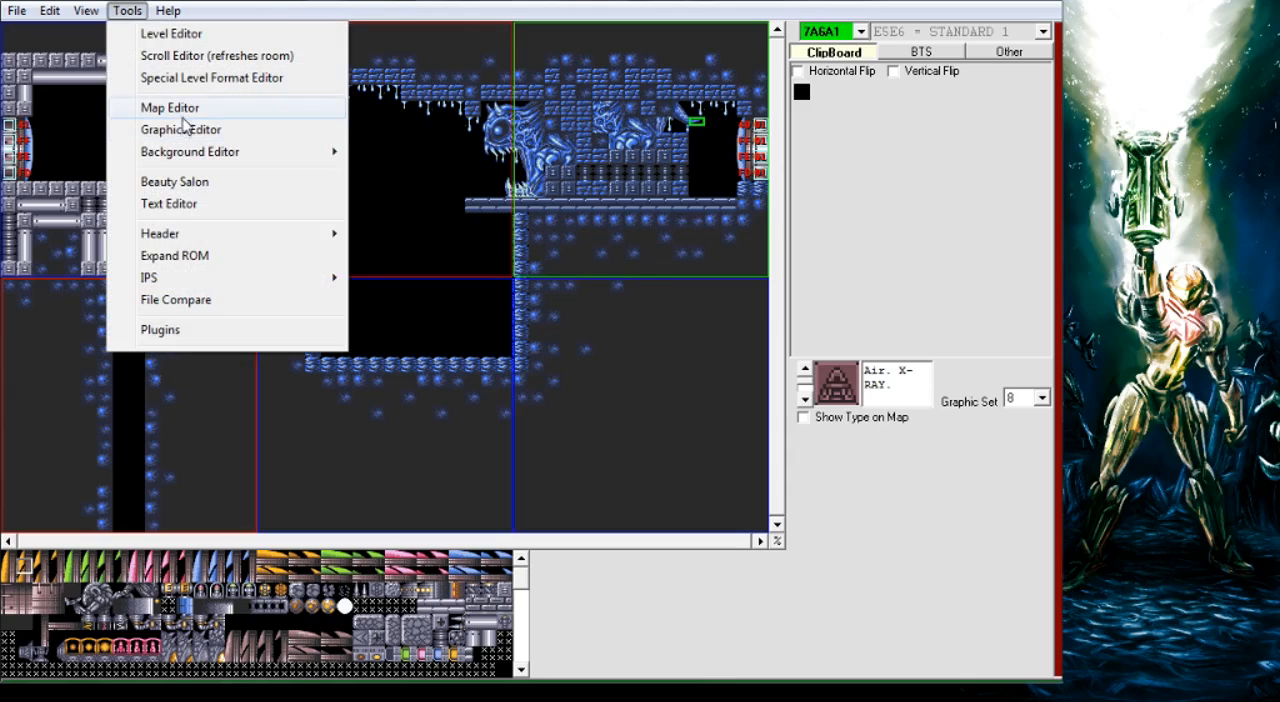
click(168, 108)
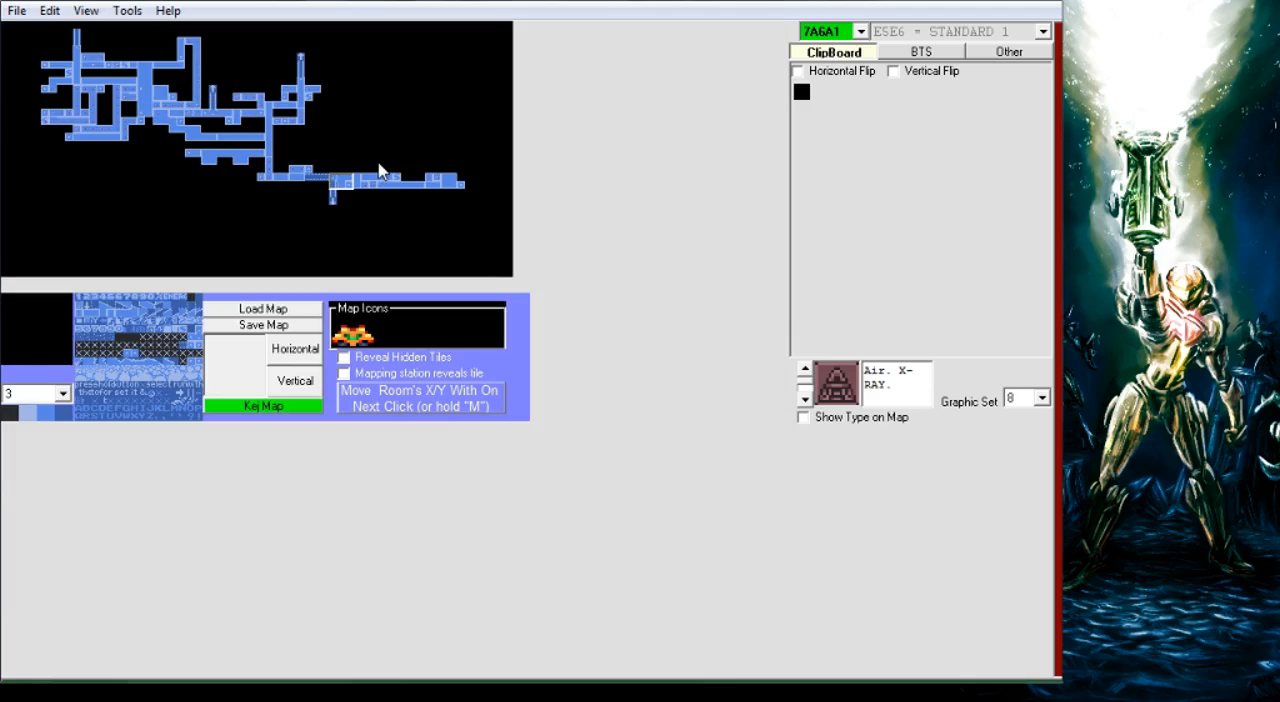
mouse_move(380, 90)
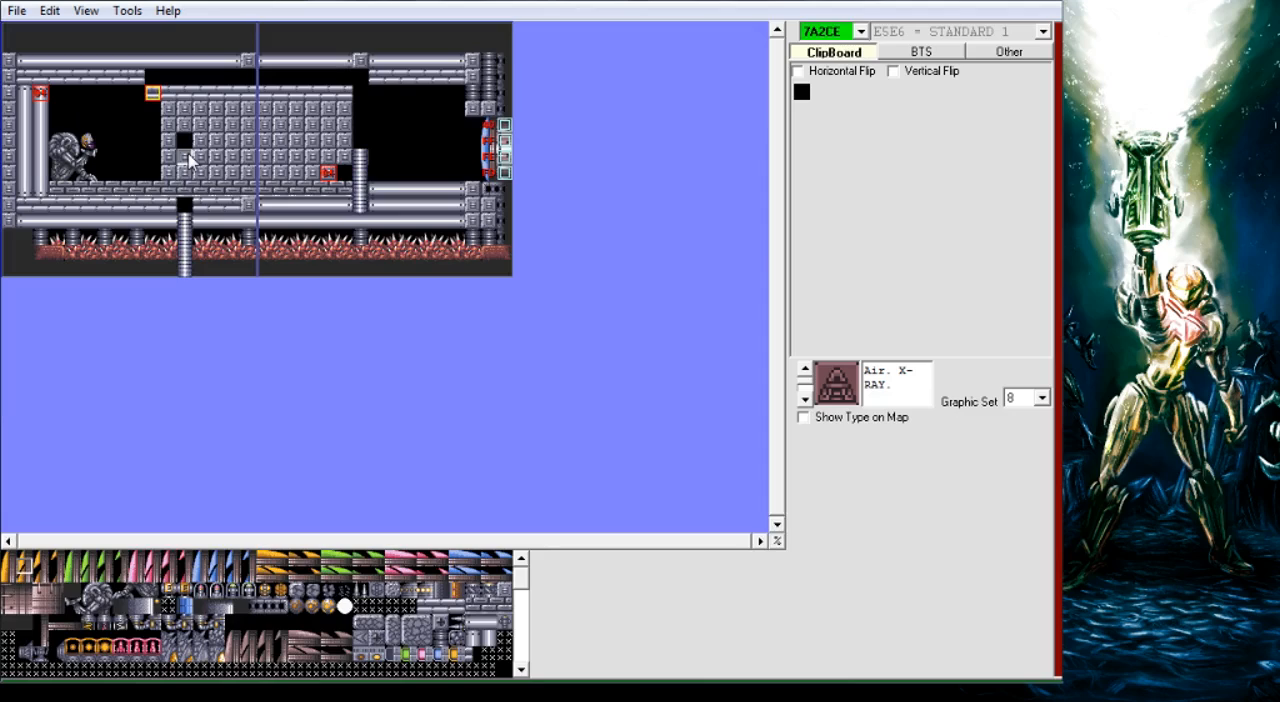
Load room 7A2CE and show its position on the area map.
click(112, 12)
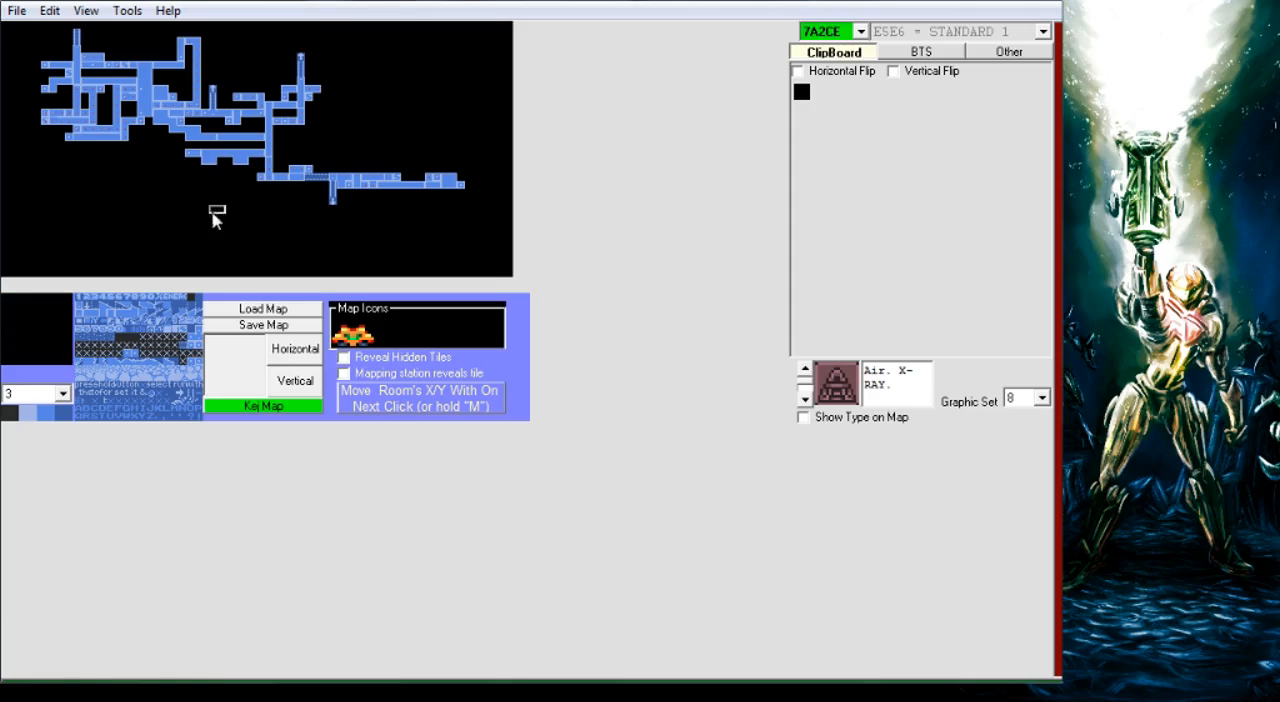
mouse_move(218, 212)
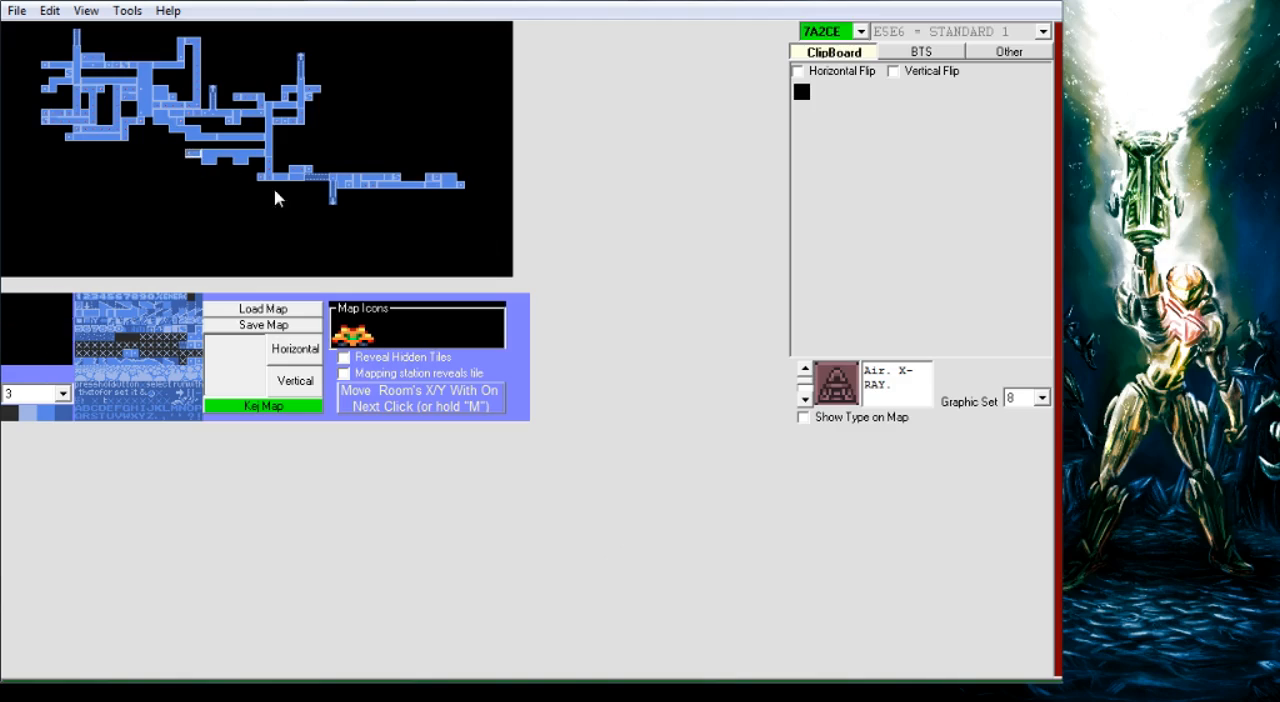
click(864, 30)
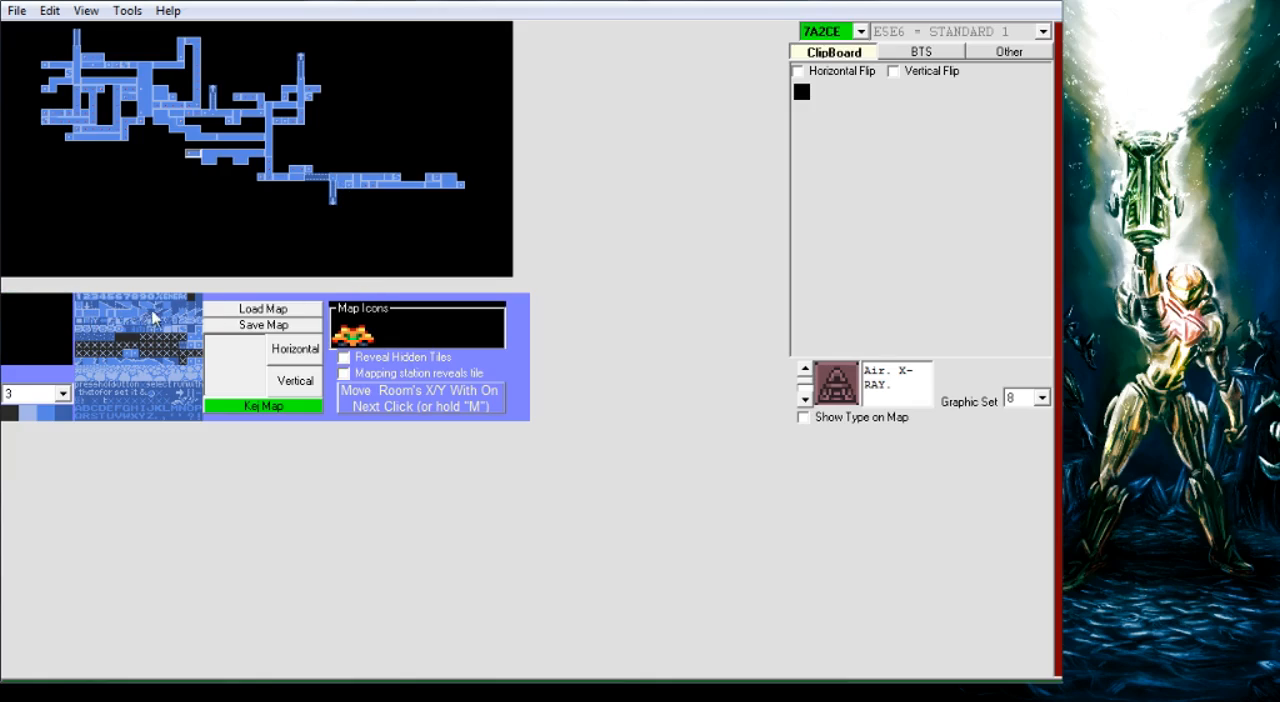
mouse_move(102, 384)
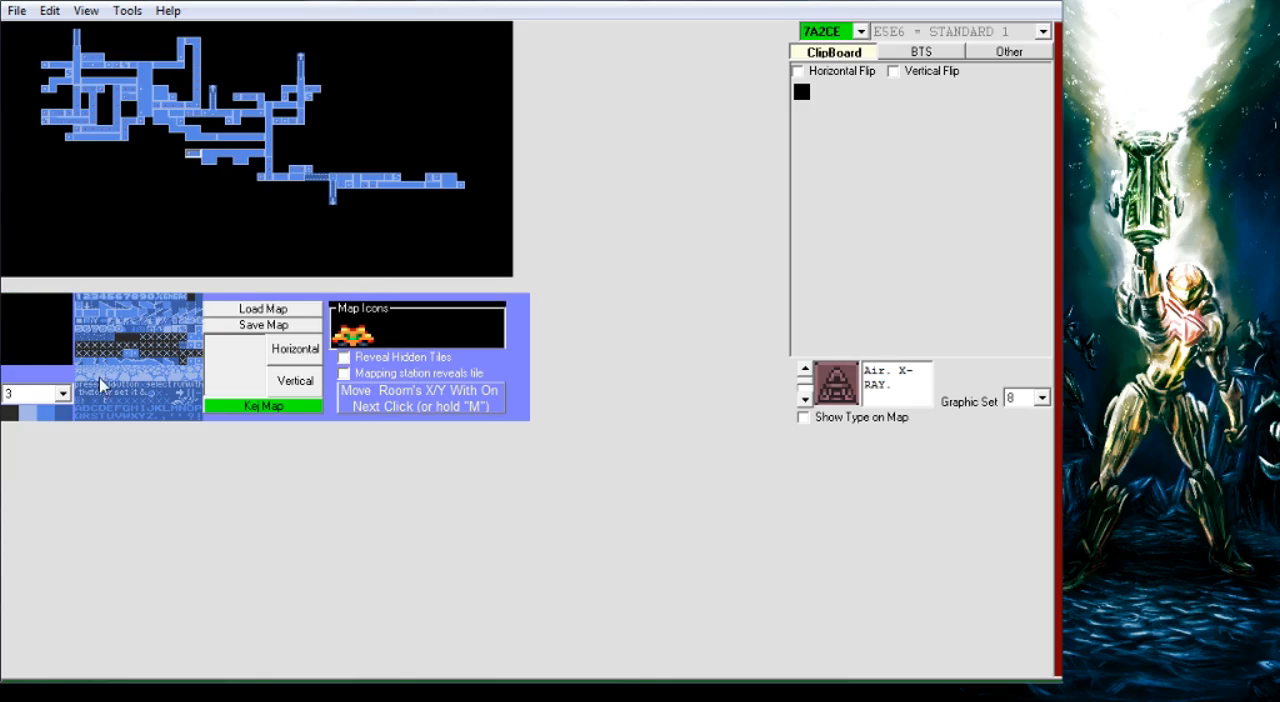
mouse_move(112, 366)
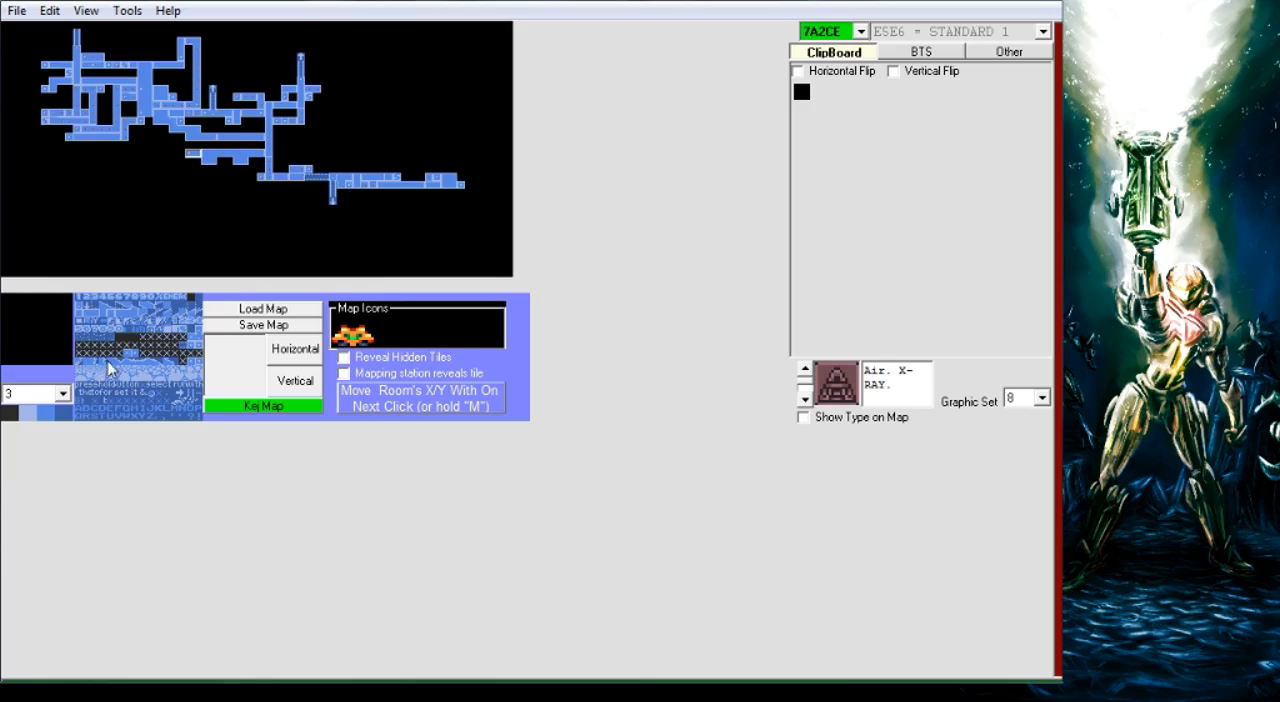
mouse_move(144, 388)
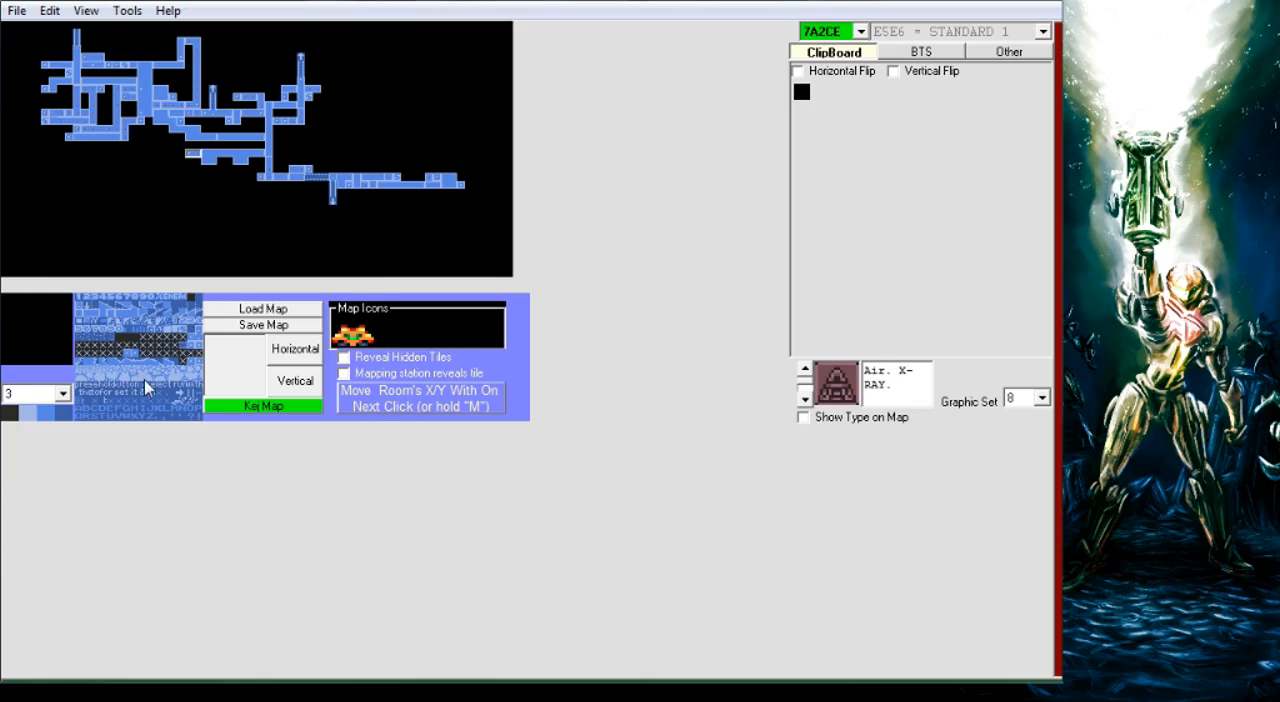
mouse_move(136, 380)
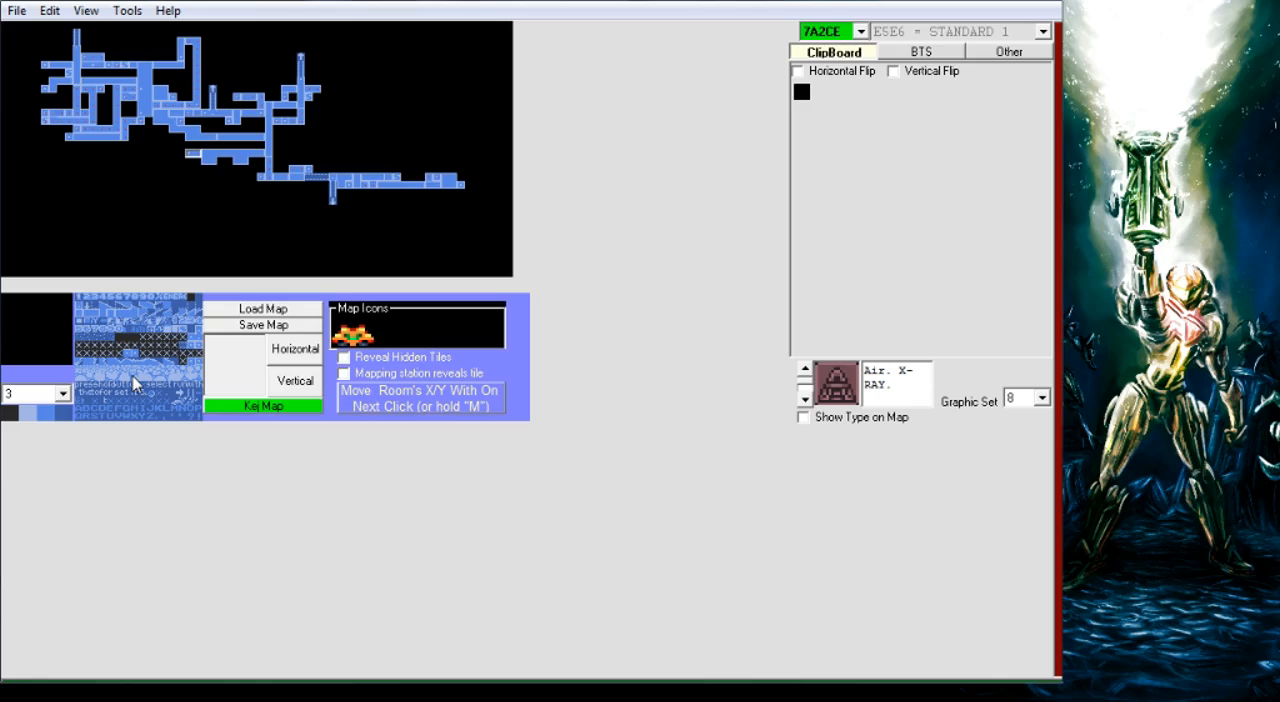
mouse_move(184, 360)
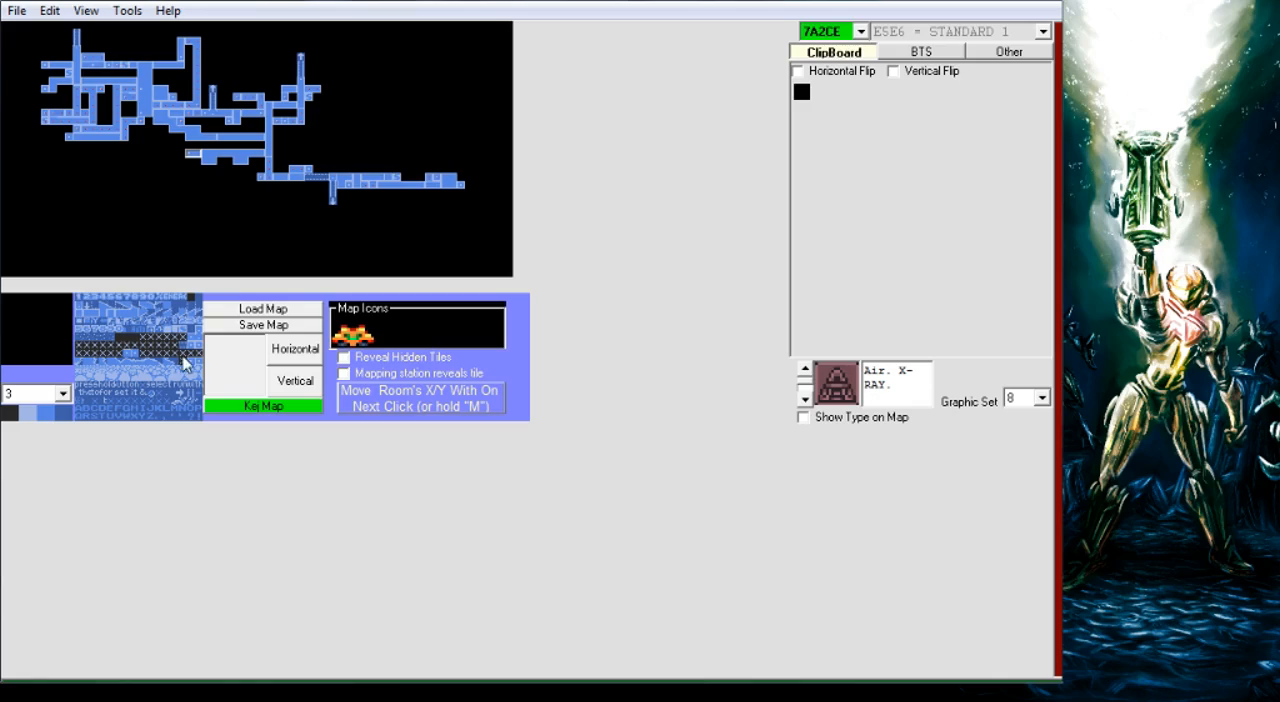
mouse_move(96, 378)
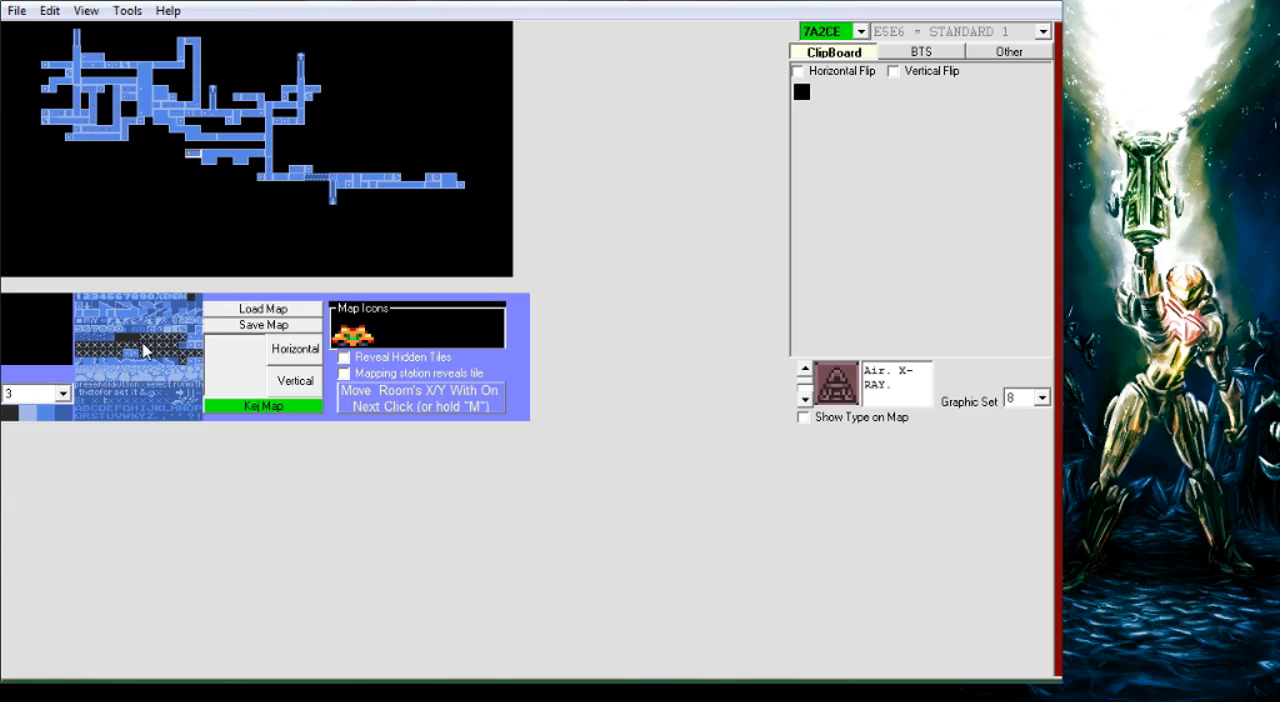
mouse_move(236, 348)
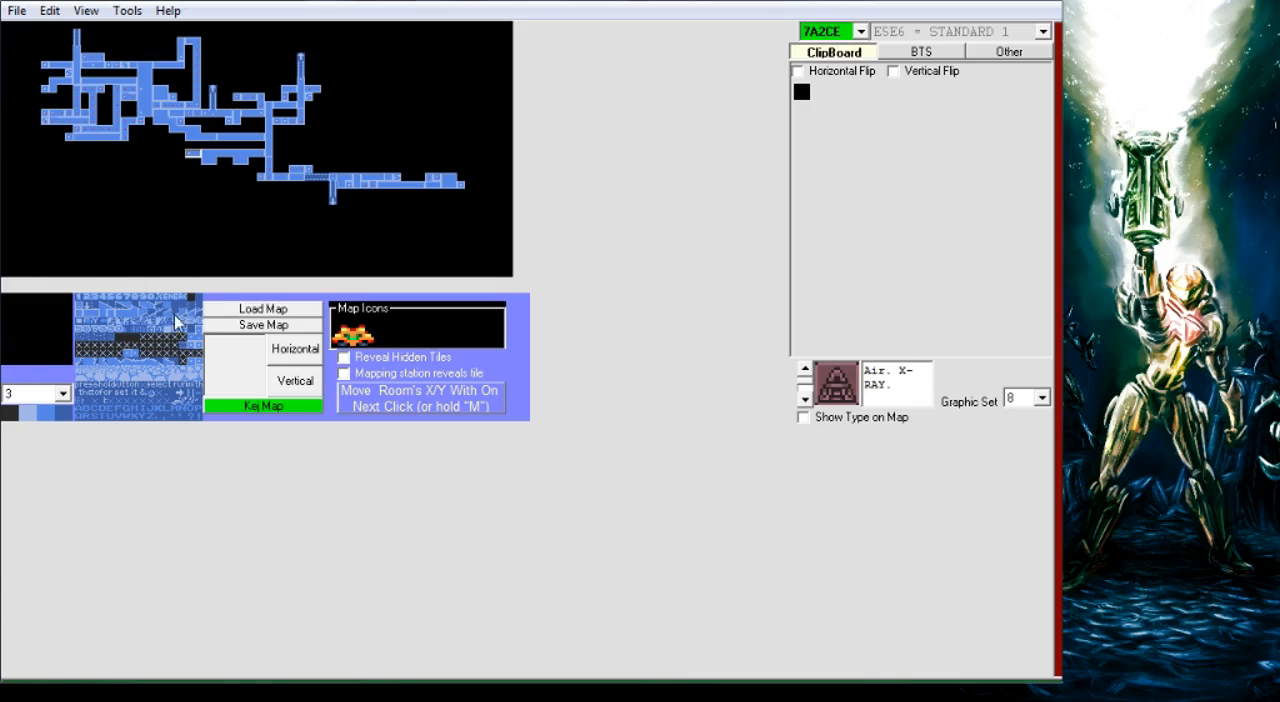
mouse_move(450, 218)
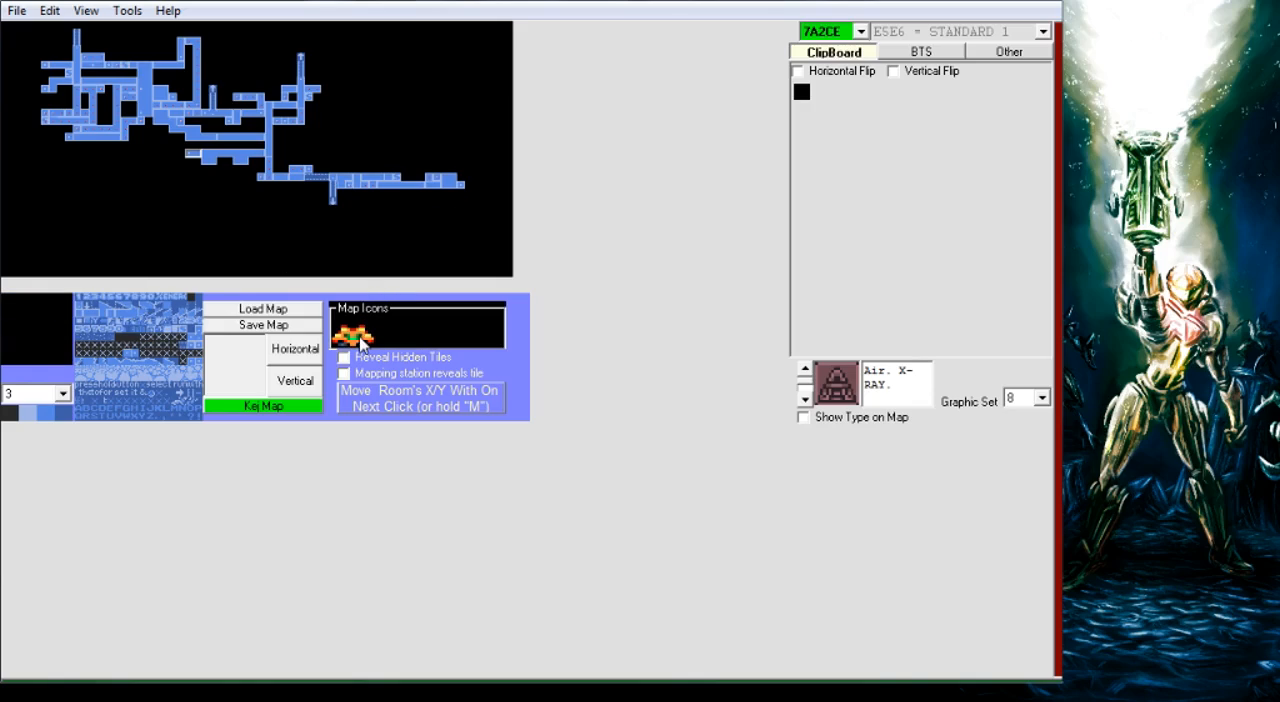
mouse_move(352, 342)
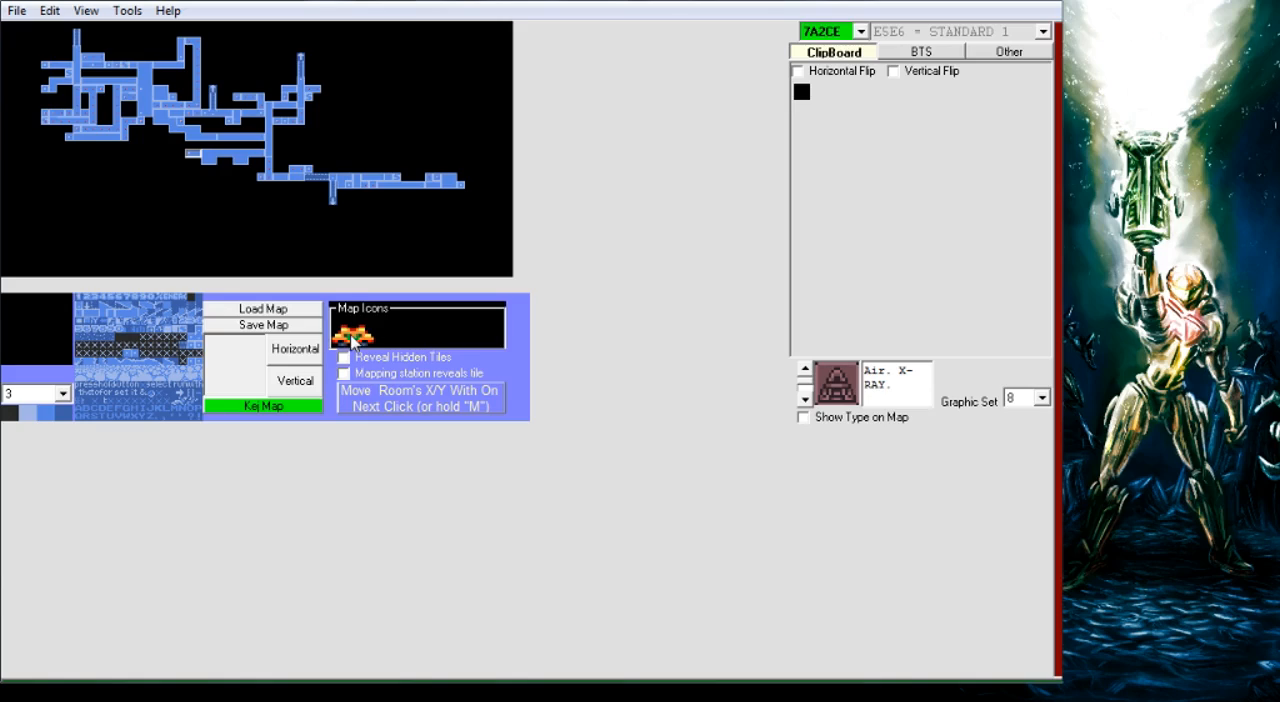
mouse_move(412, 344)
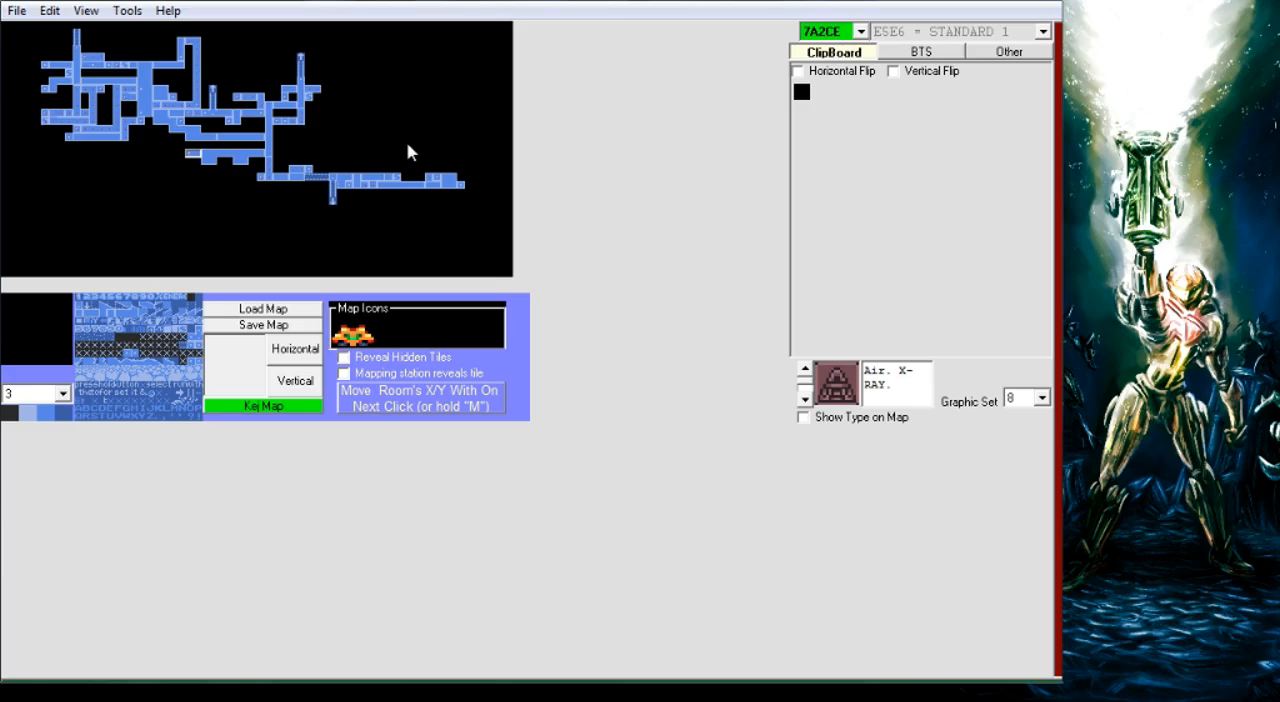
mouse_move(404, 158)
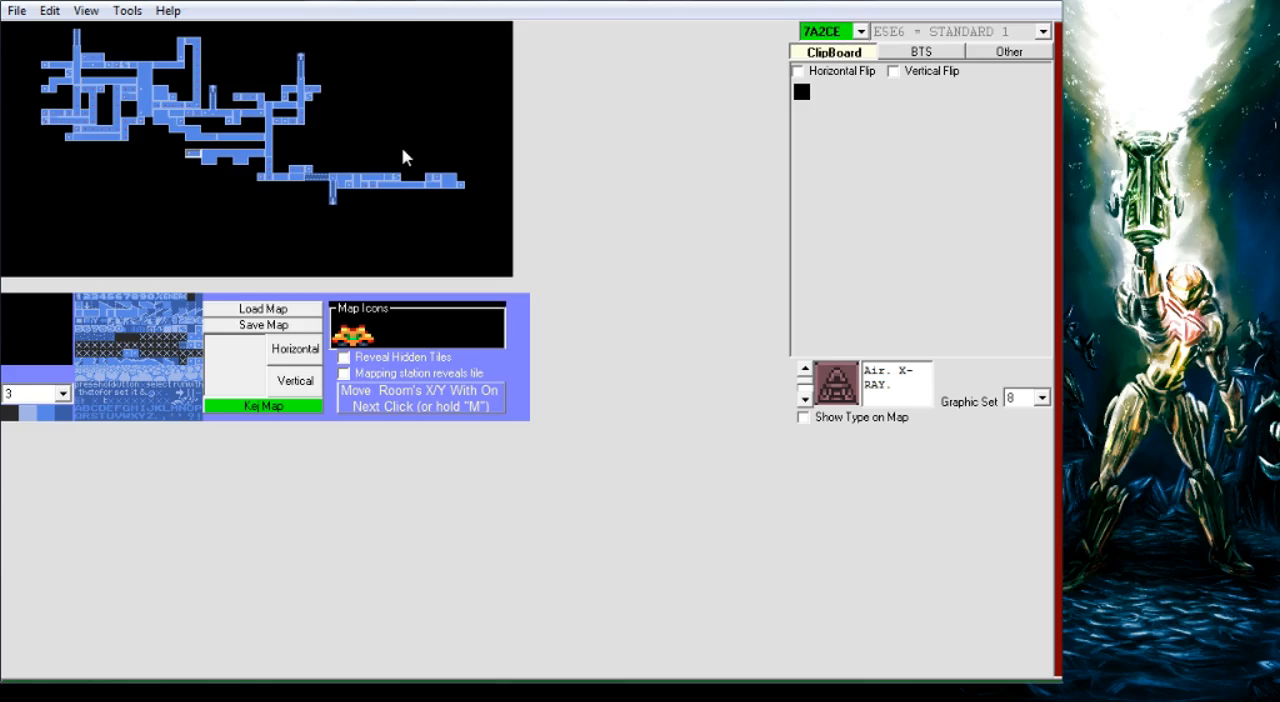
mouse_move(380, 132)
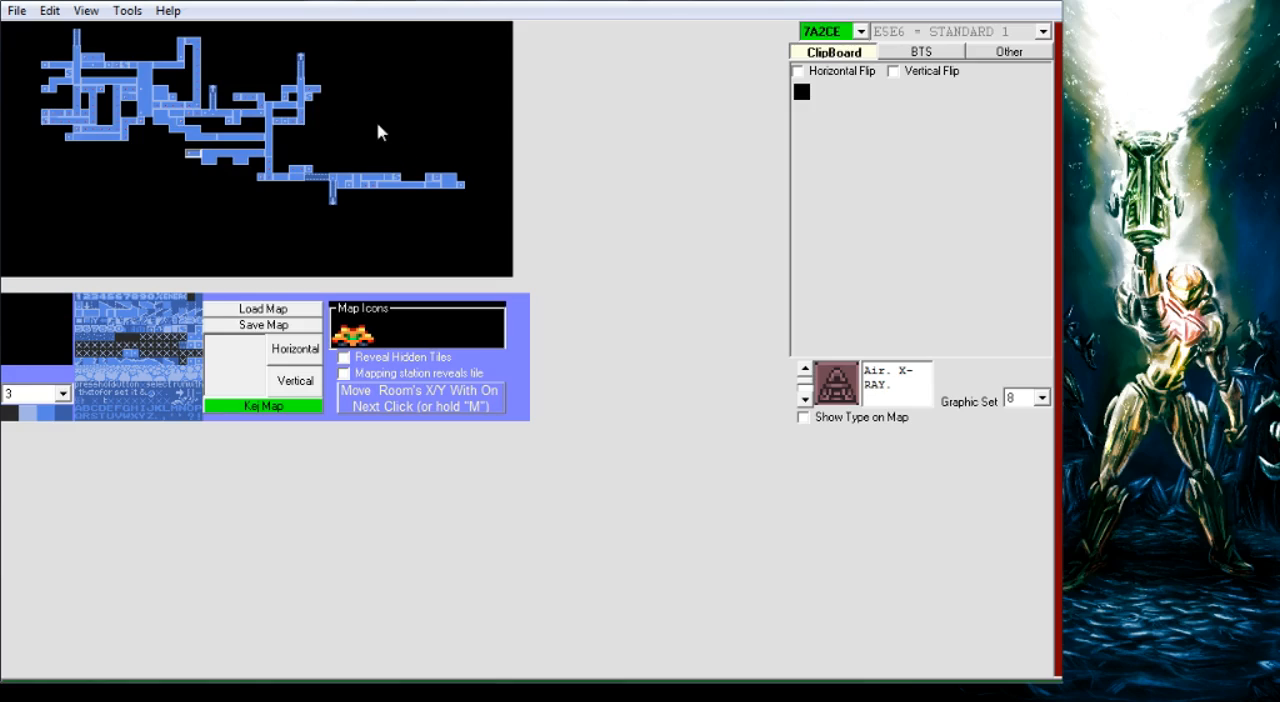
mouse_move(278, 360)
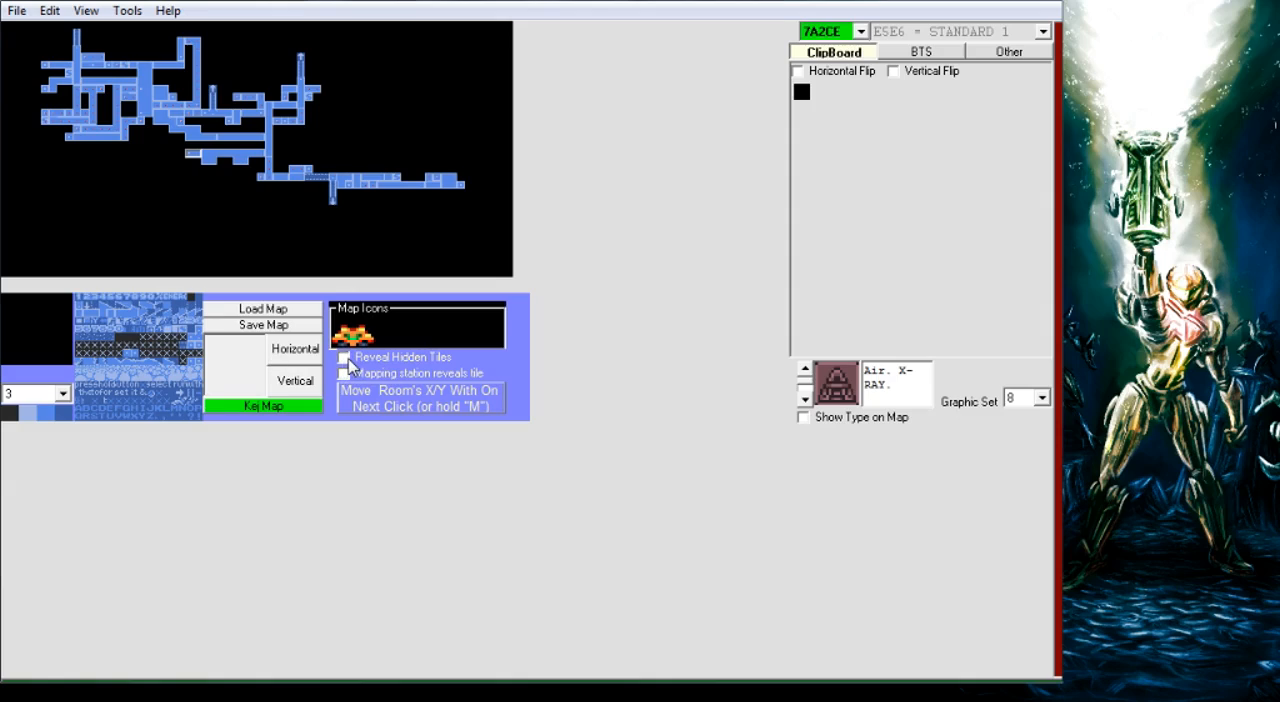
click(344, 356)
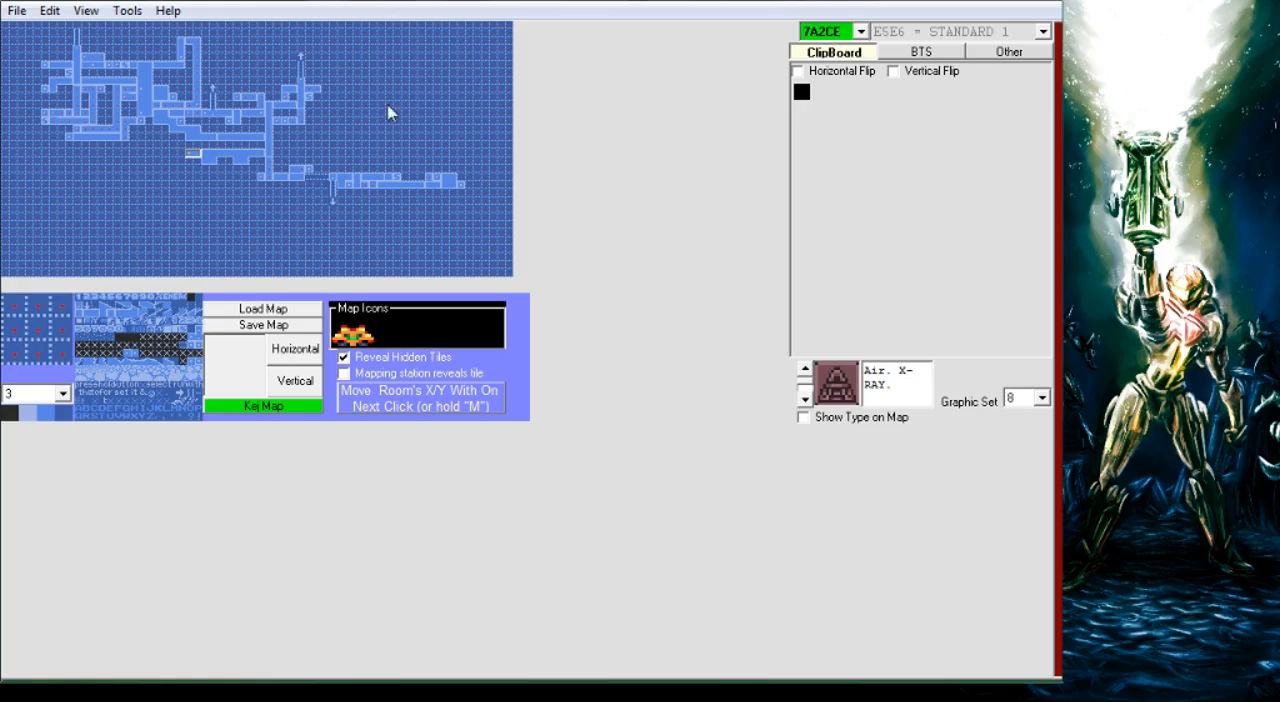
mouse_move(238, 192)
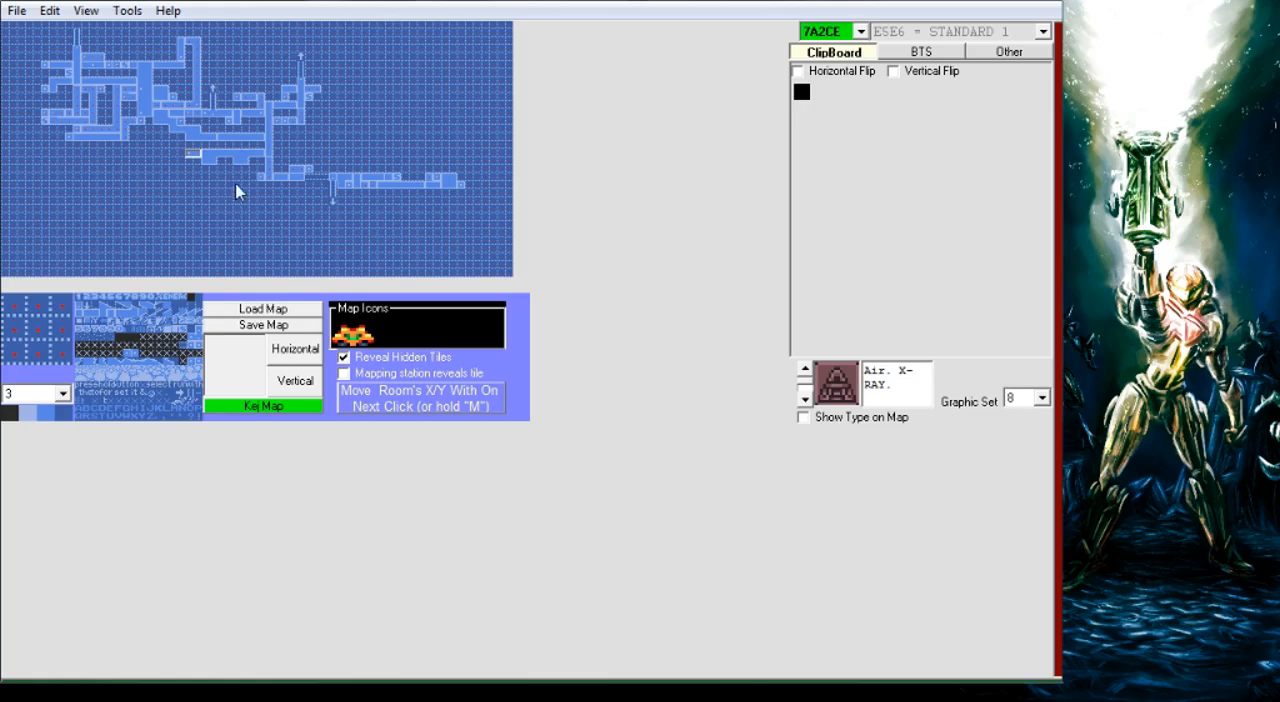
mouse_move(392, 138)
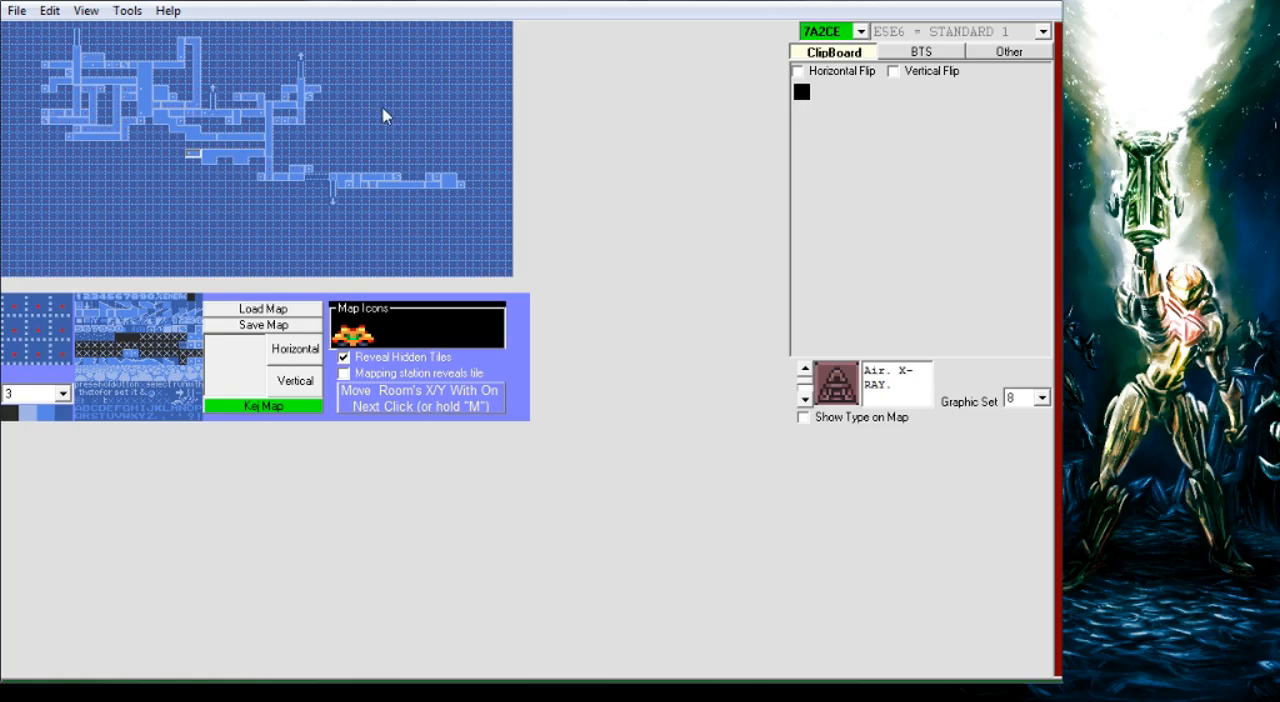
click(344, 356)
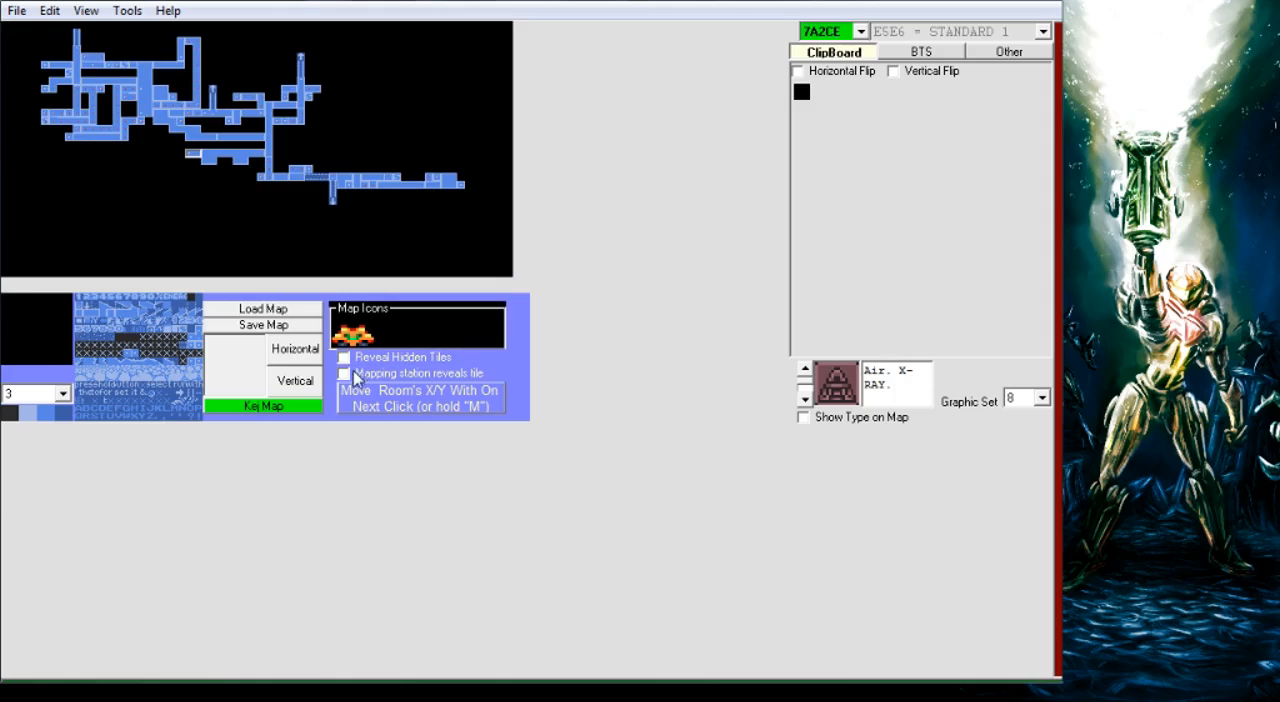
Pick a map tile and paint a short row below the lower corridor of room 7A2CE's map.
click(344, 372)
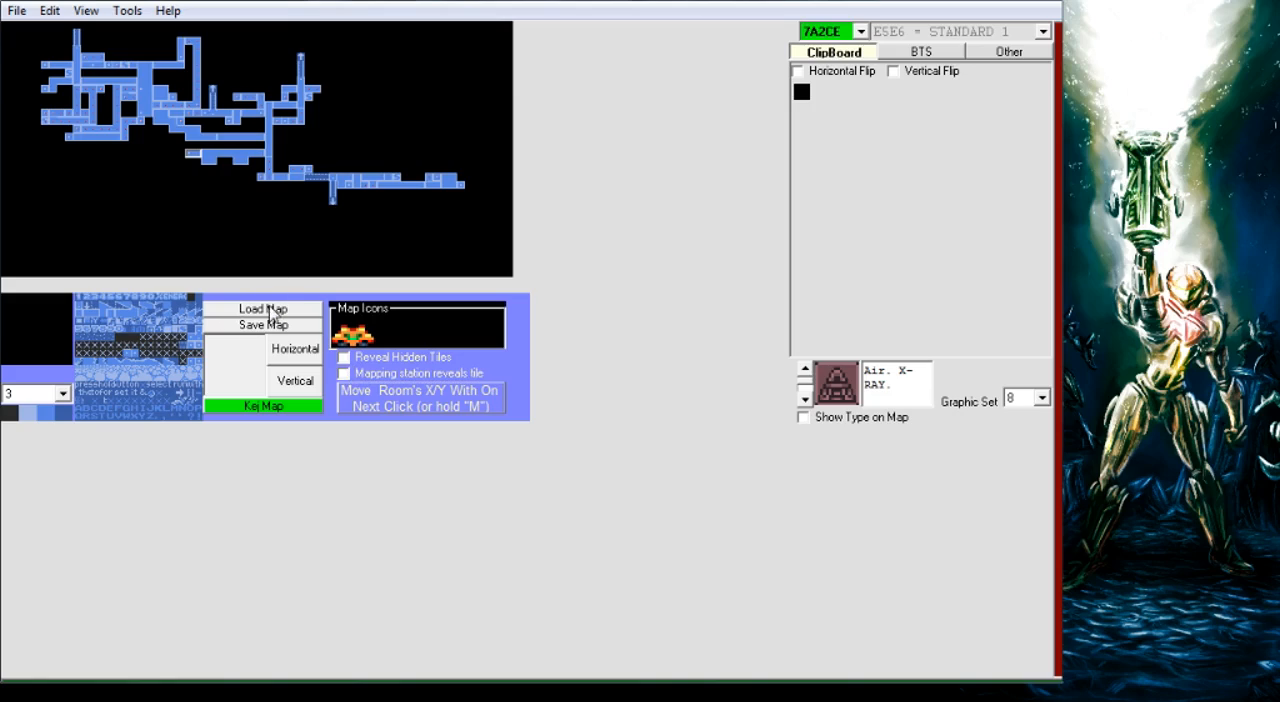
click(344, 372)
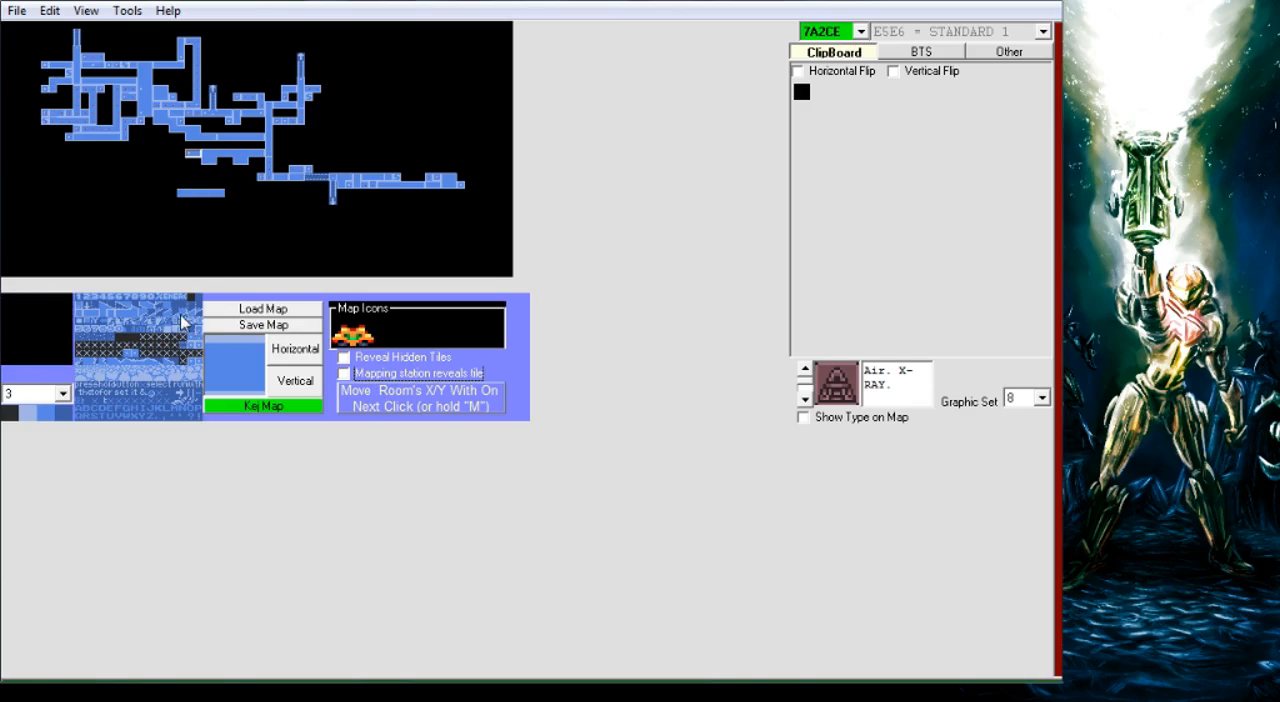
click(344, 372)
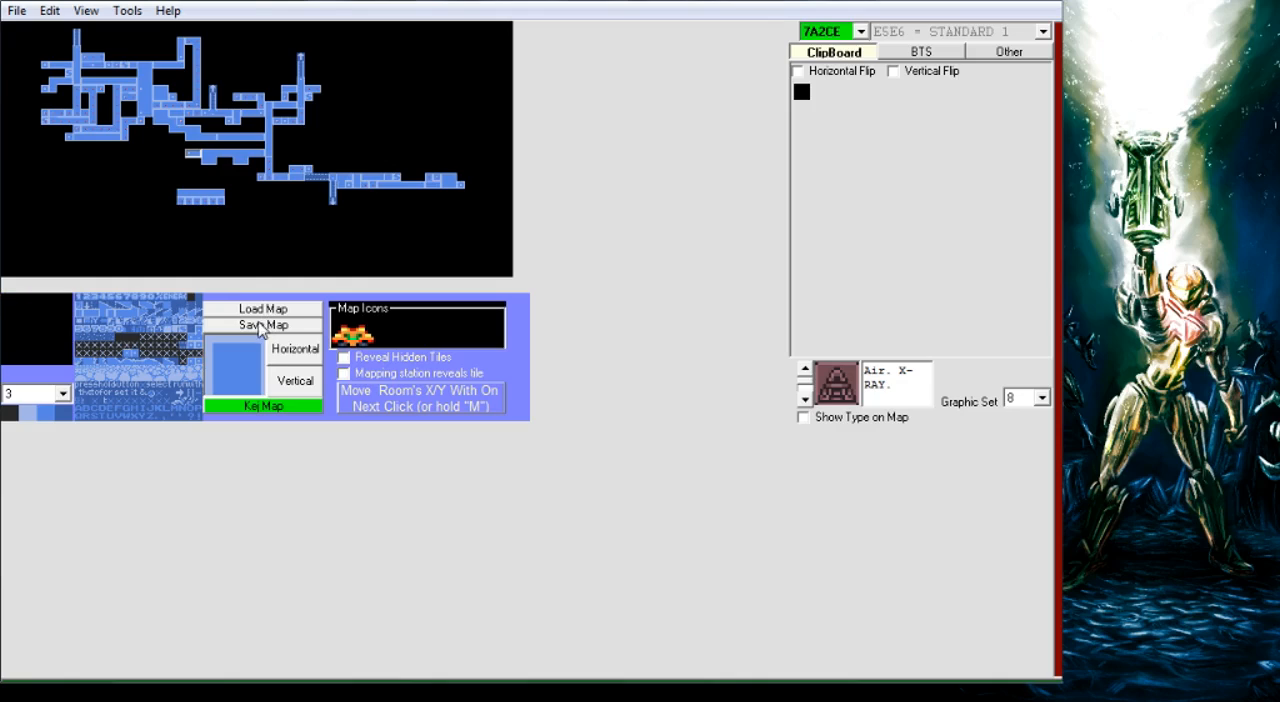
Save the edited area map and confirm the Save and Re-Open prompt.
click(264, 324)
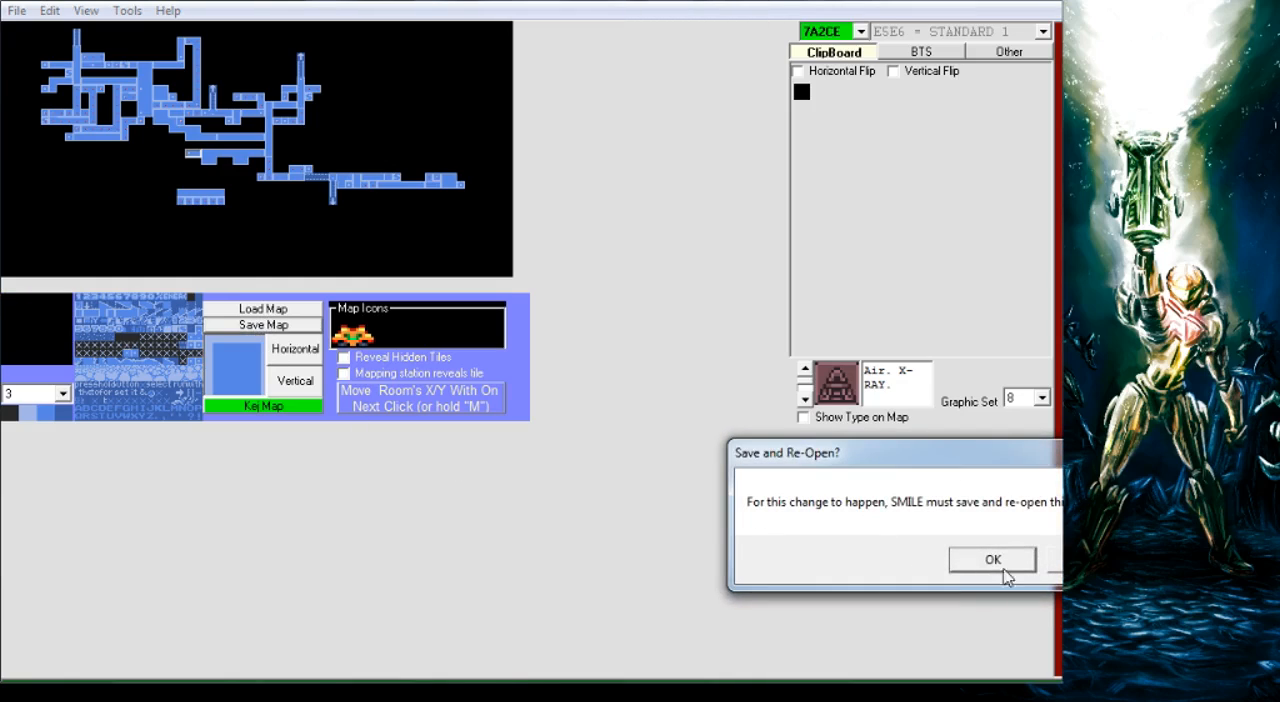
click(992, 560)
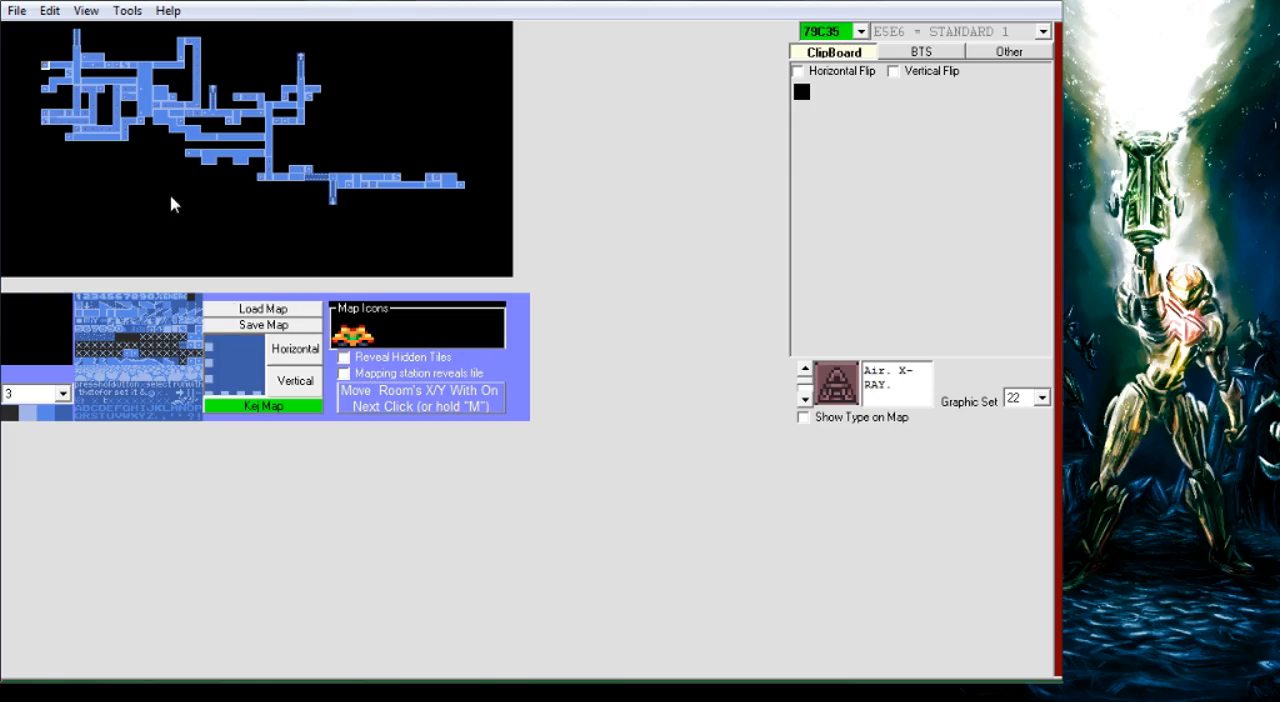
mouse_move(192, 260)
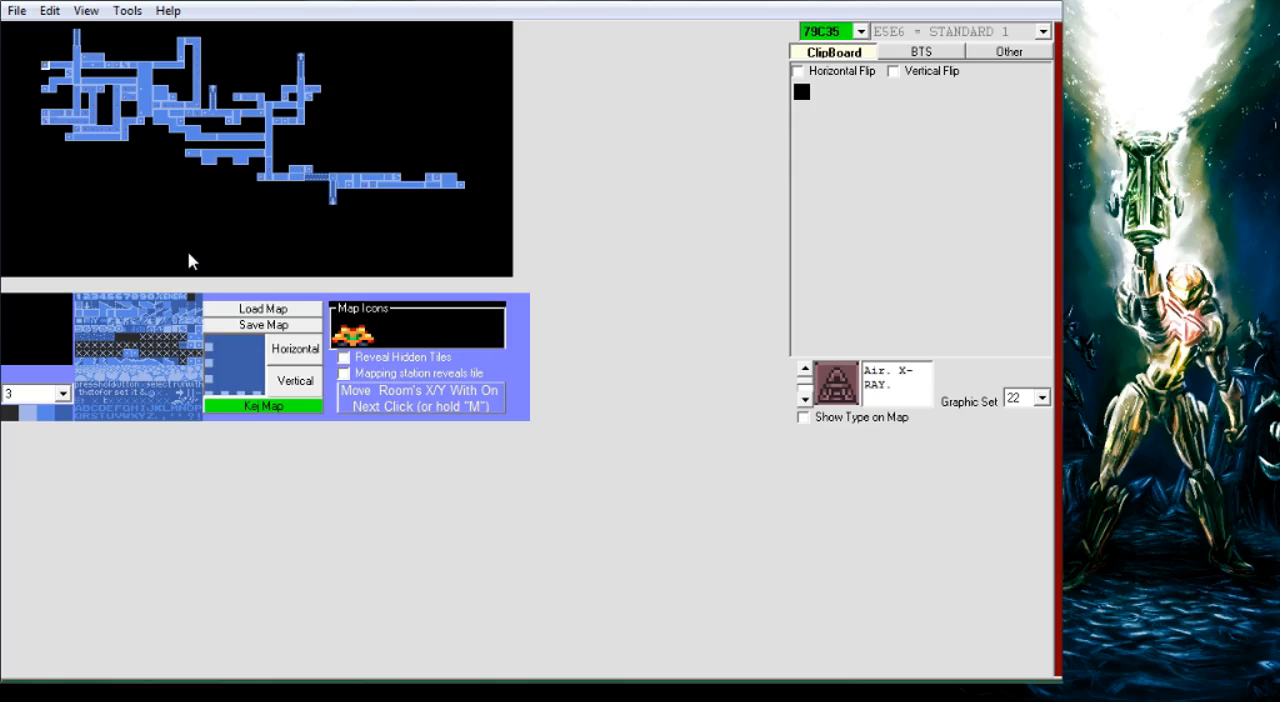
mouse_move(210, 214)
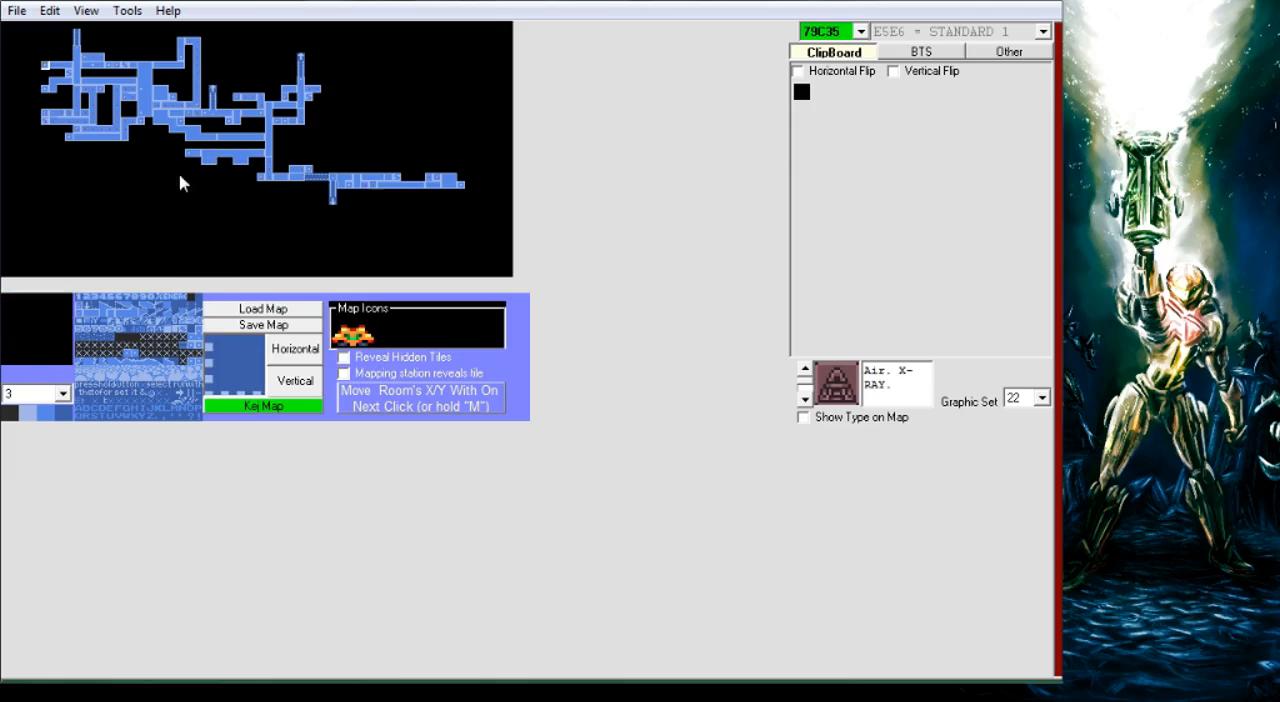
Paint a single tile on room 79C35's map, marked as revealed by a mapping station.
click(344, 372)
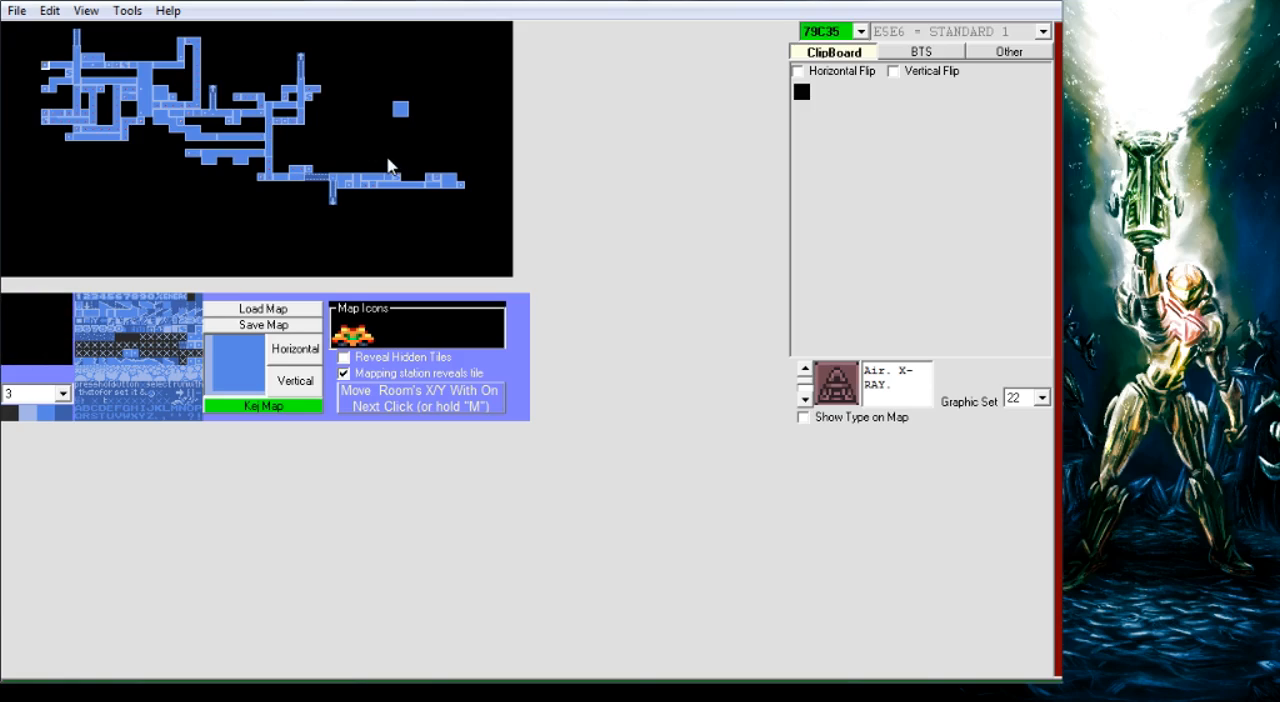
mouse_move(436, 156)
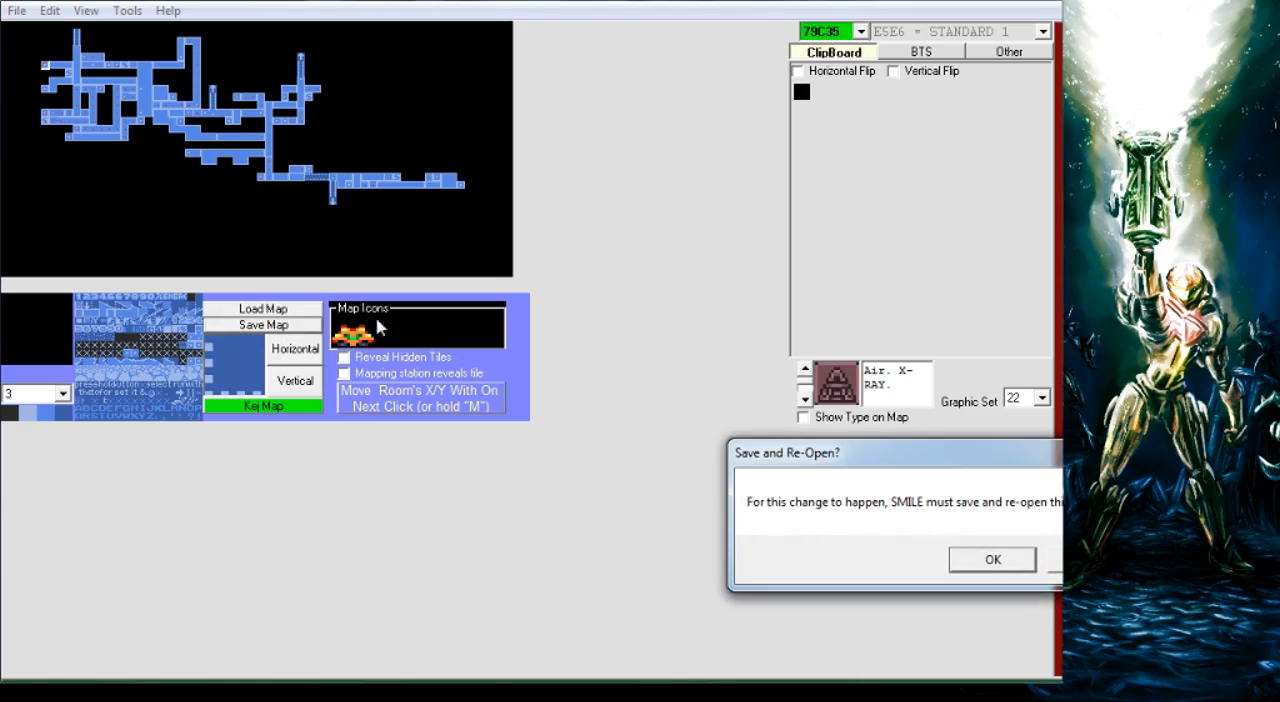
Confirm Save and Re-Open, then load room 7A6A1 in the level editor.
click(992, 560)
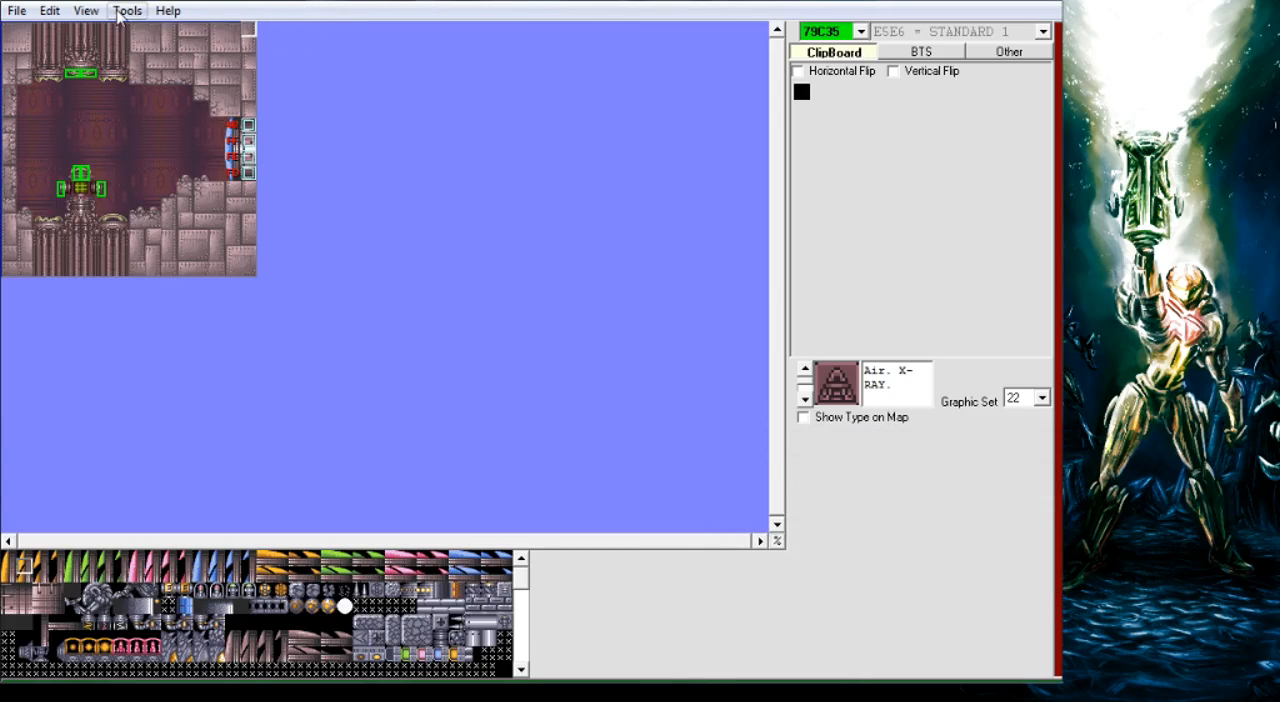
click(128, 12)
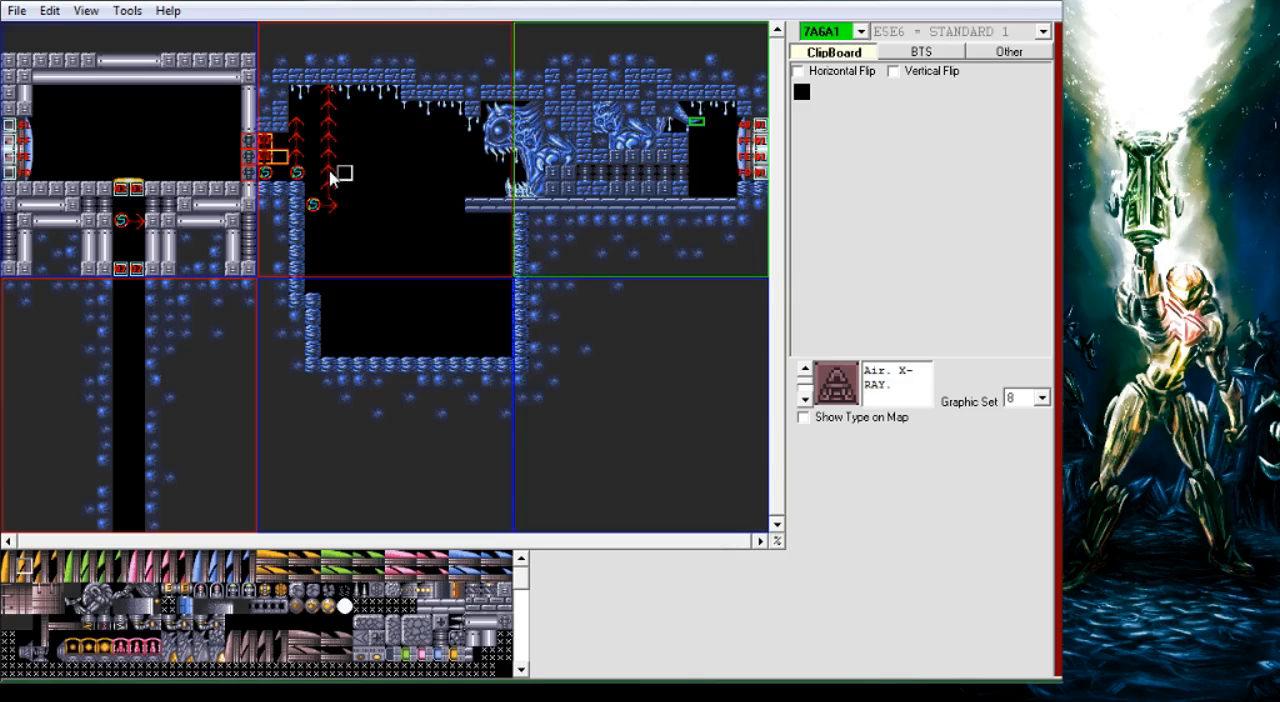
Change room 7A6A1's area from BRINSTAR to NORFAIR in Room Properties and save-and-reopen.
click(52, 12)
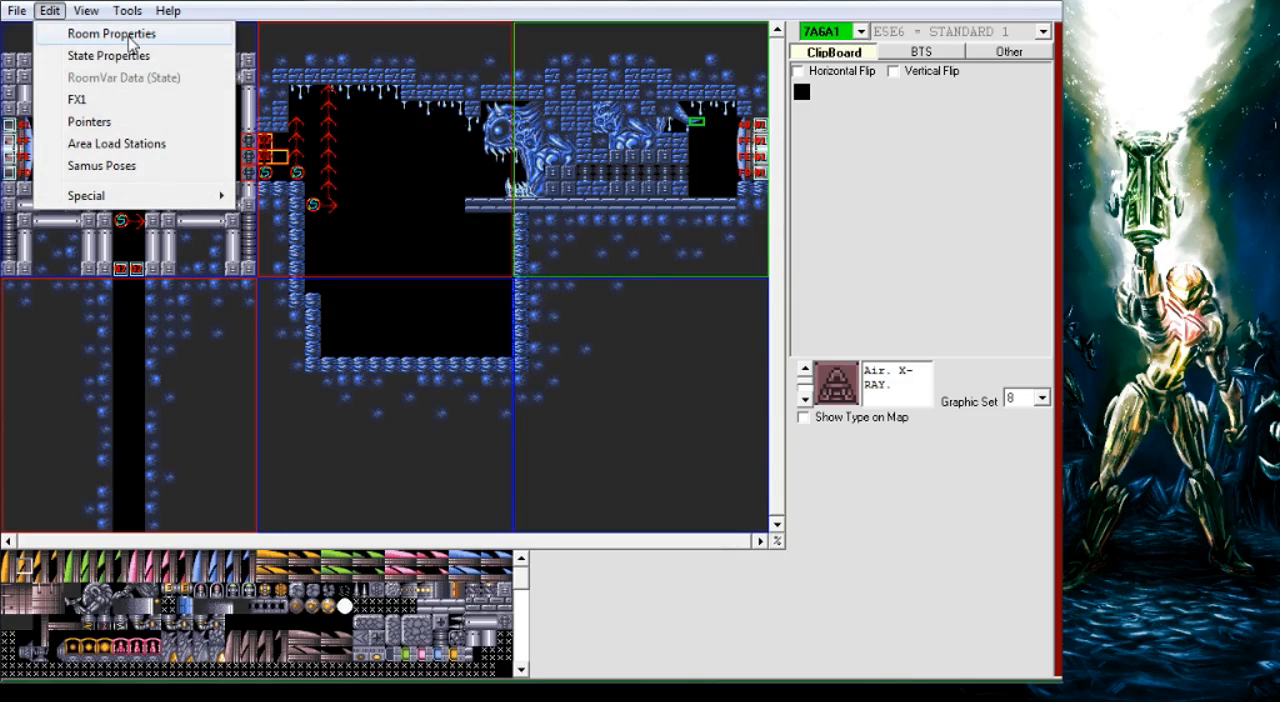
click(110, 32)
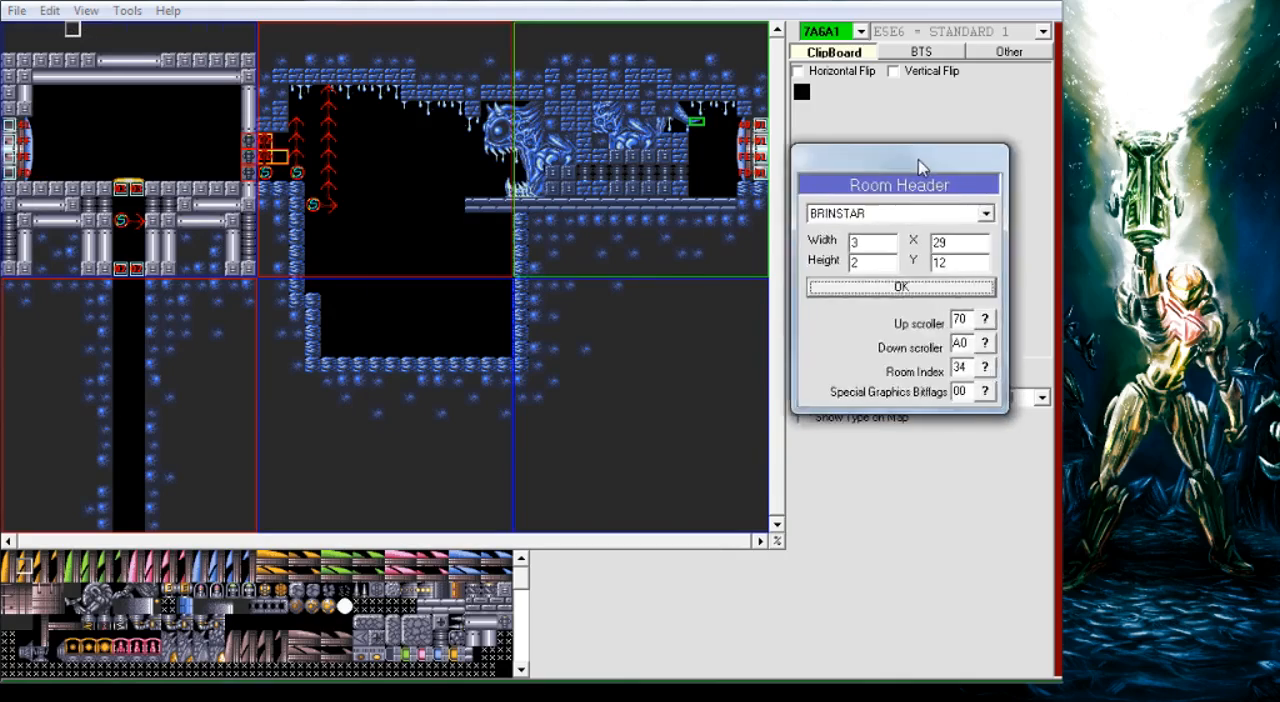
drag(900, 160, 384, 84)
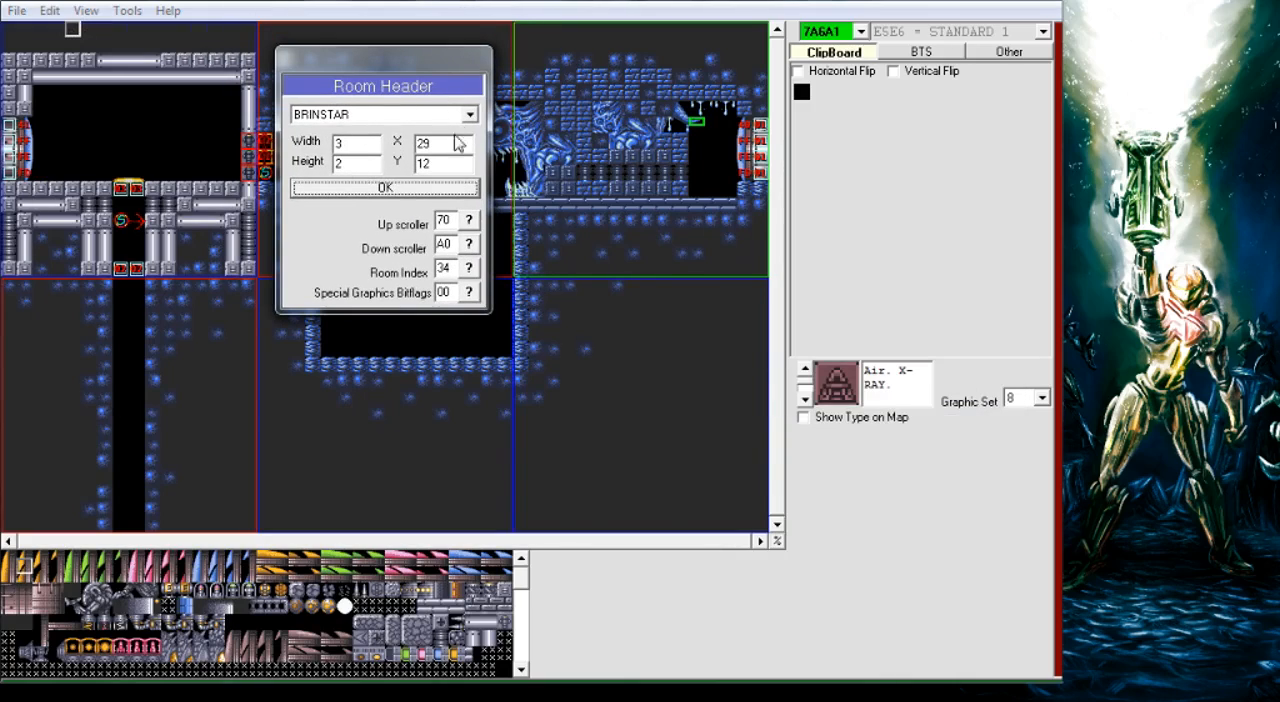
click(468, 112)
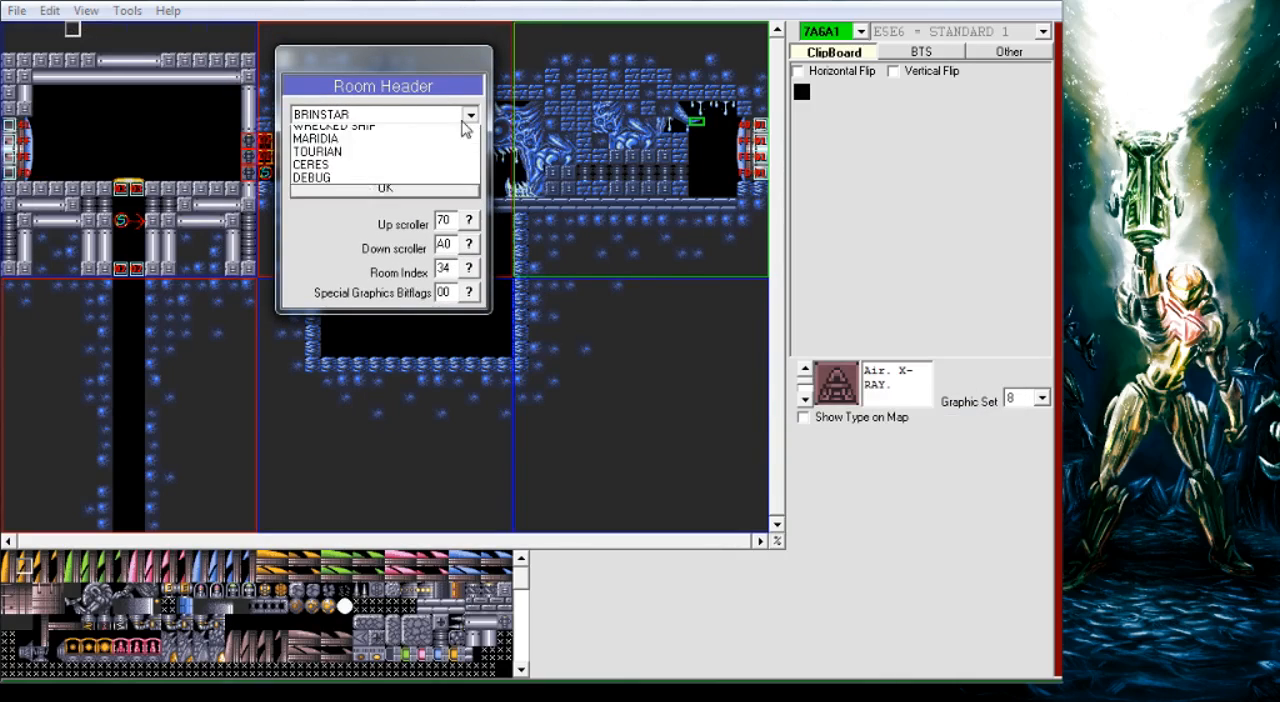
click(470, 114)
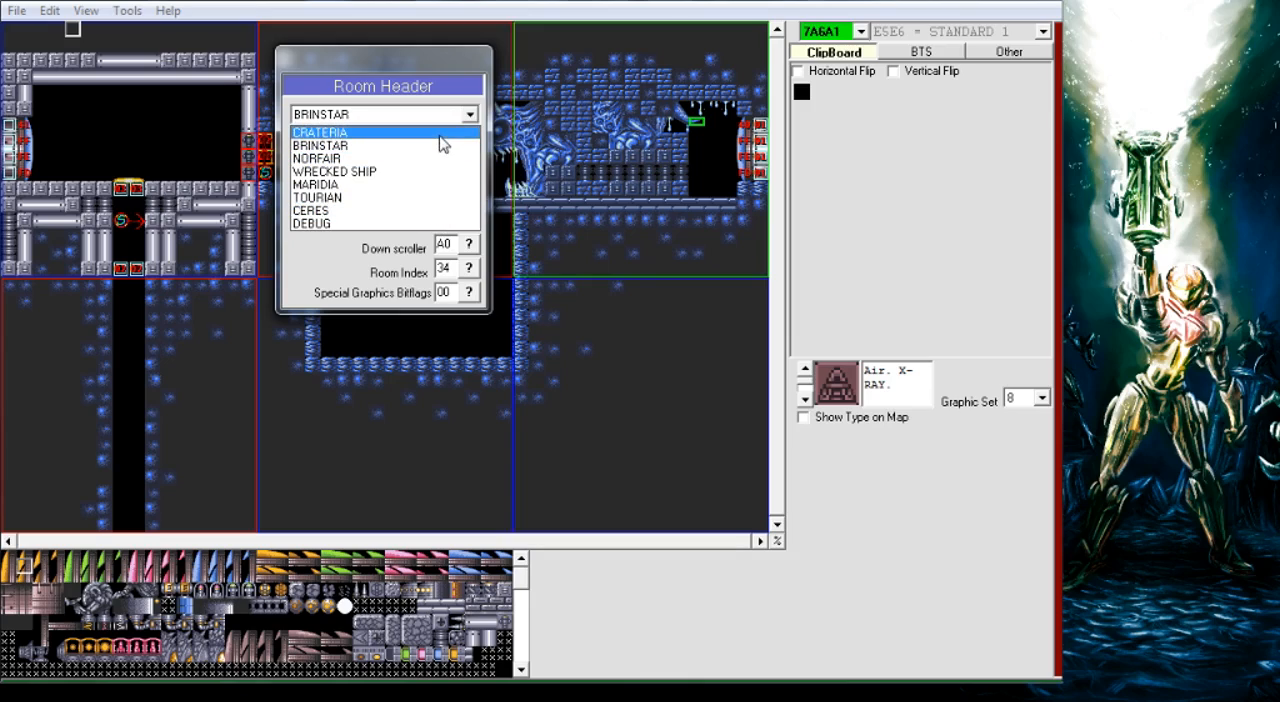
click(320, 160)
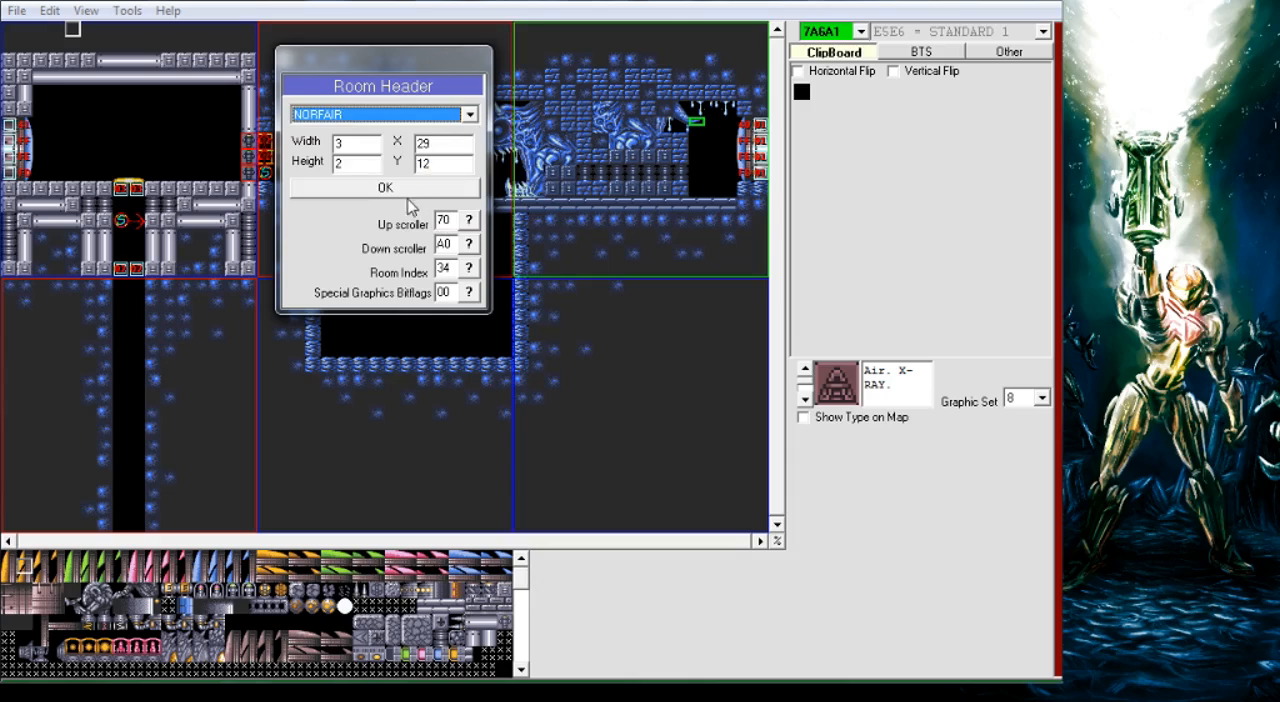
click(384, 188)
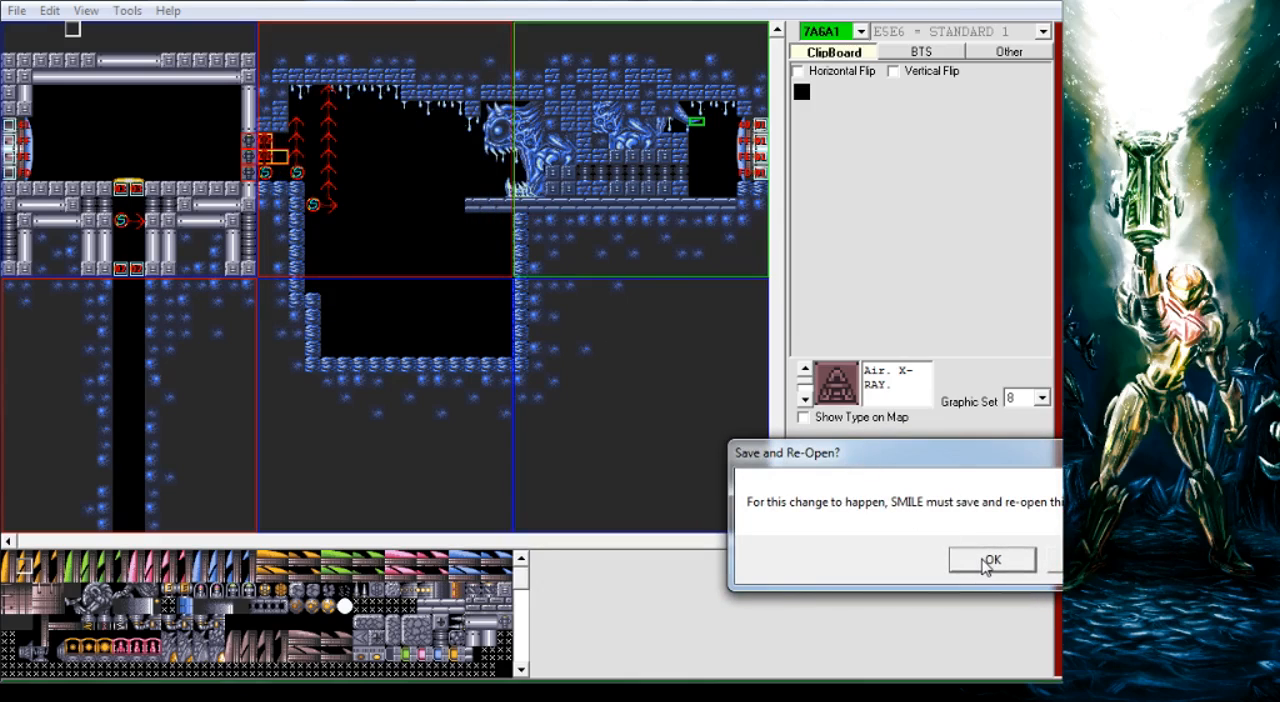
click(992, 558)
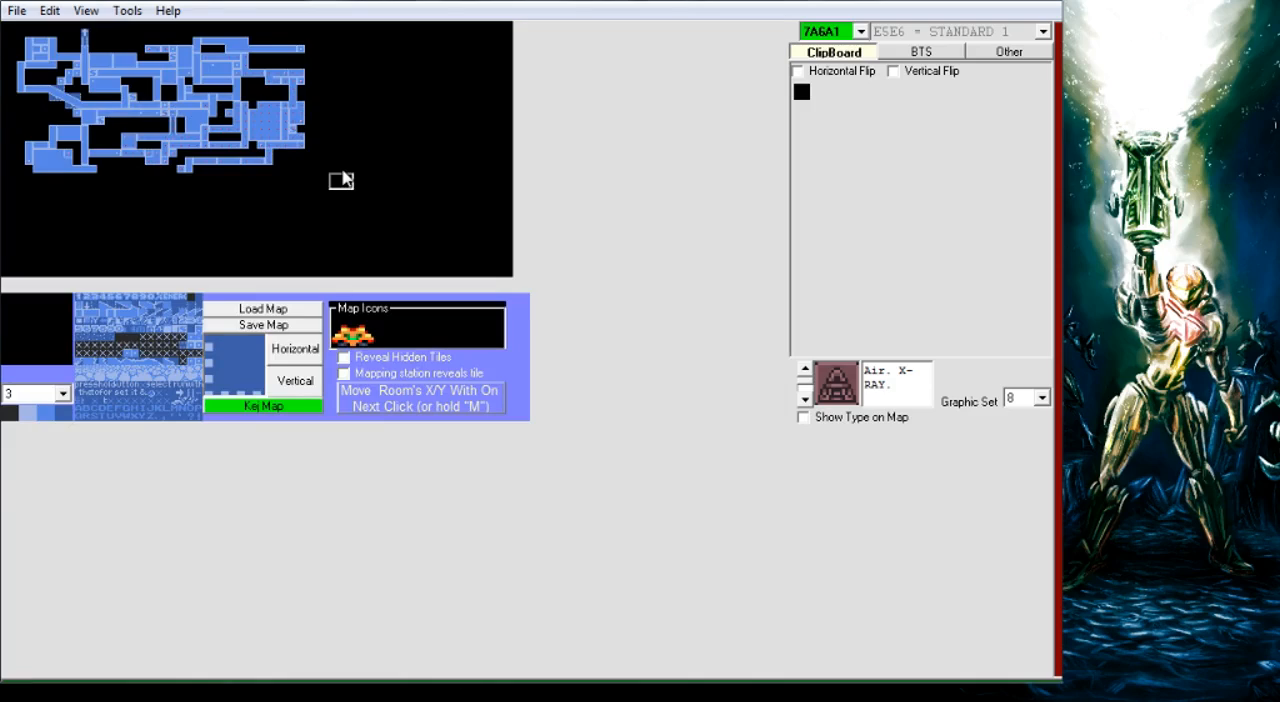
mouse_move(340, 190)
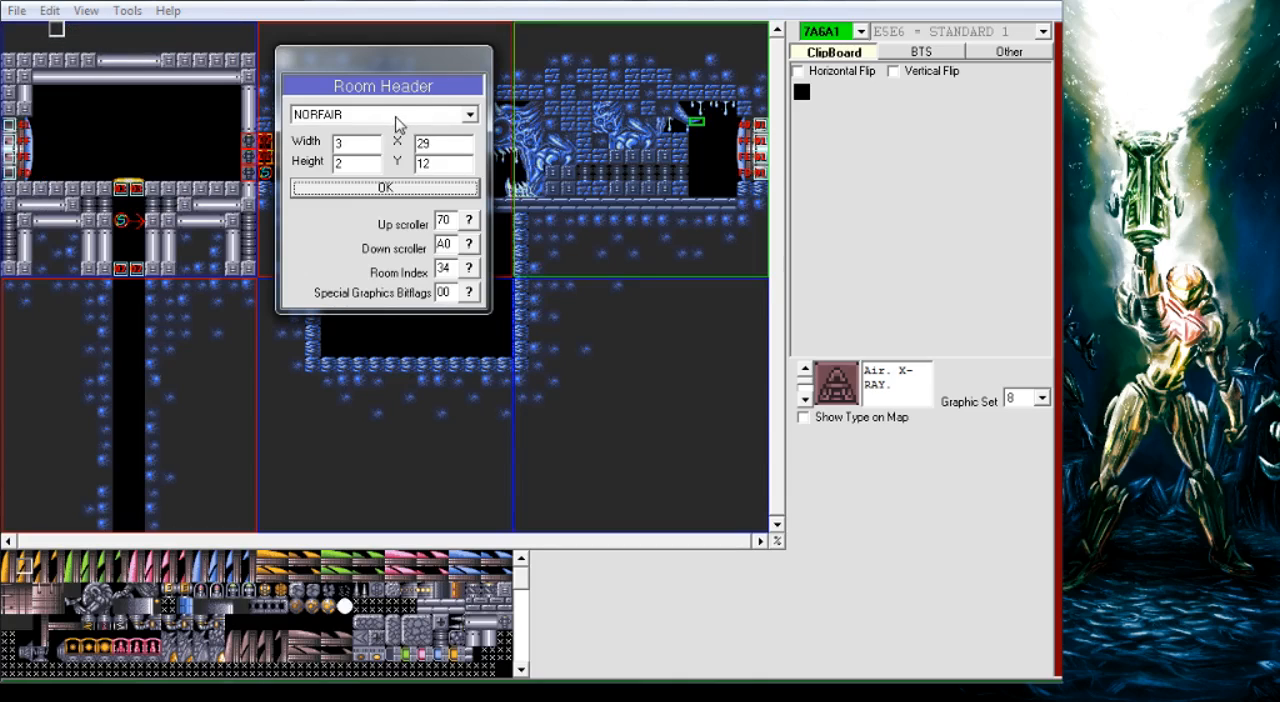
Close room 7A6A1's header after confirming its area is NORFAIR.
click(384, 112)
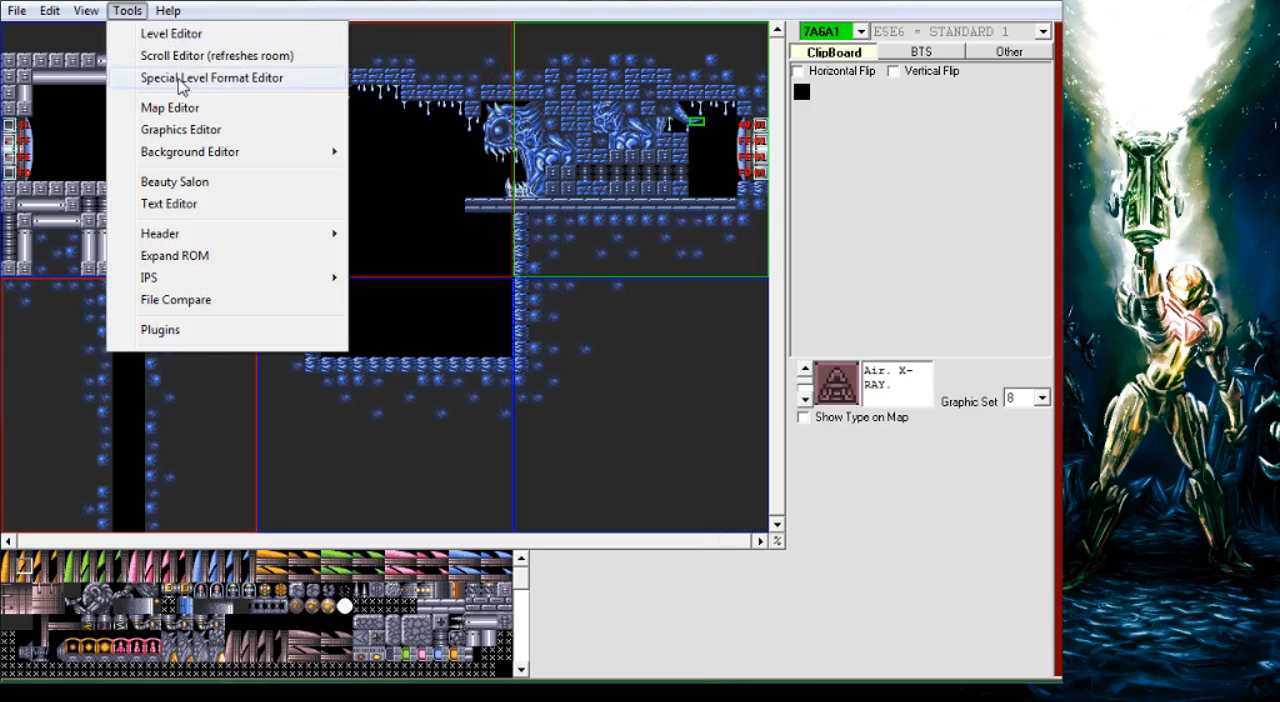
Review the X-Ray room's doors in the Door Editor, including door $02's properties.
click(170, 108)
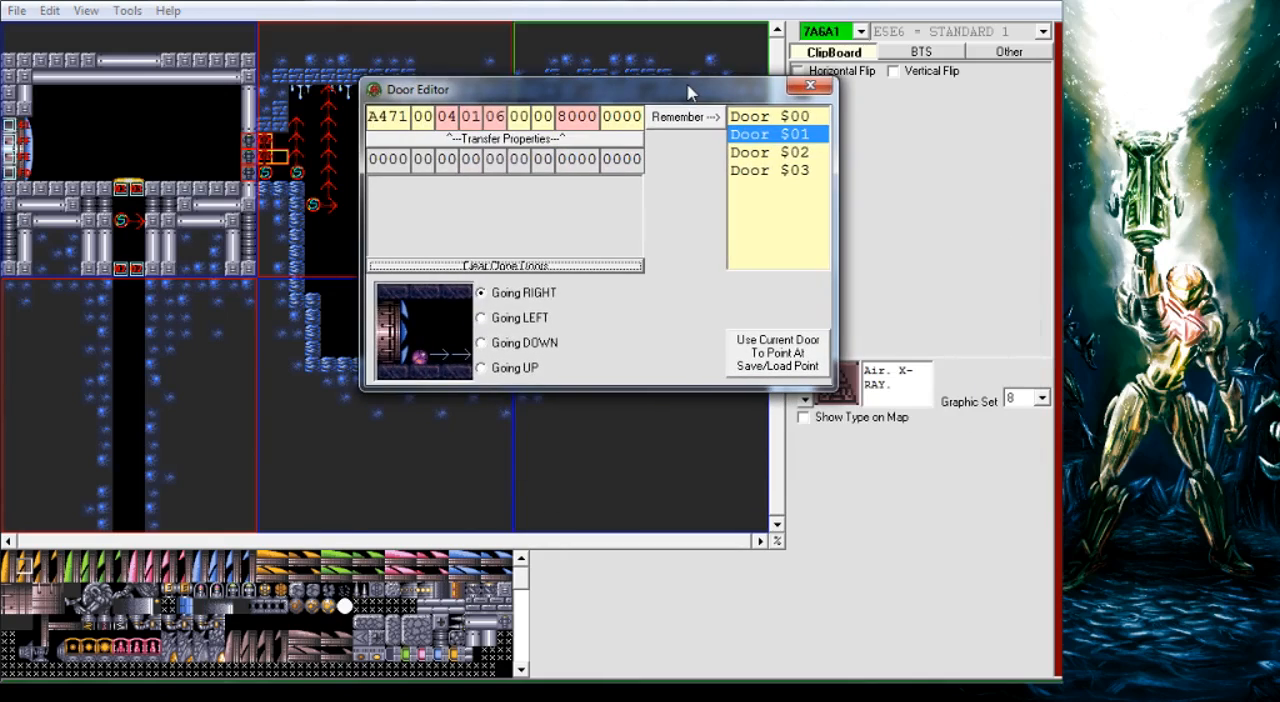
click(418, 116)
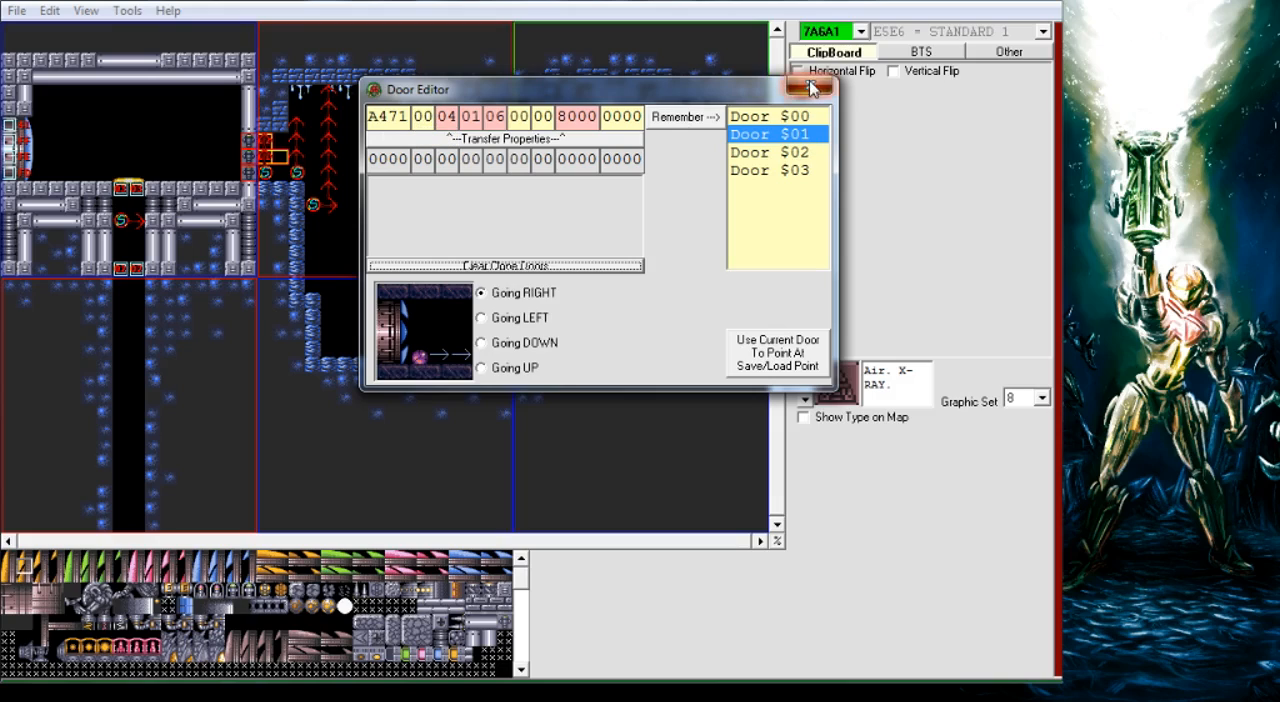
click(844, 84)
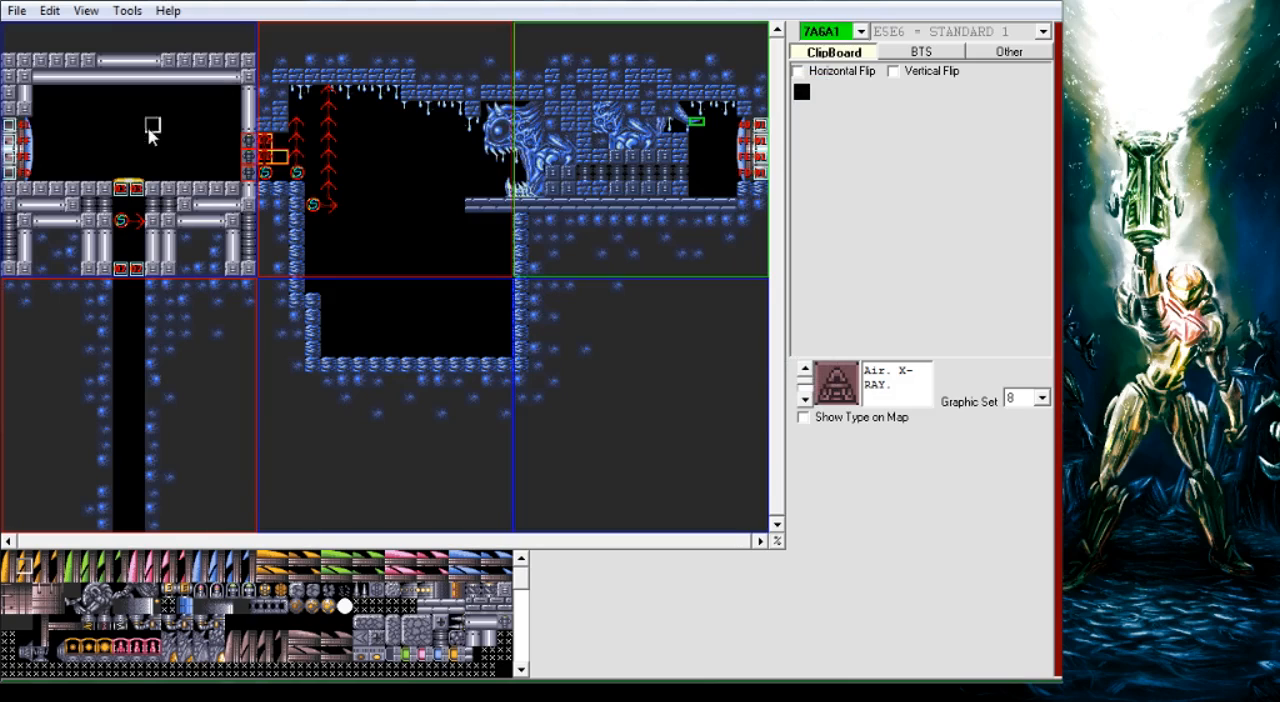
Follow a door into the connected room and review its door transfer settings.
click(124, 12)
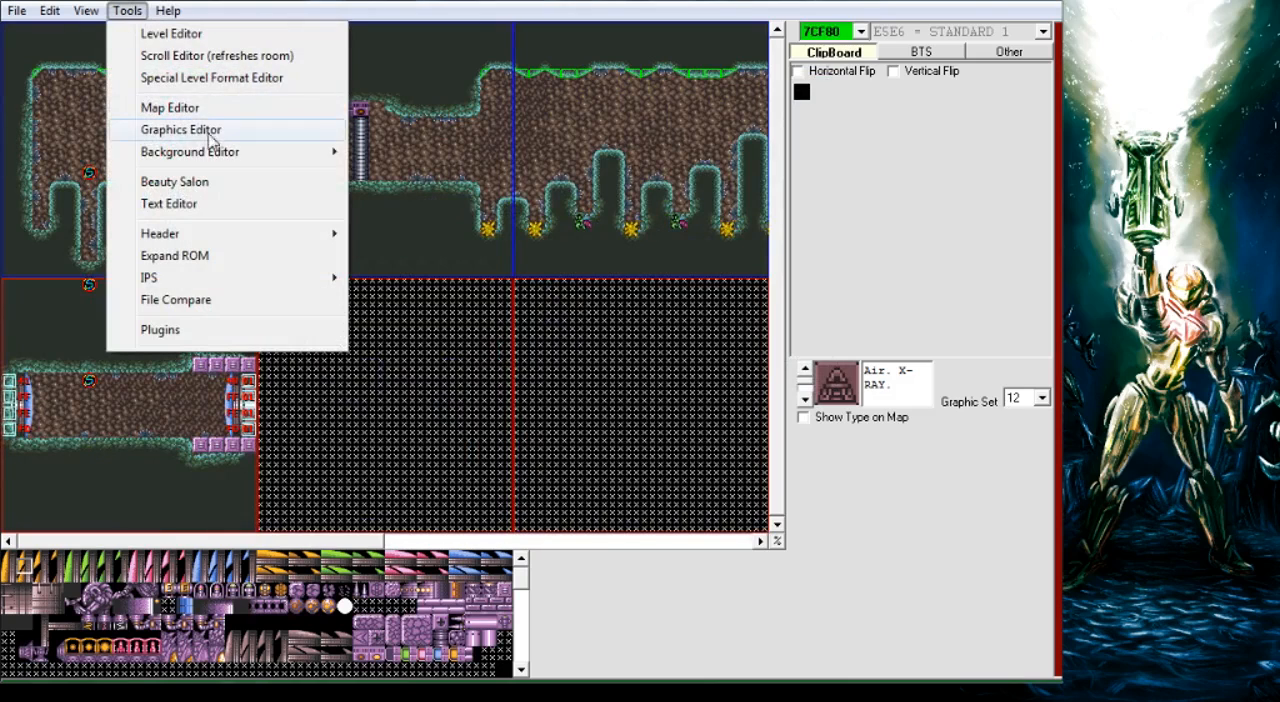
click(170, 108)
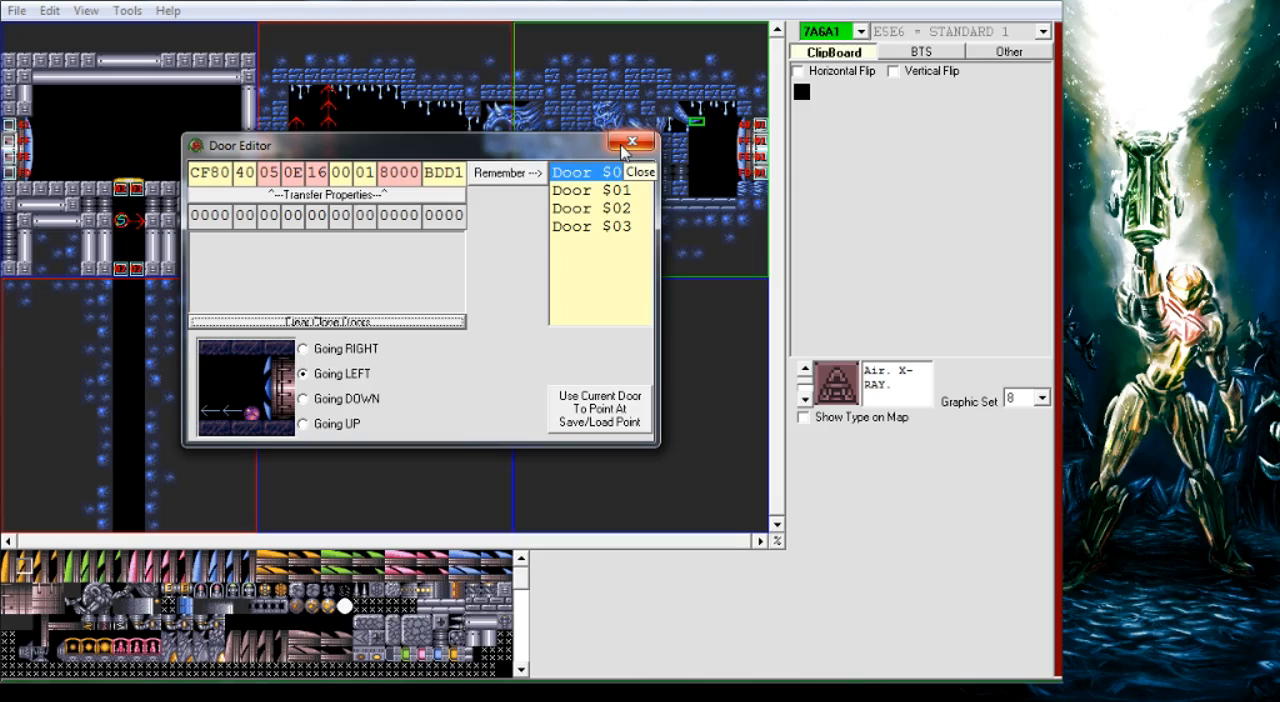
click(588, 172)
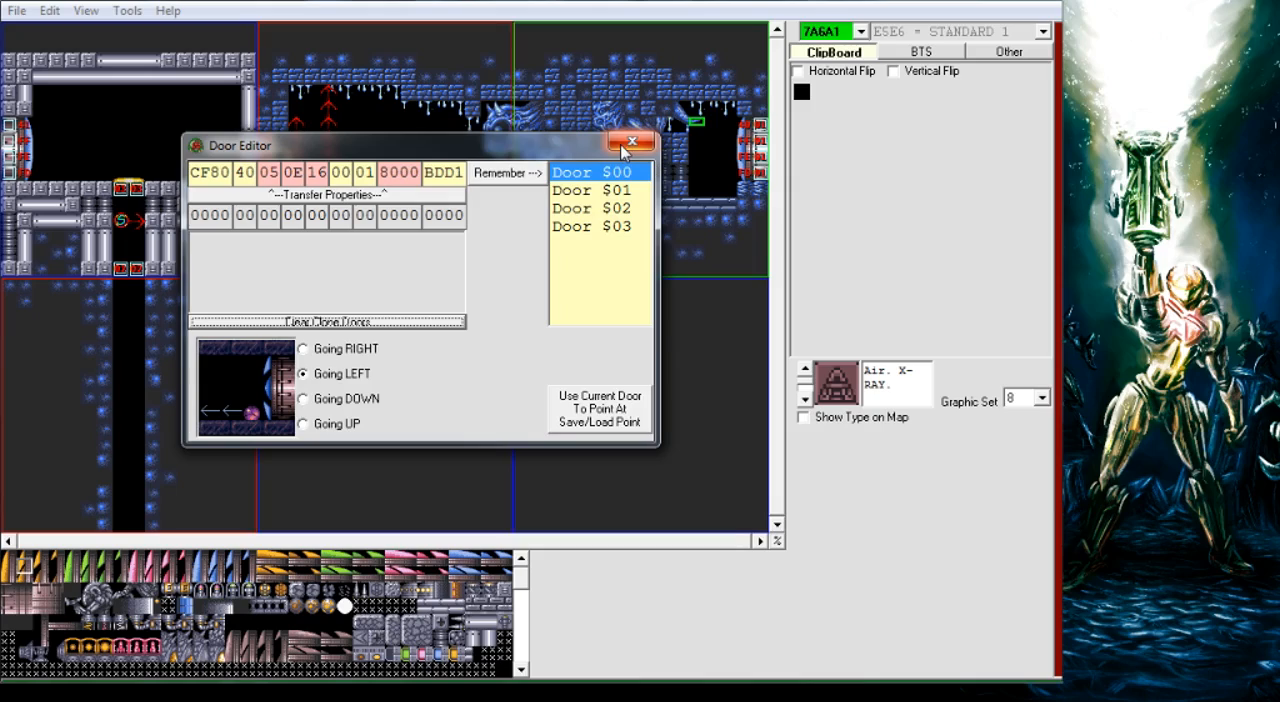
click(632, 140)
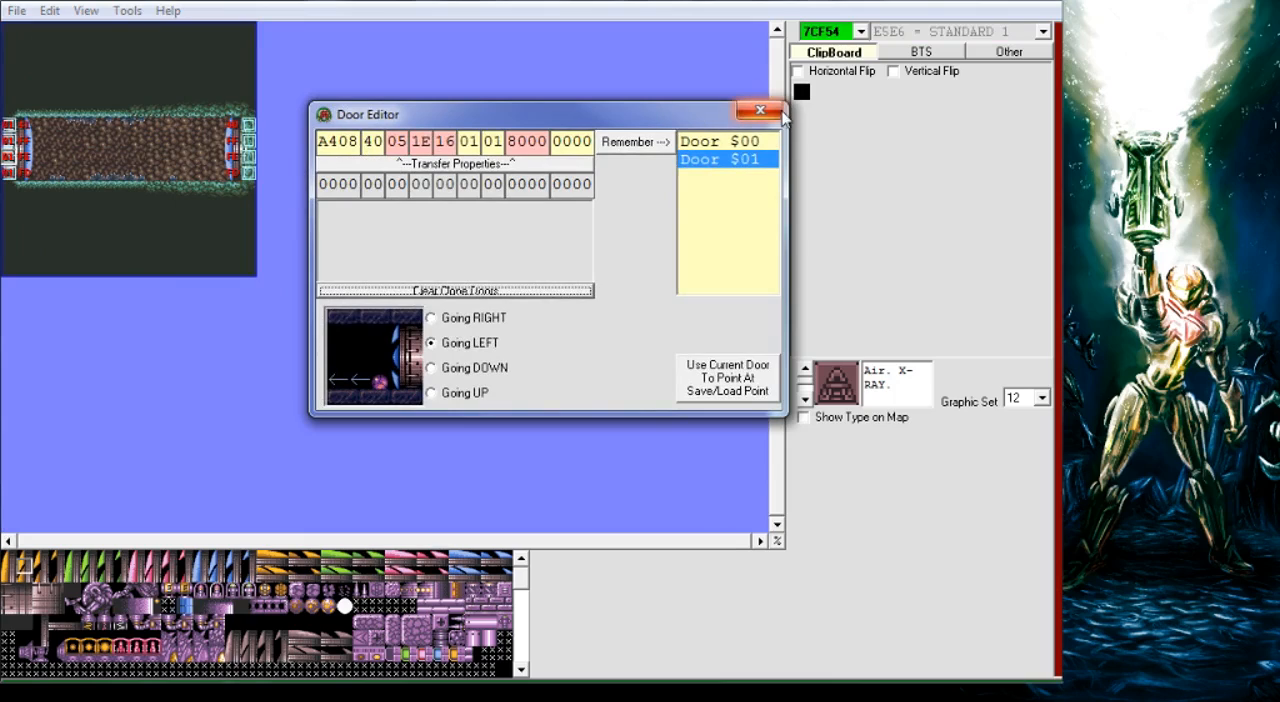
Step through the remaining linked rooms' doors, ending on door $02 pointing down to 7A7DE.
click(756, 108)
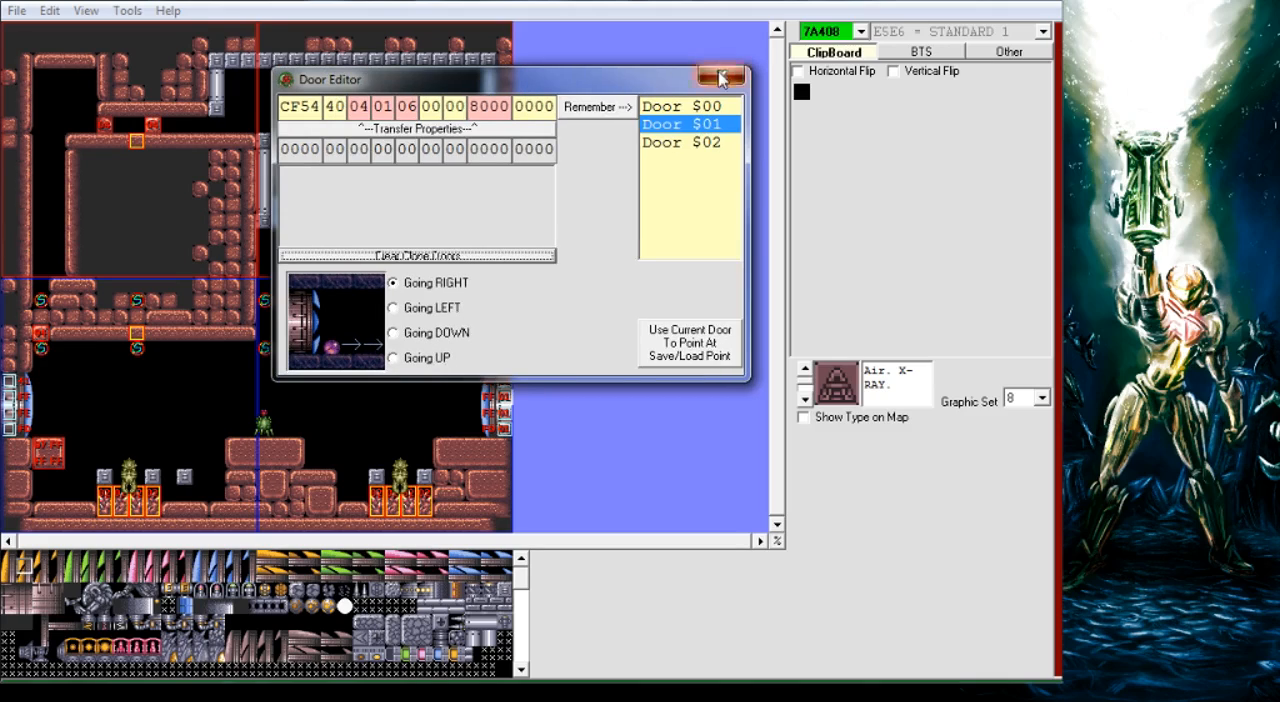
click(716, 72)
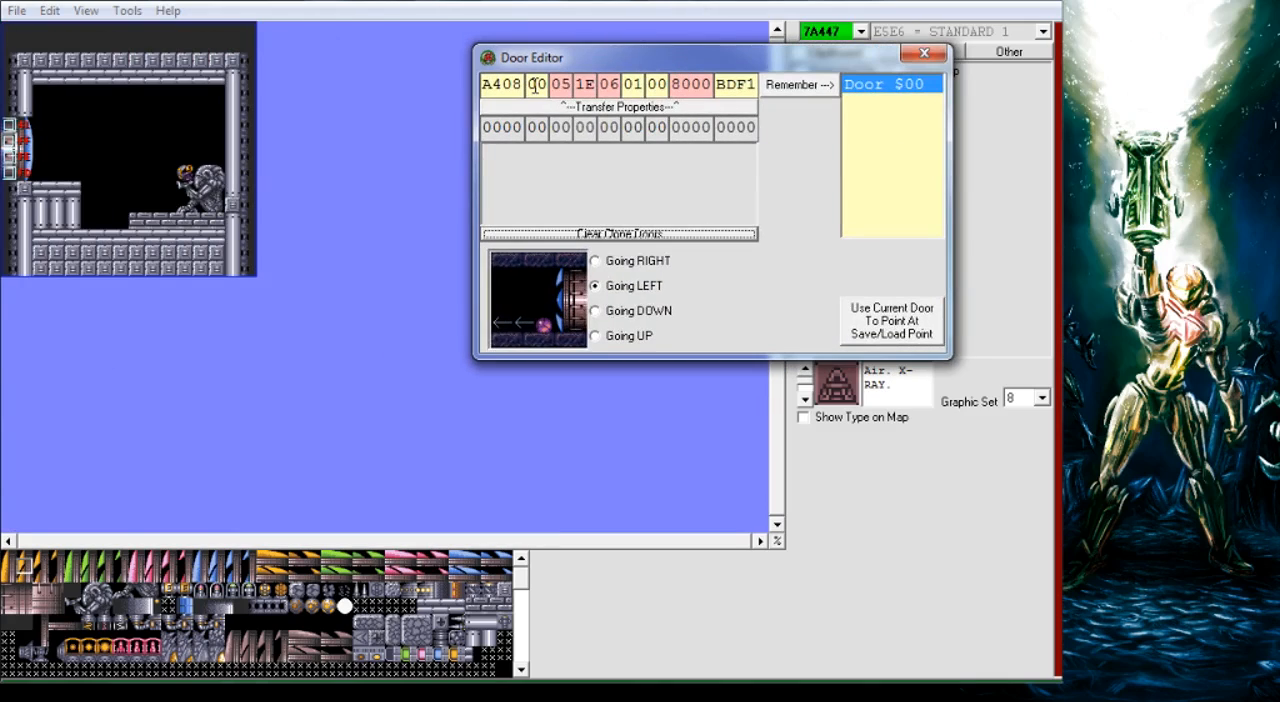
click(916, 52)
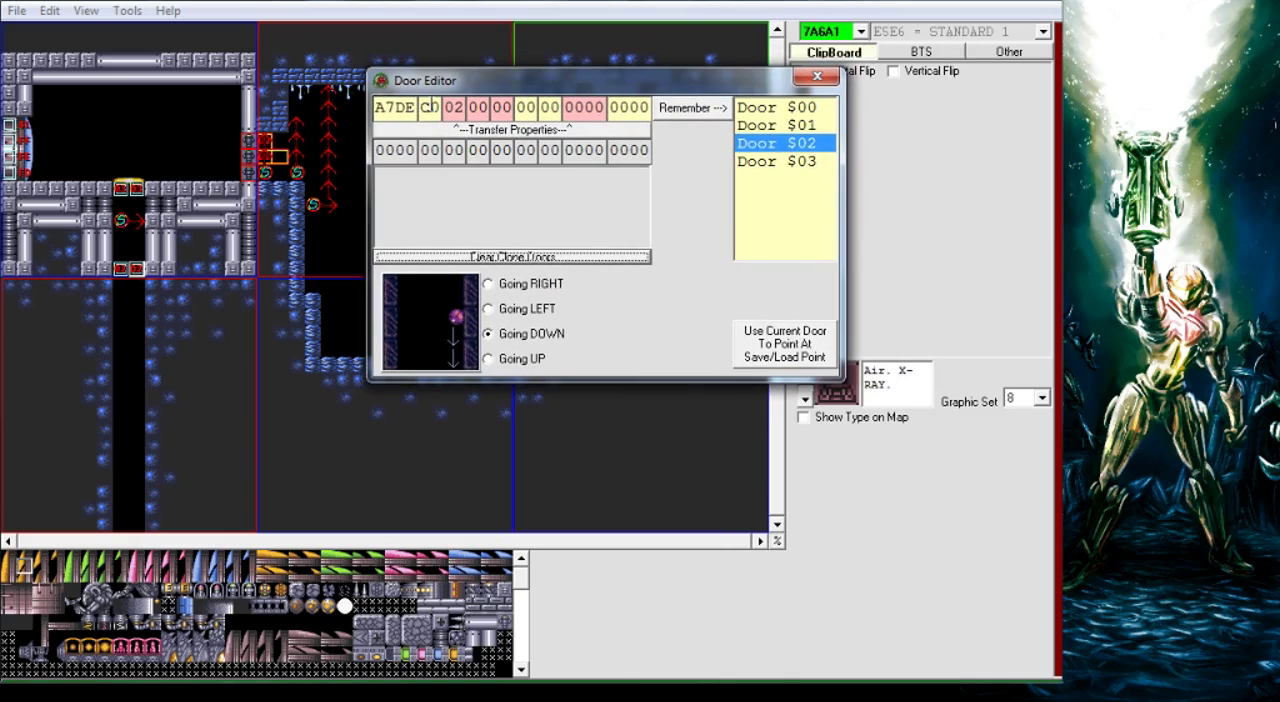
mouse_move(438, 108)
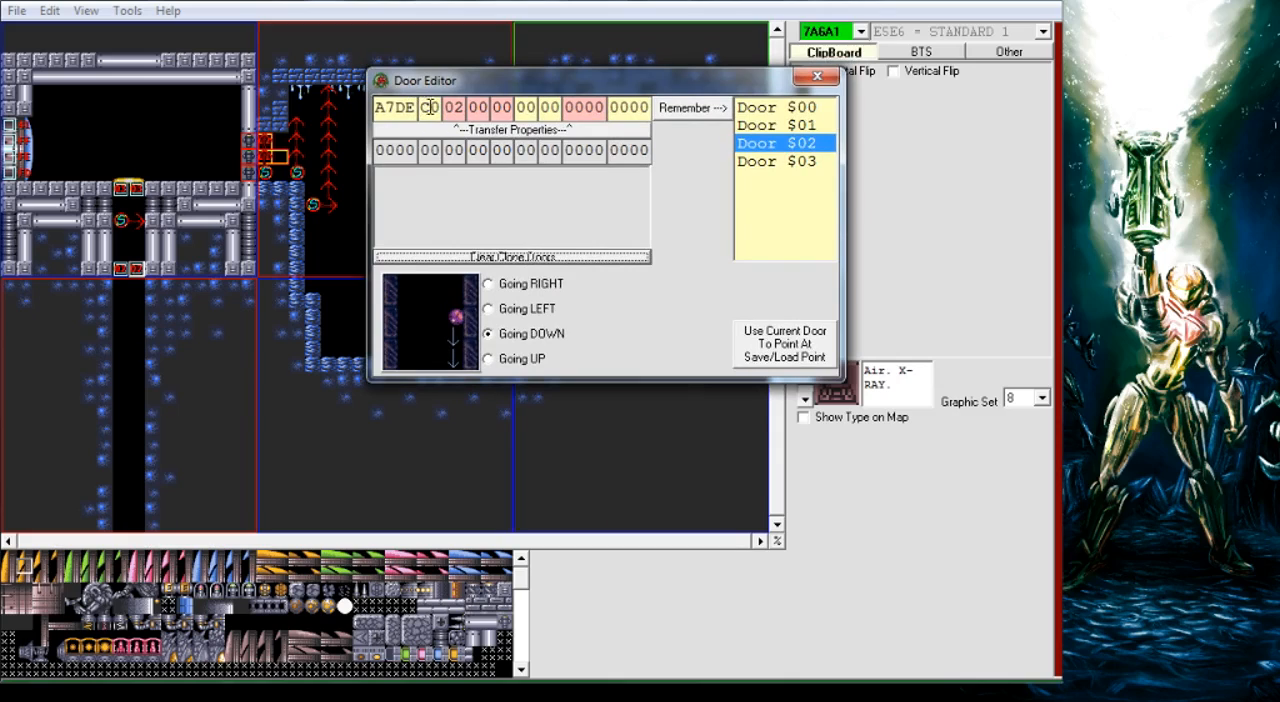
Inspect Door $02's BitFlag byte and the connected door $04 in room 7A7DE, then close the Door Editor.
click(810, 78)
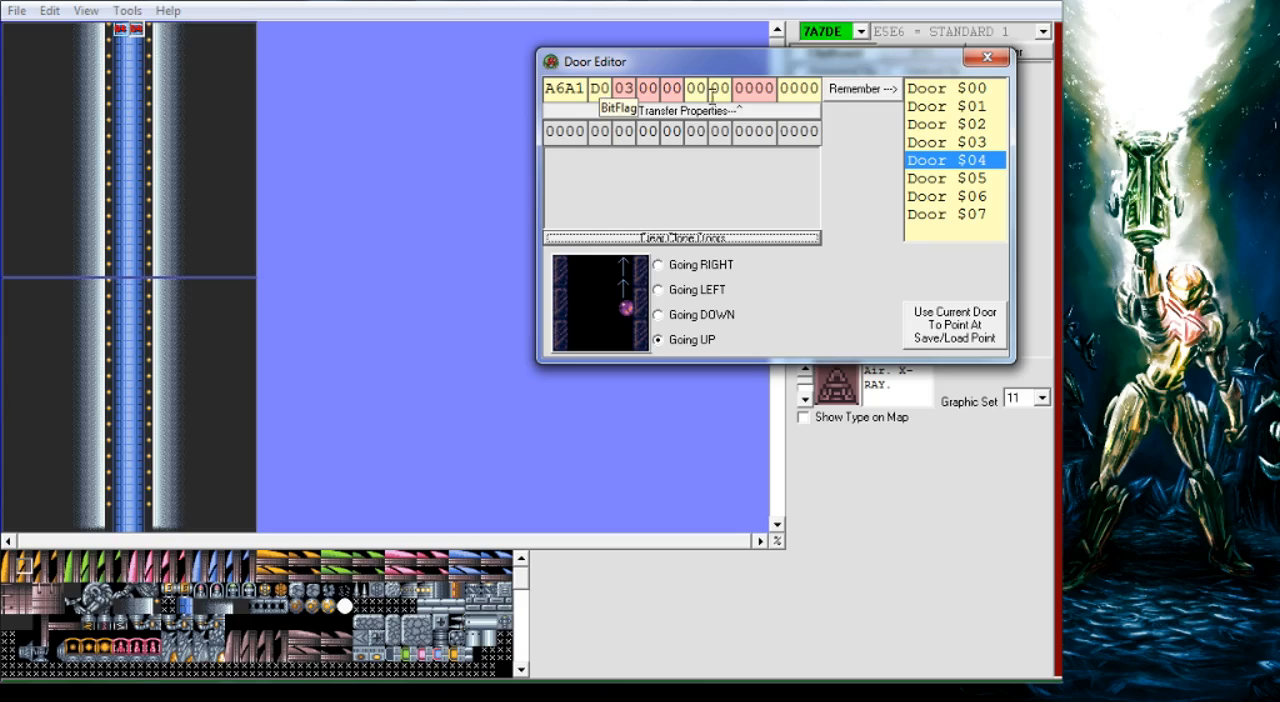
mouse_move(984, 56)
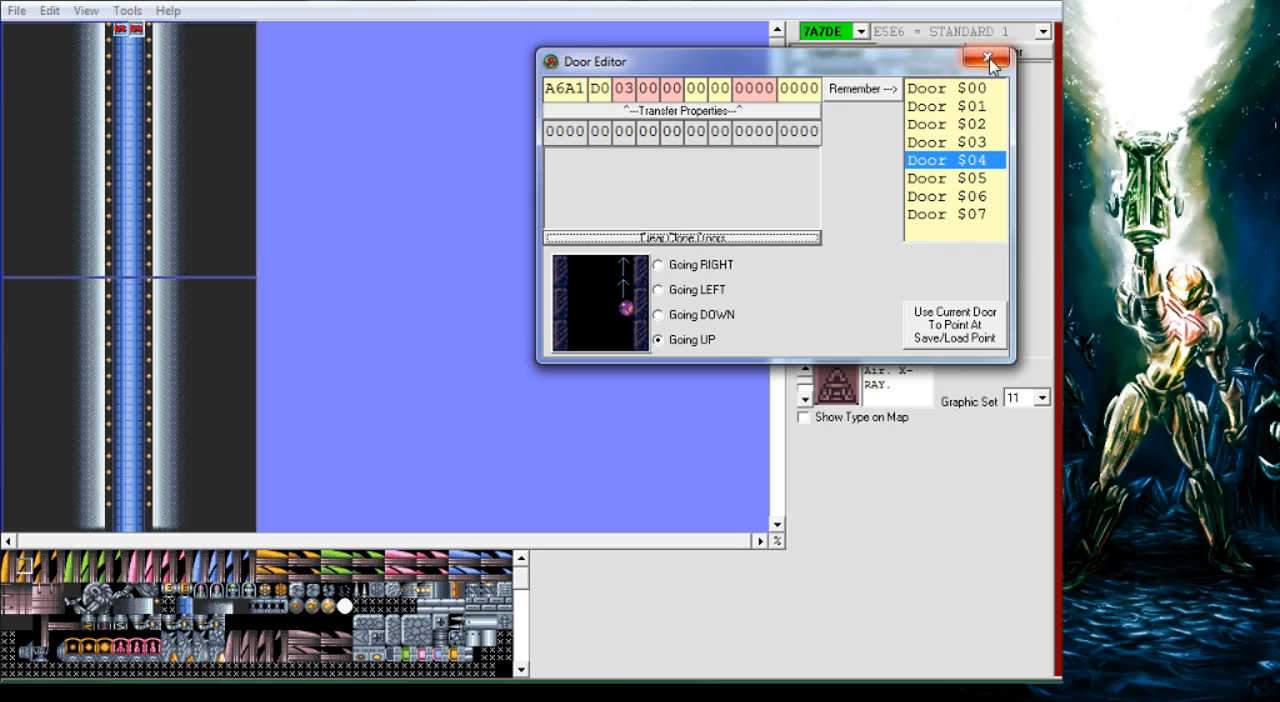
click(982, 64)
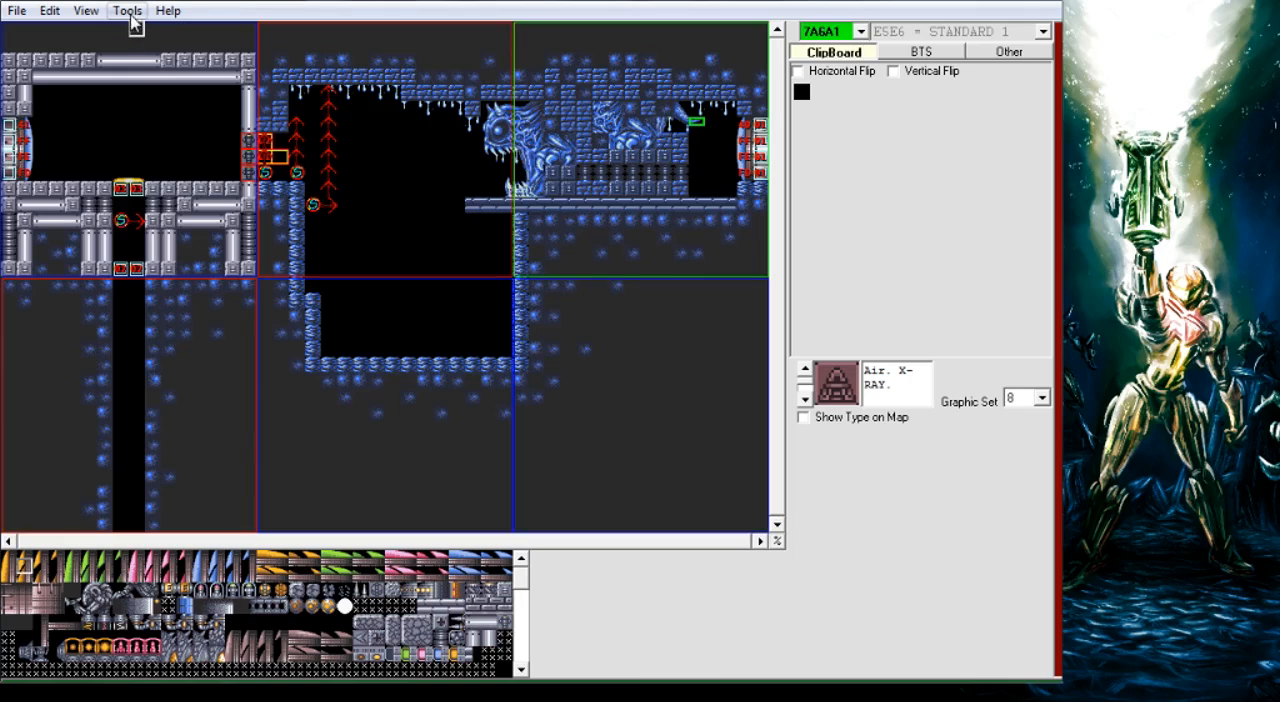
Launch the Map Editor from Tools for room 7A6A1, showing the blue area map.
click(122, 12)
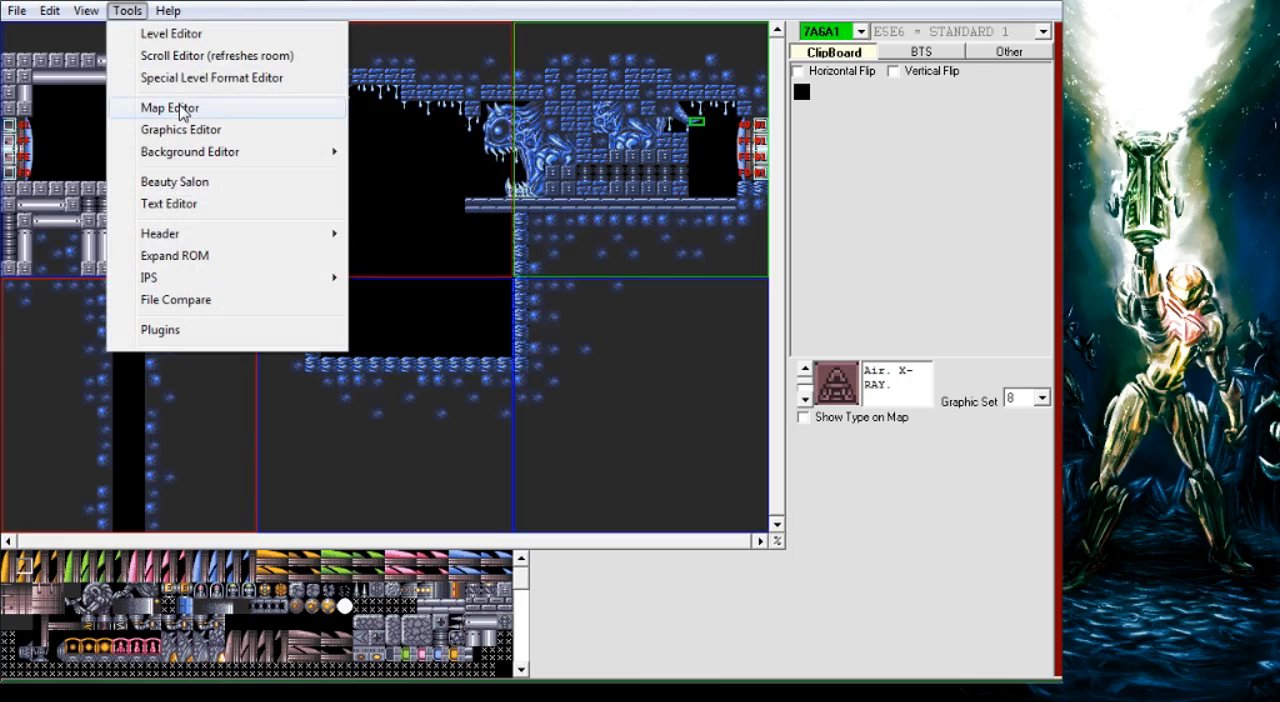
click(168, 108)
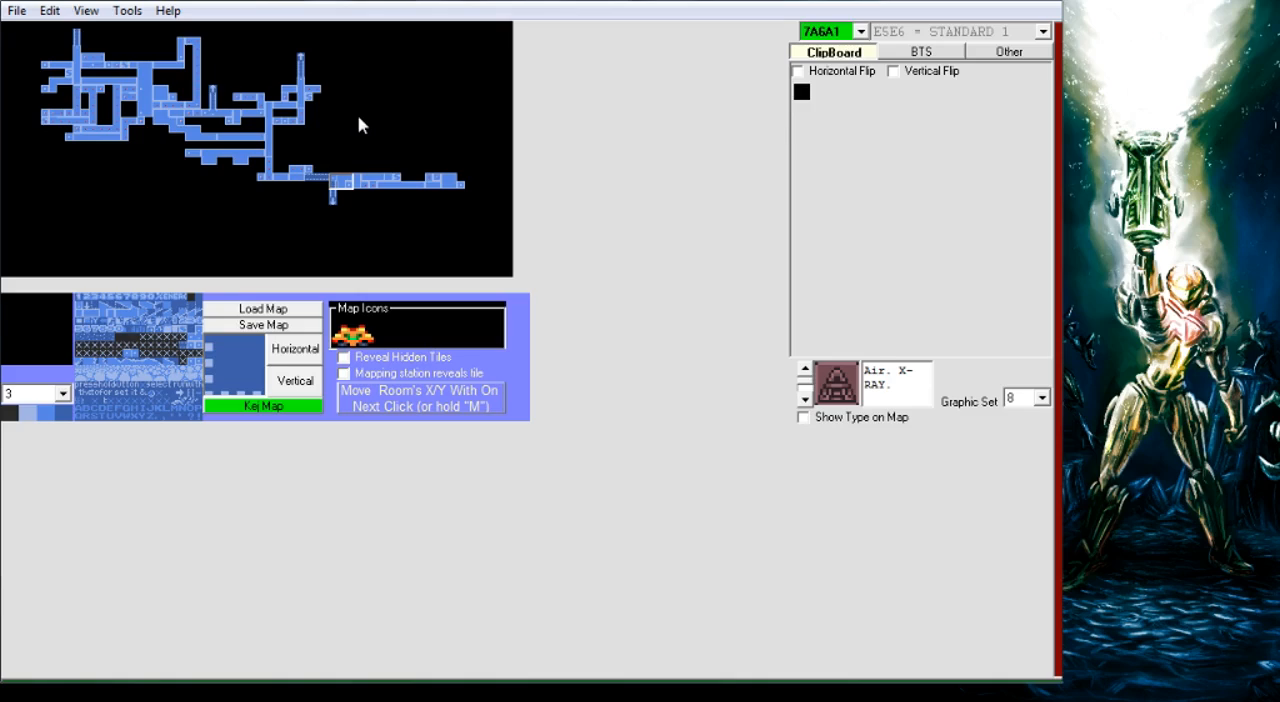
mouse_move(56, 404)
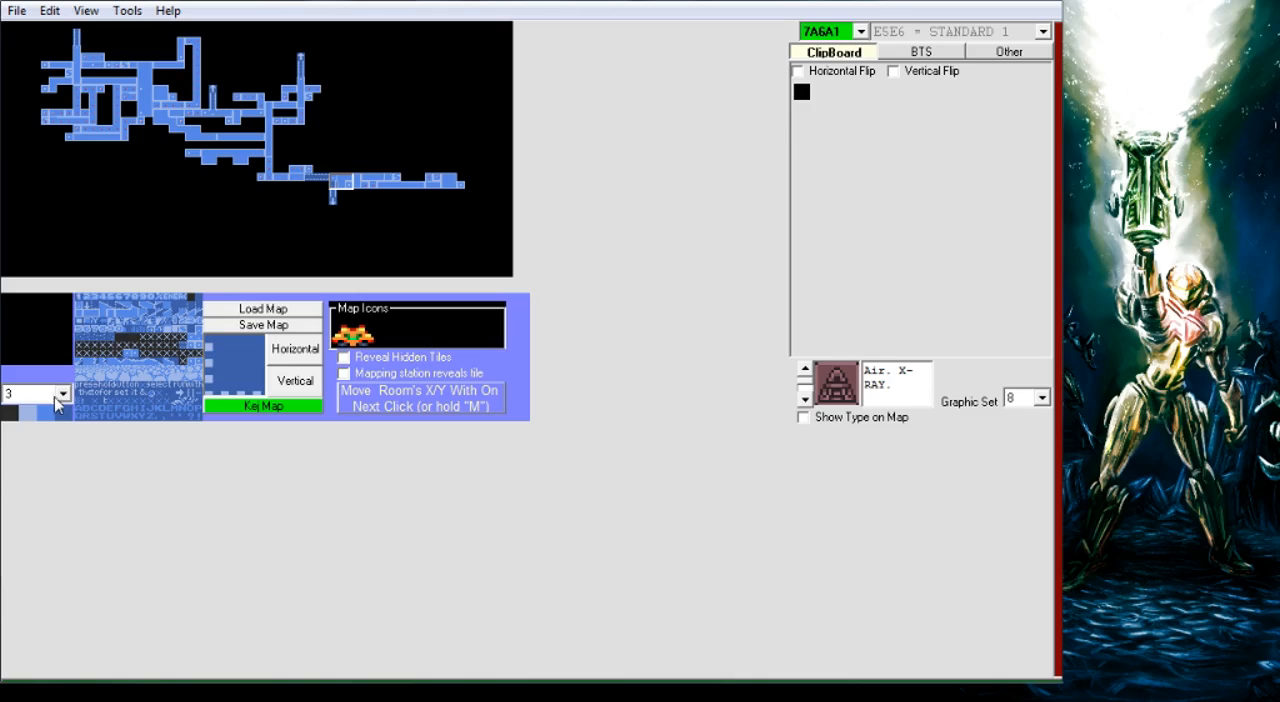
click(56, 392)
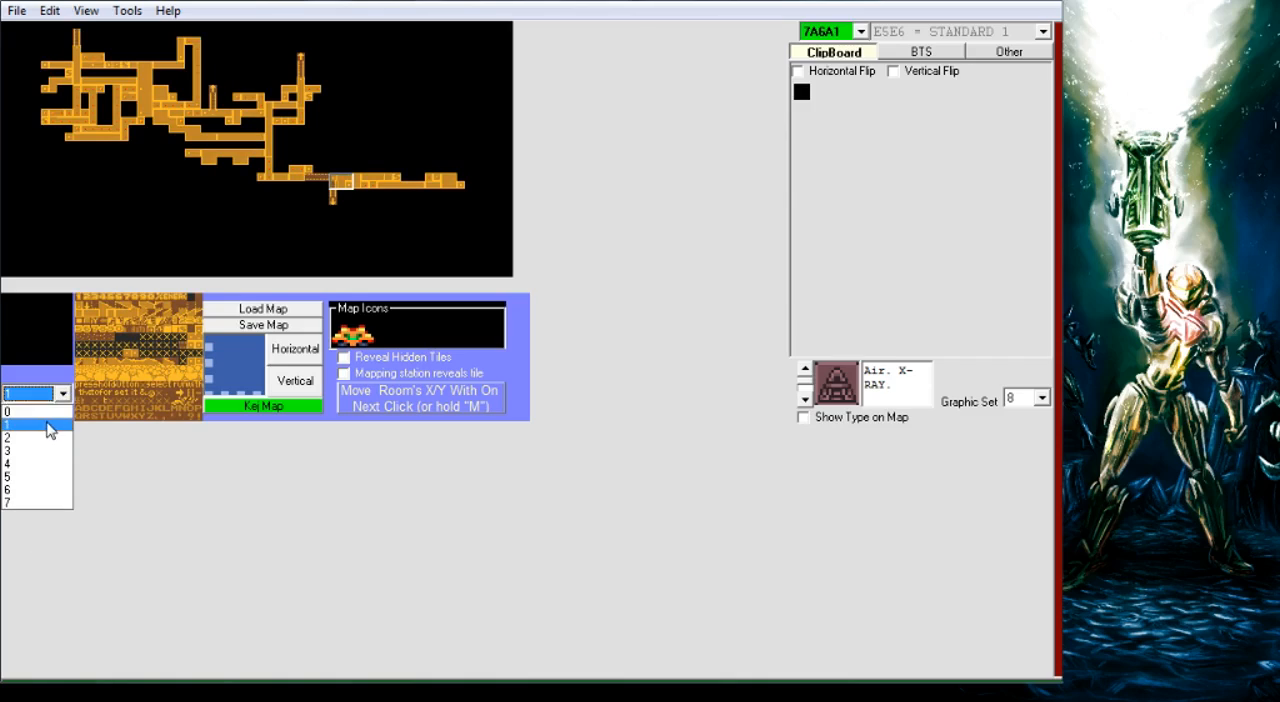
click(30, 440)
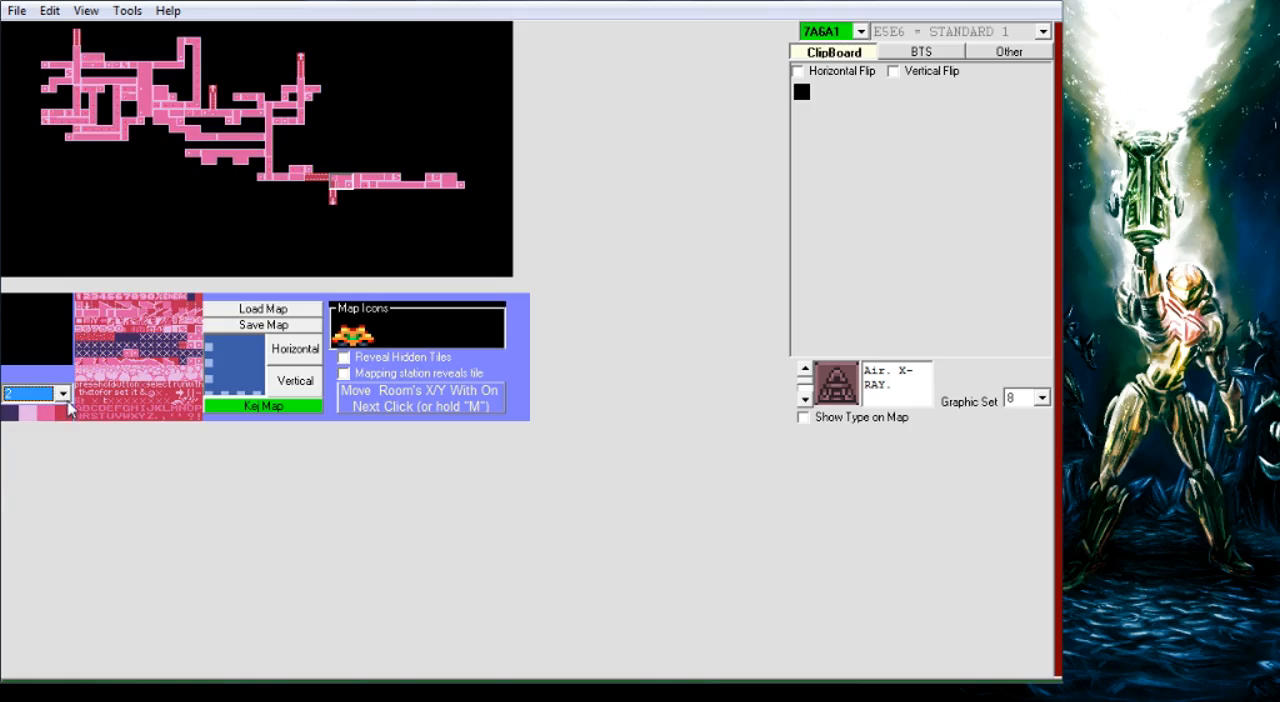
click(64, 394)
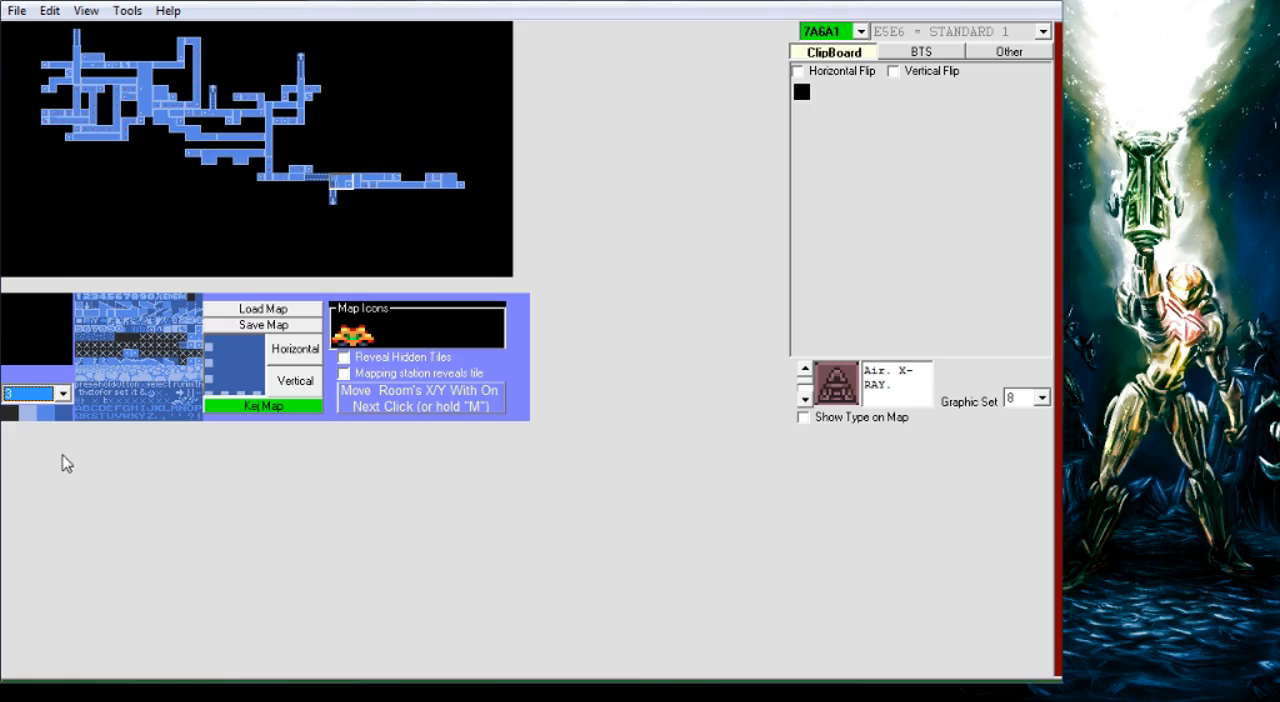
mouse_move(60, 432)
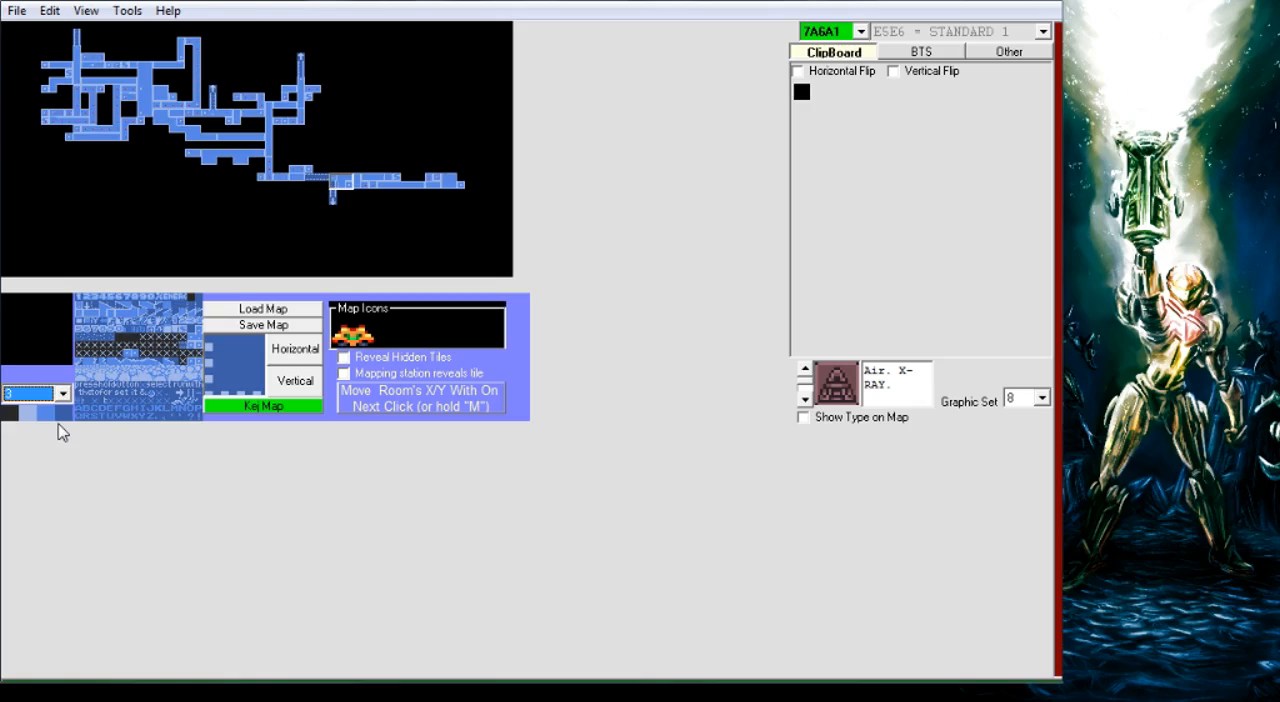
mouse_move(112, 410)
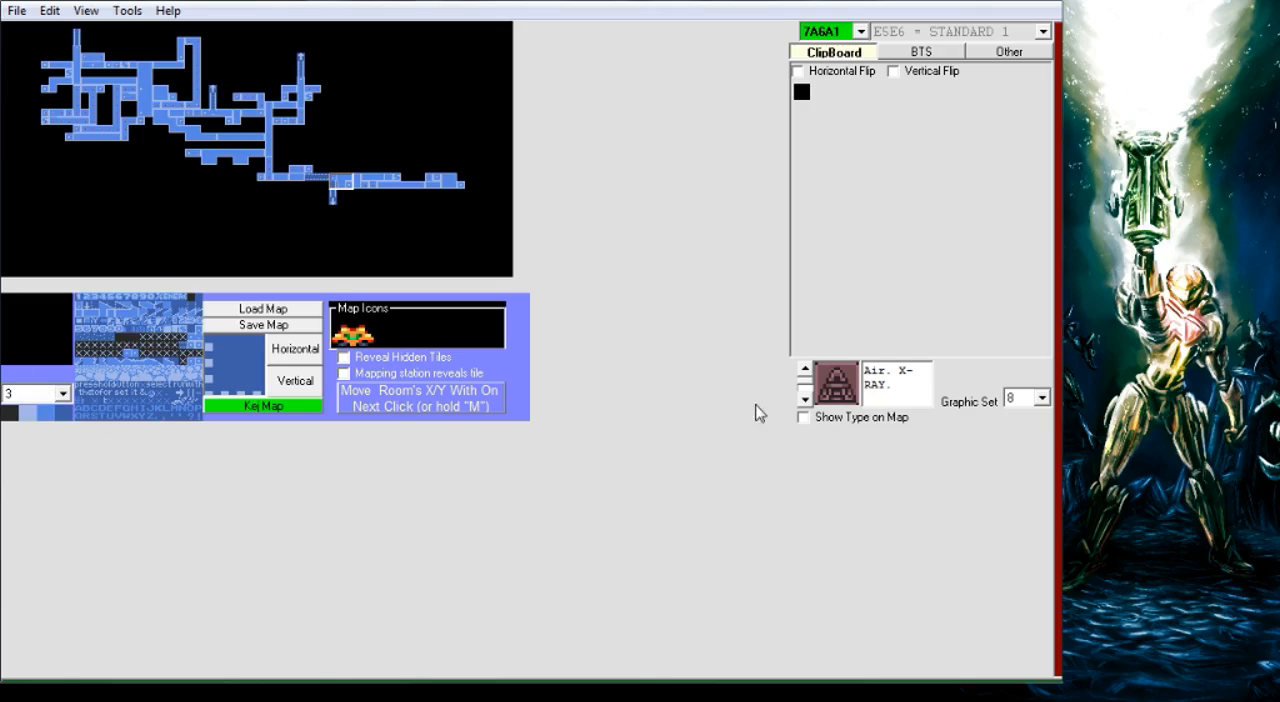
mouse_move(592, 460)
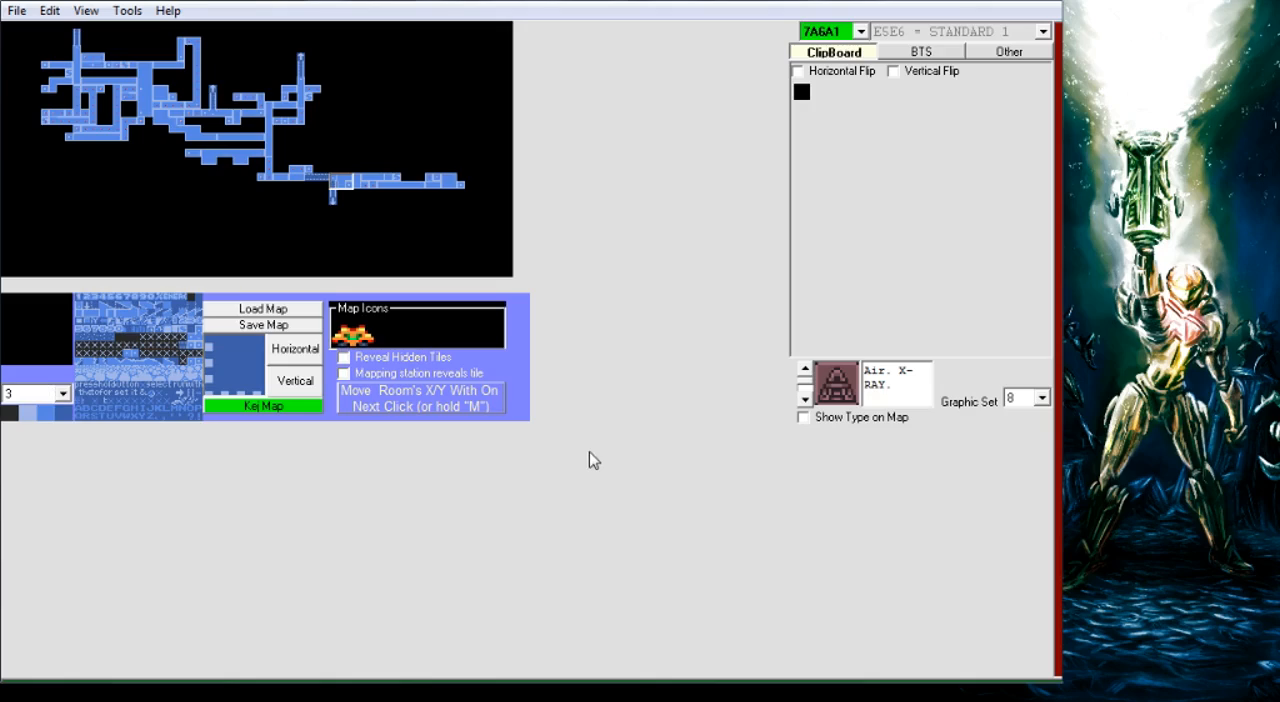
mouse_move(628, 308)
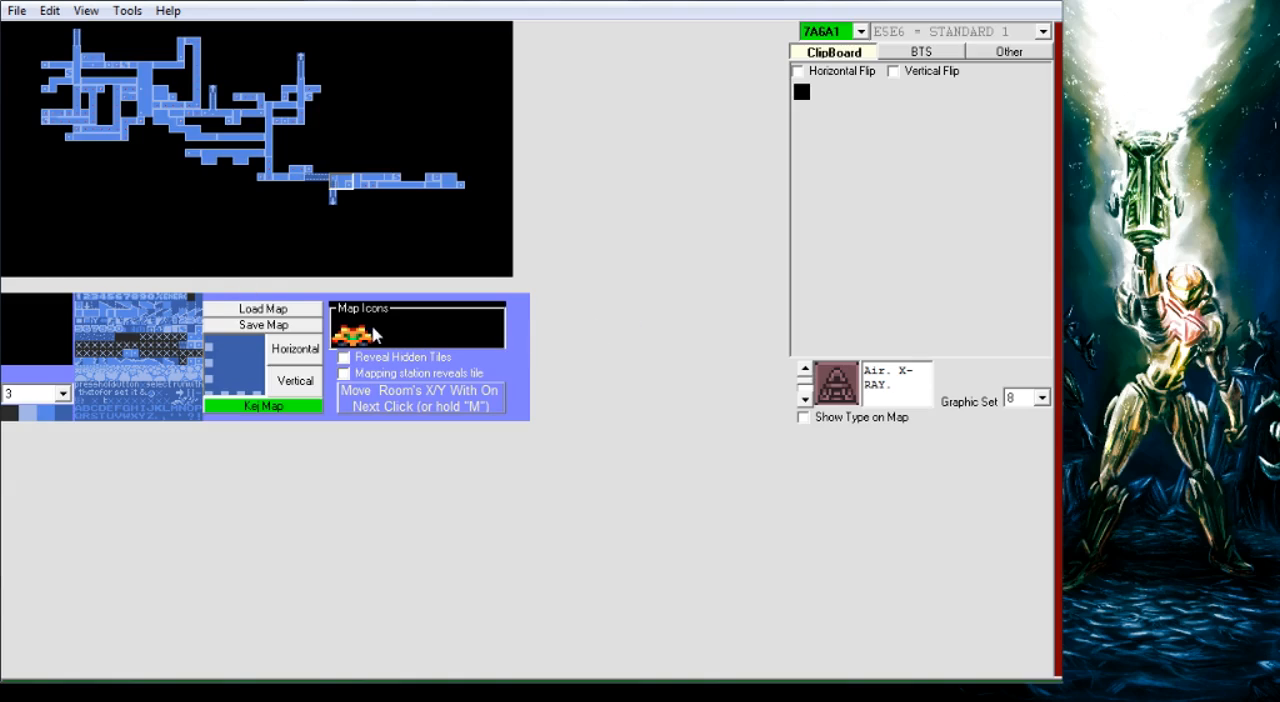
mouse_move(476, 334)
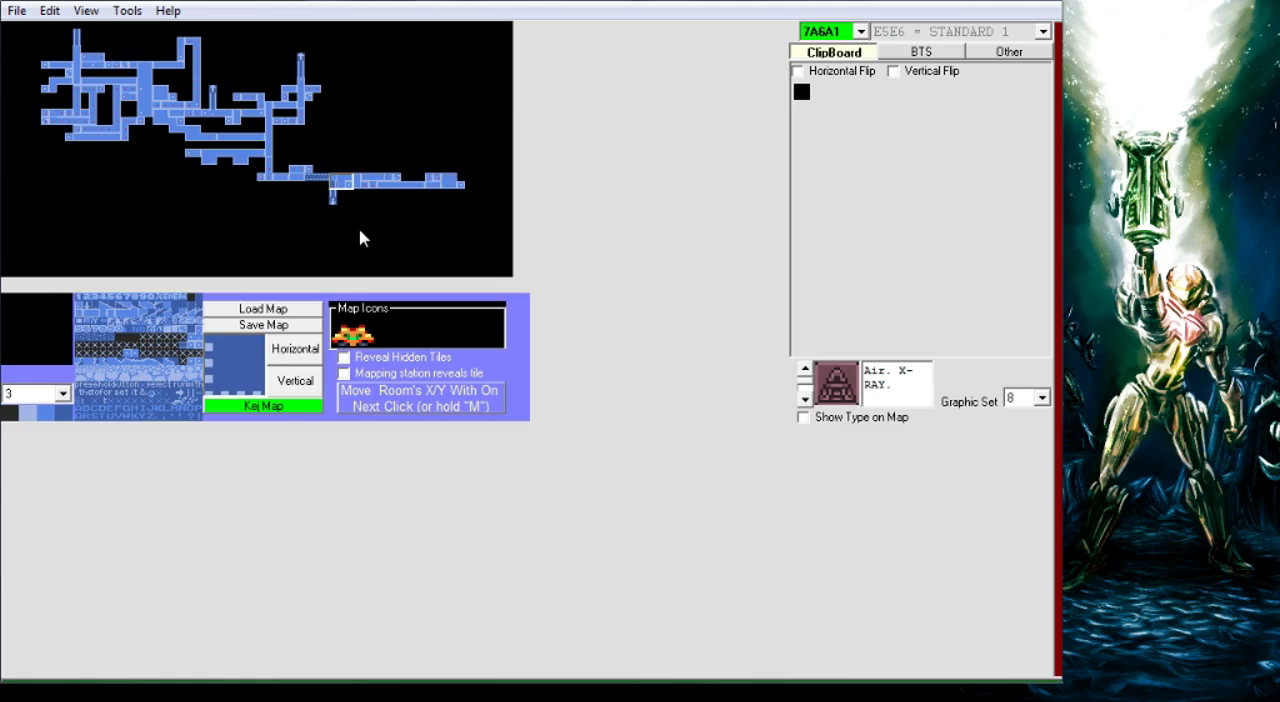
mouse_move(440, 336)
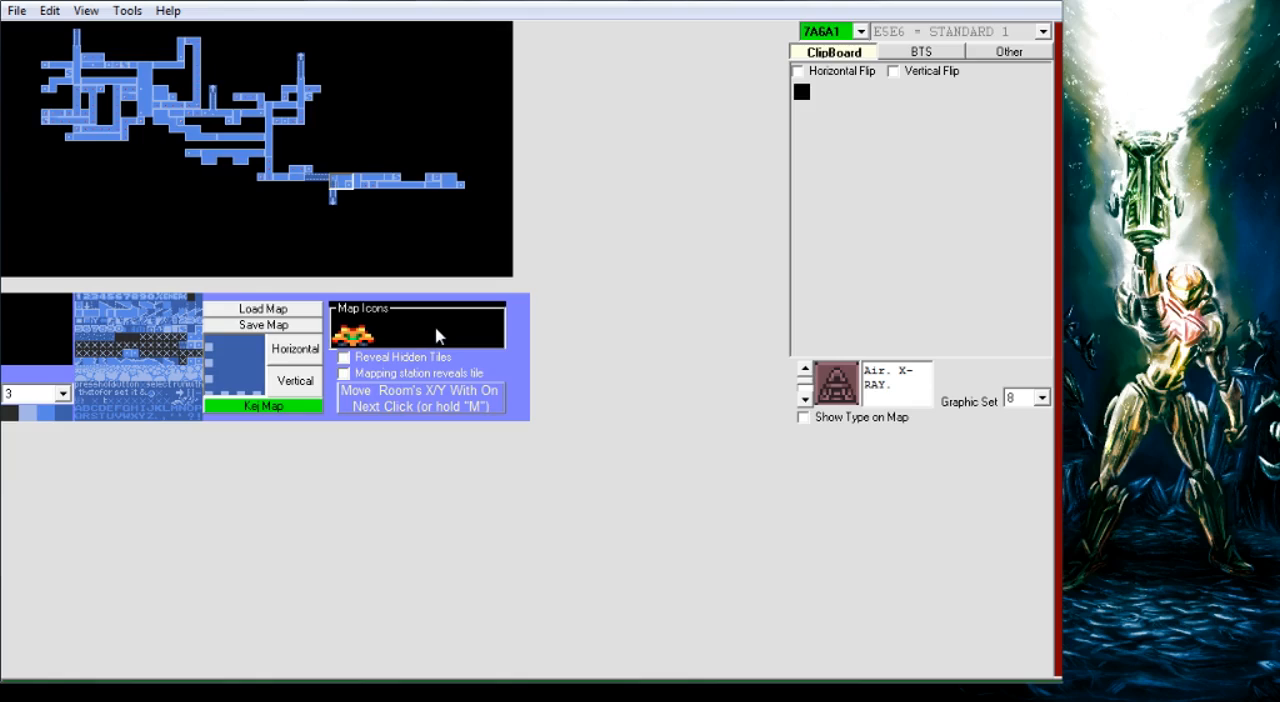
mouse_move(614, 418)
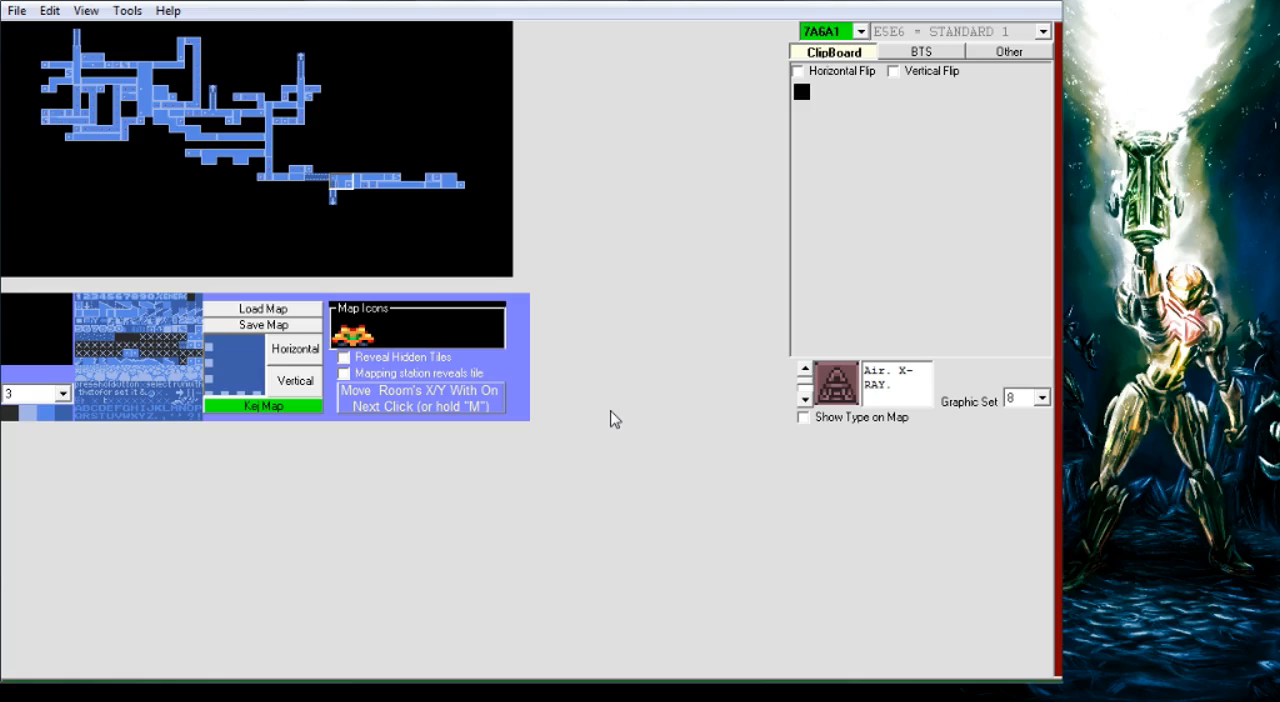
mouse_move(616, 418)
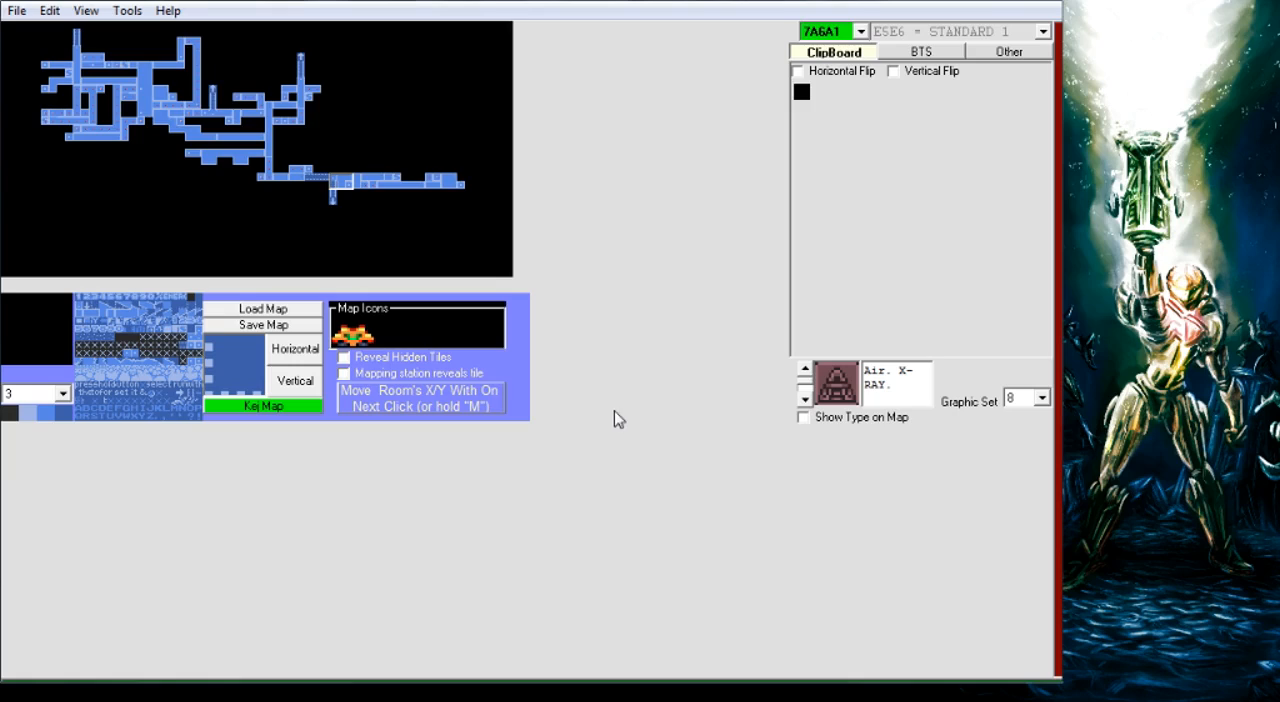